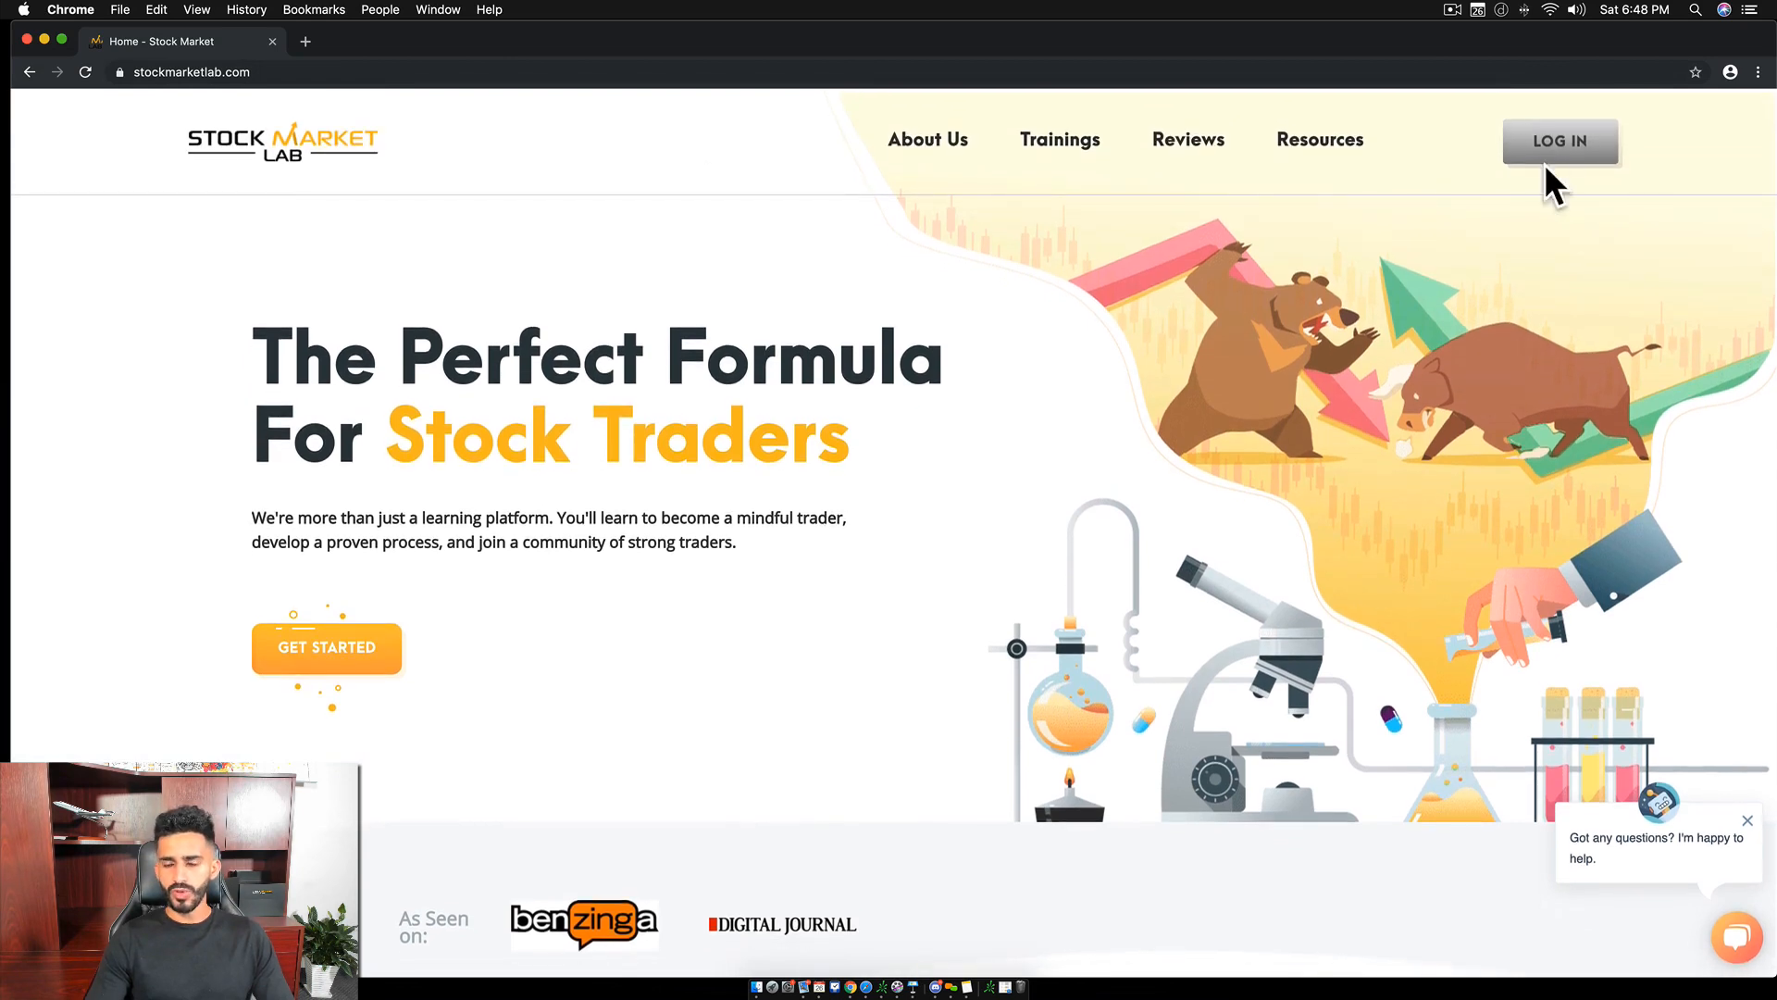
# Open the Stock Market Lab member login page and enter the account email and password.
pyautogui.click(1559, 140)
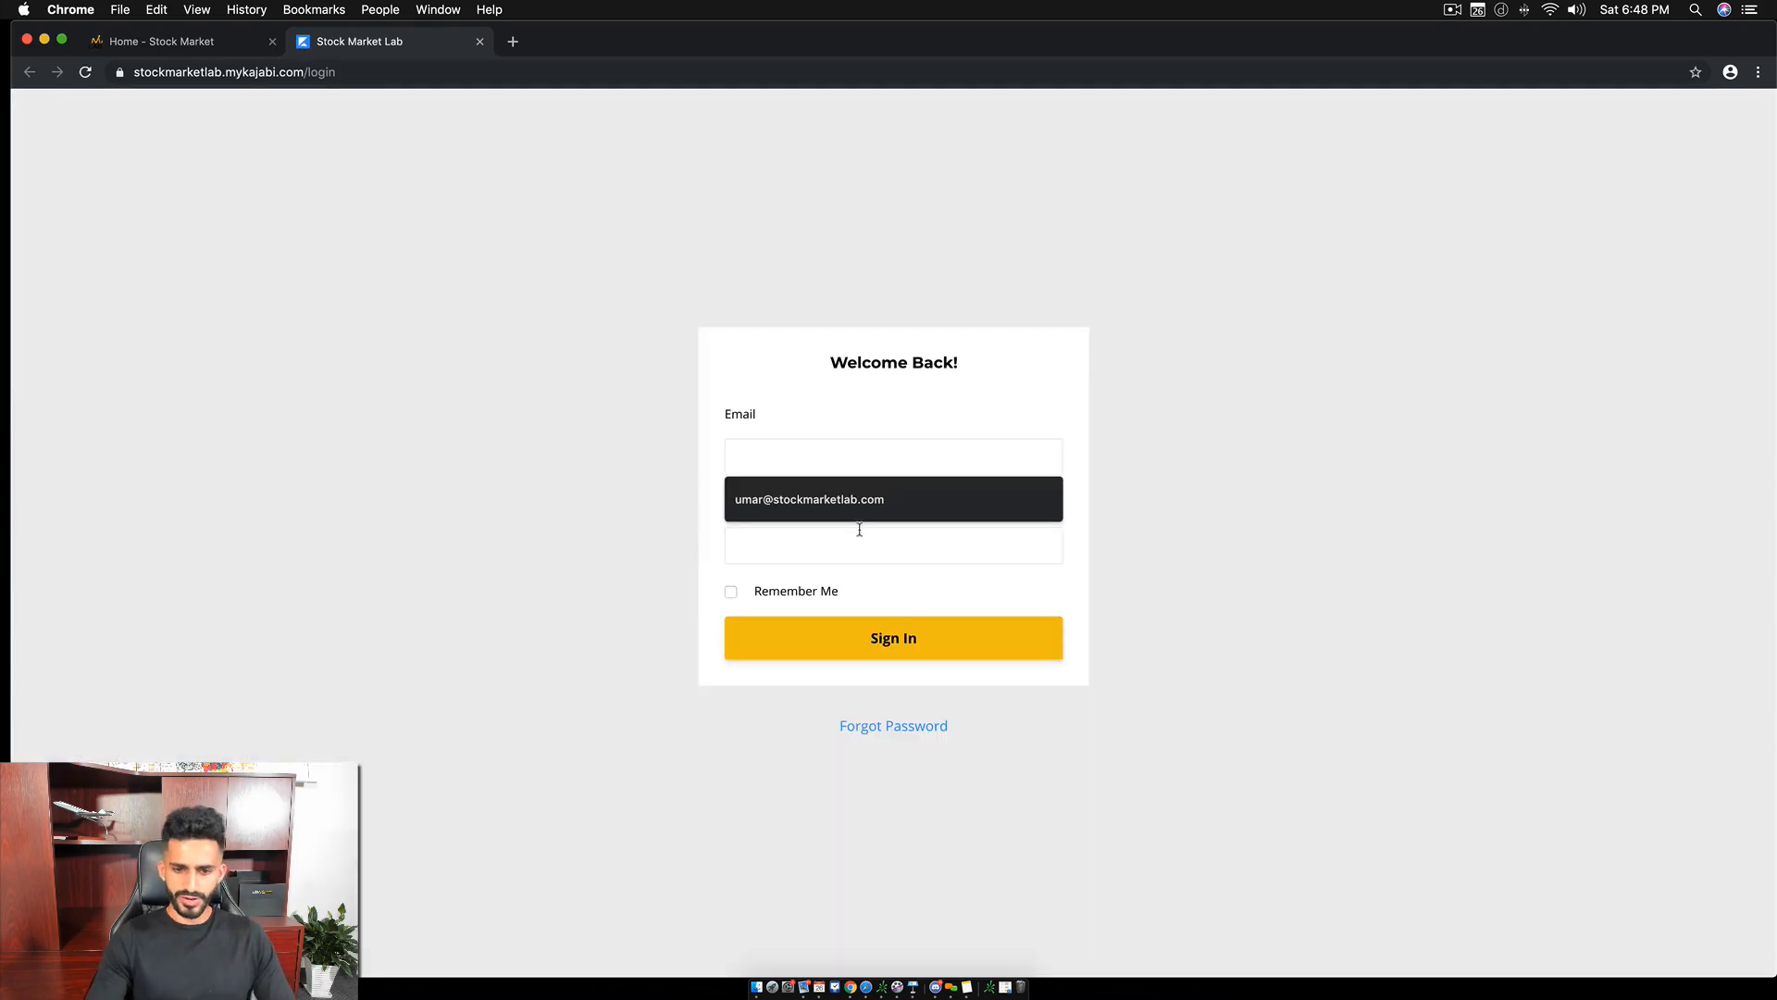
pyautogui.write('••')
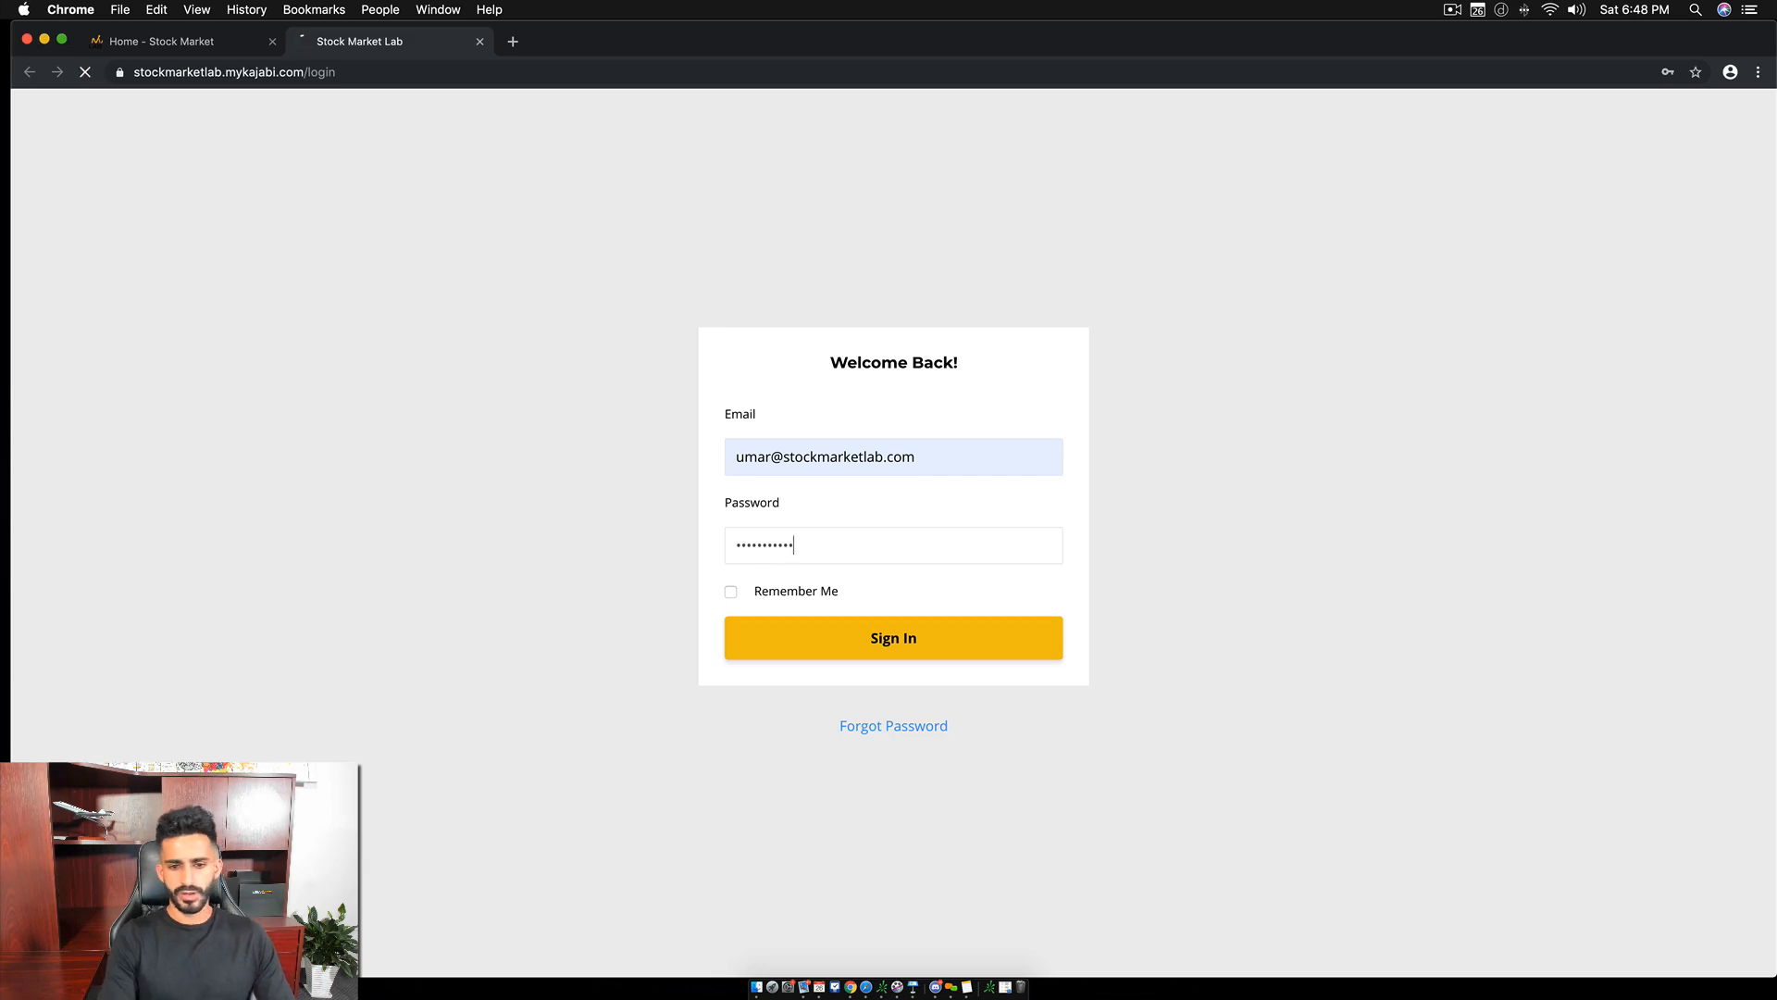
# Sign in and land on the member library showing the 10-Week Stock Trading Program course.
pyautogui.click(892, 637)
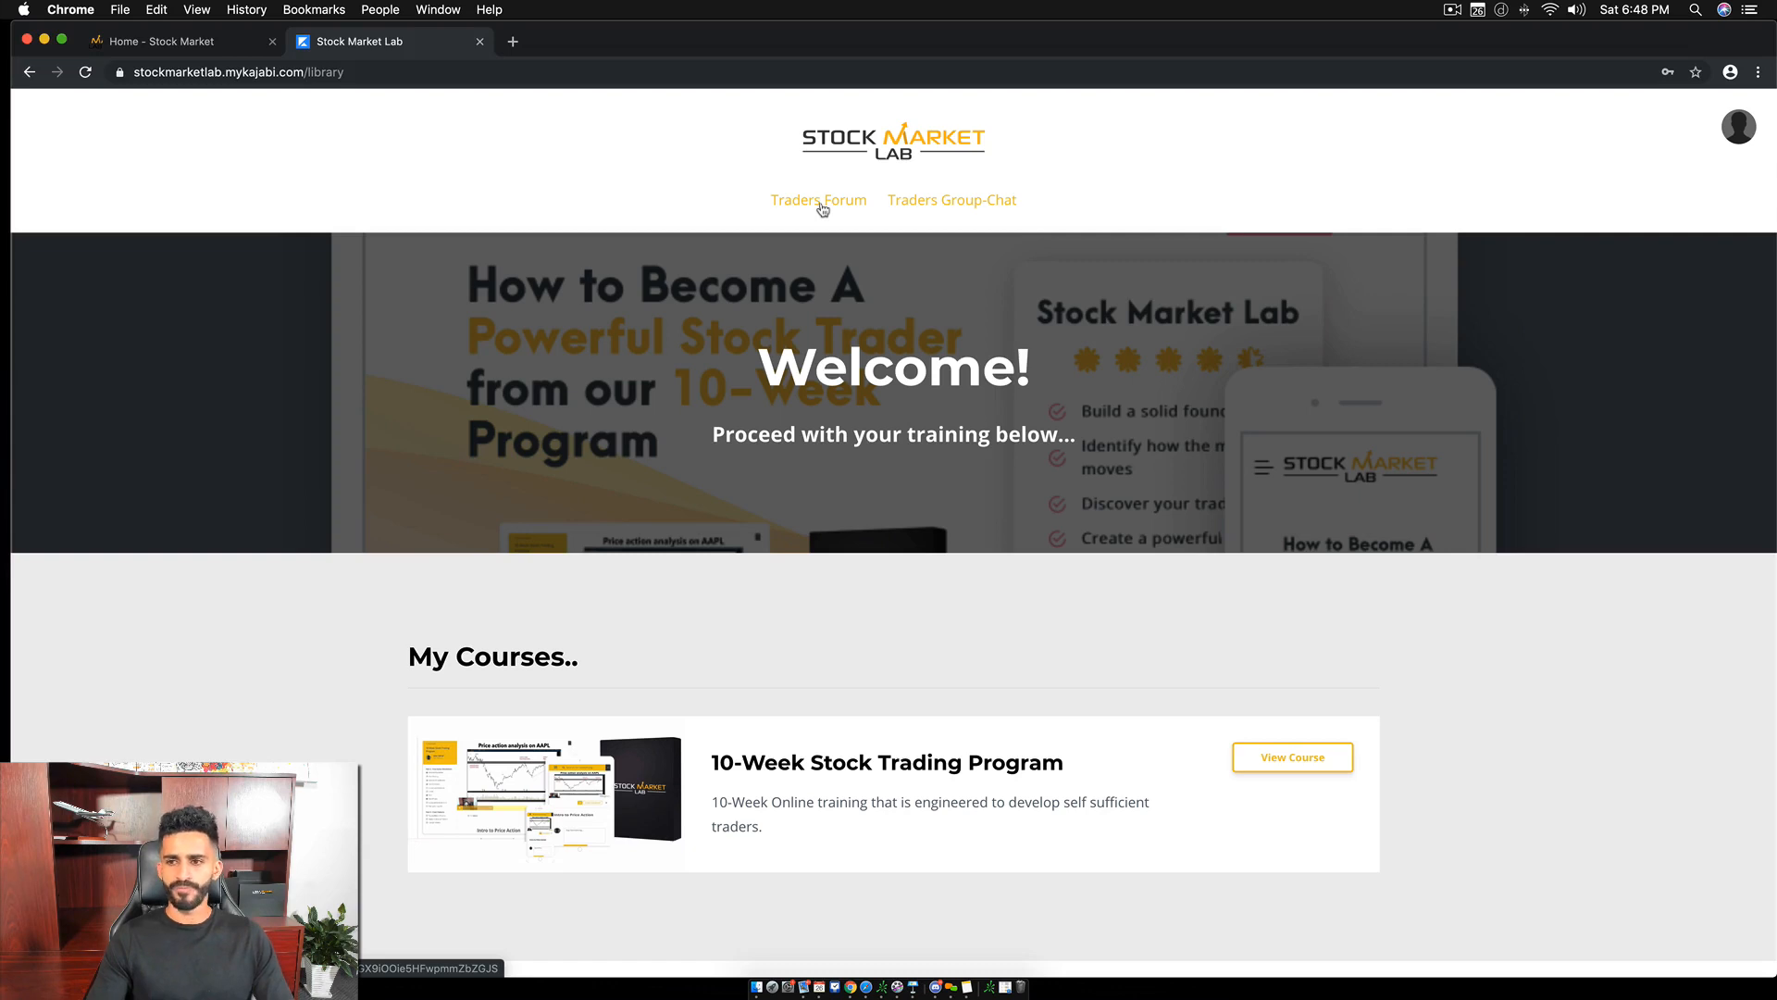
# Open the Traders Forum and browse its category list from Start Here! down to Trader Talk.
pyautogui.click(818, 200)
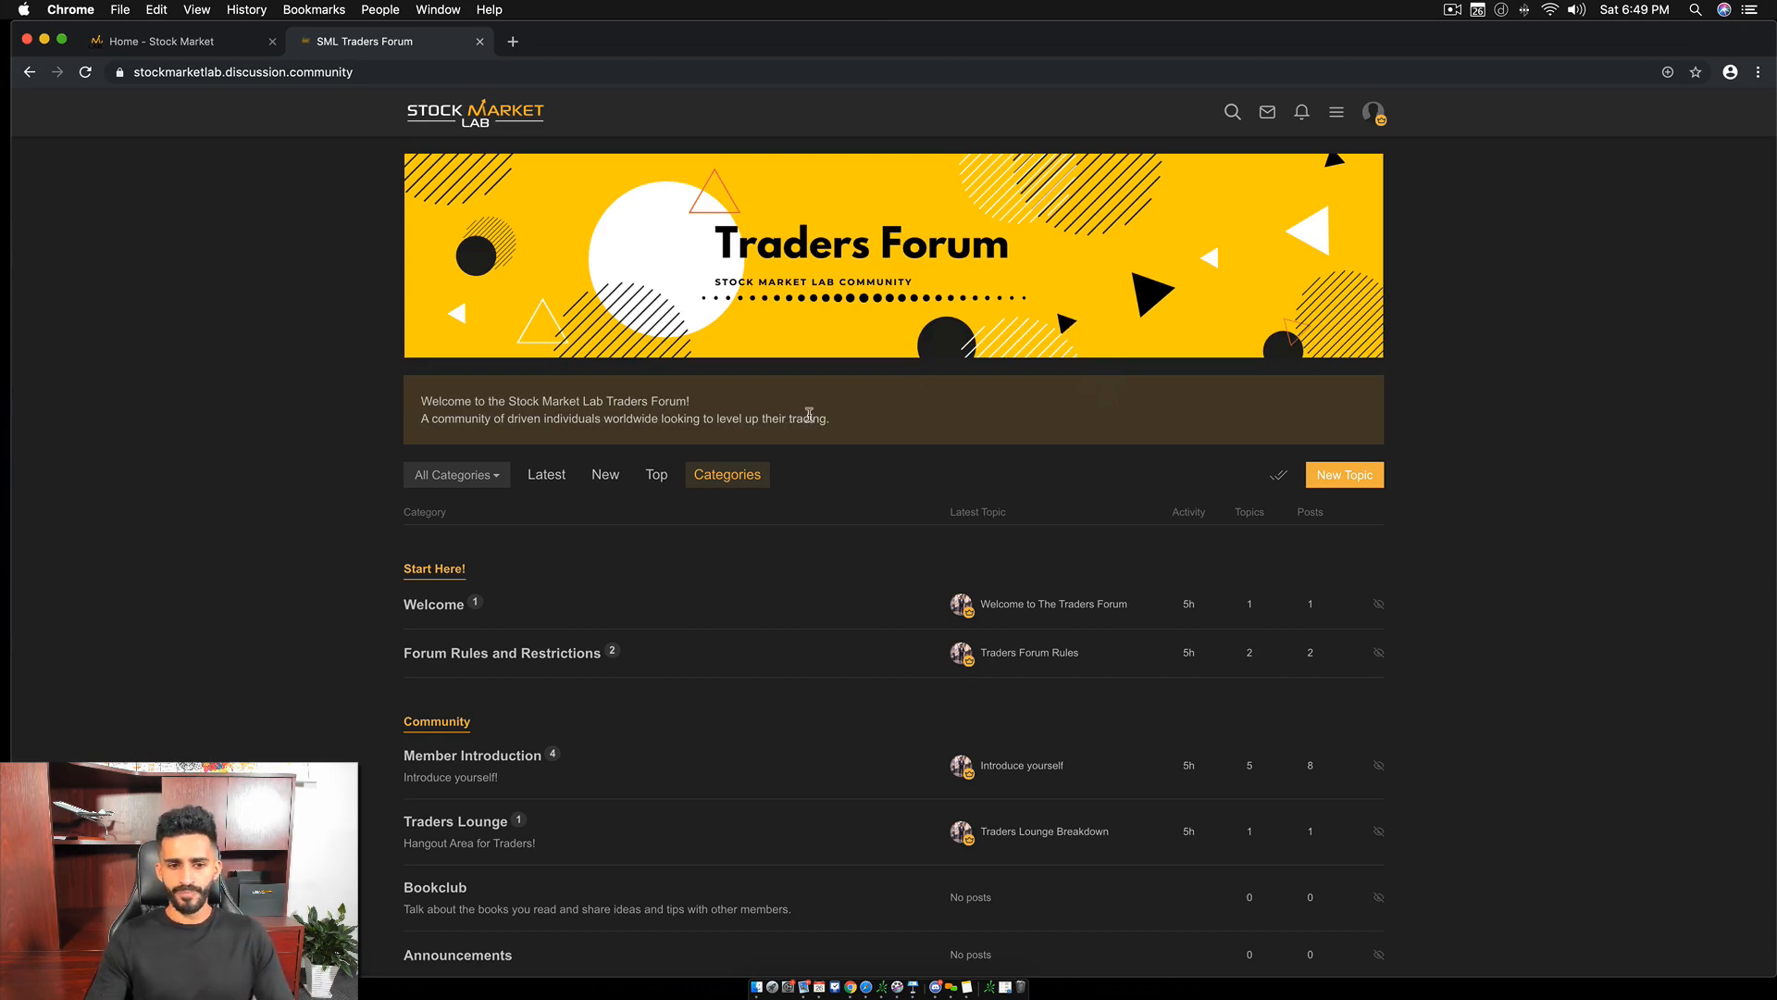
pyautogui.scroll(-3)
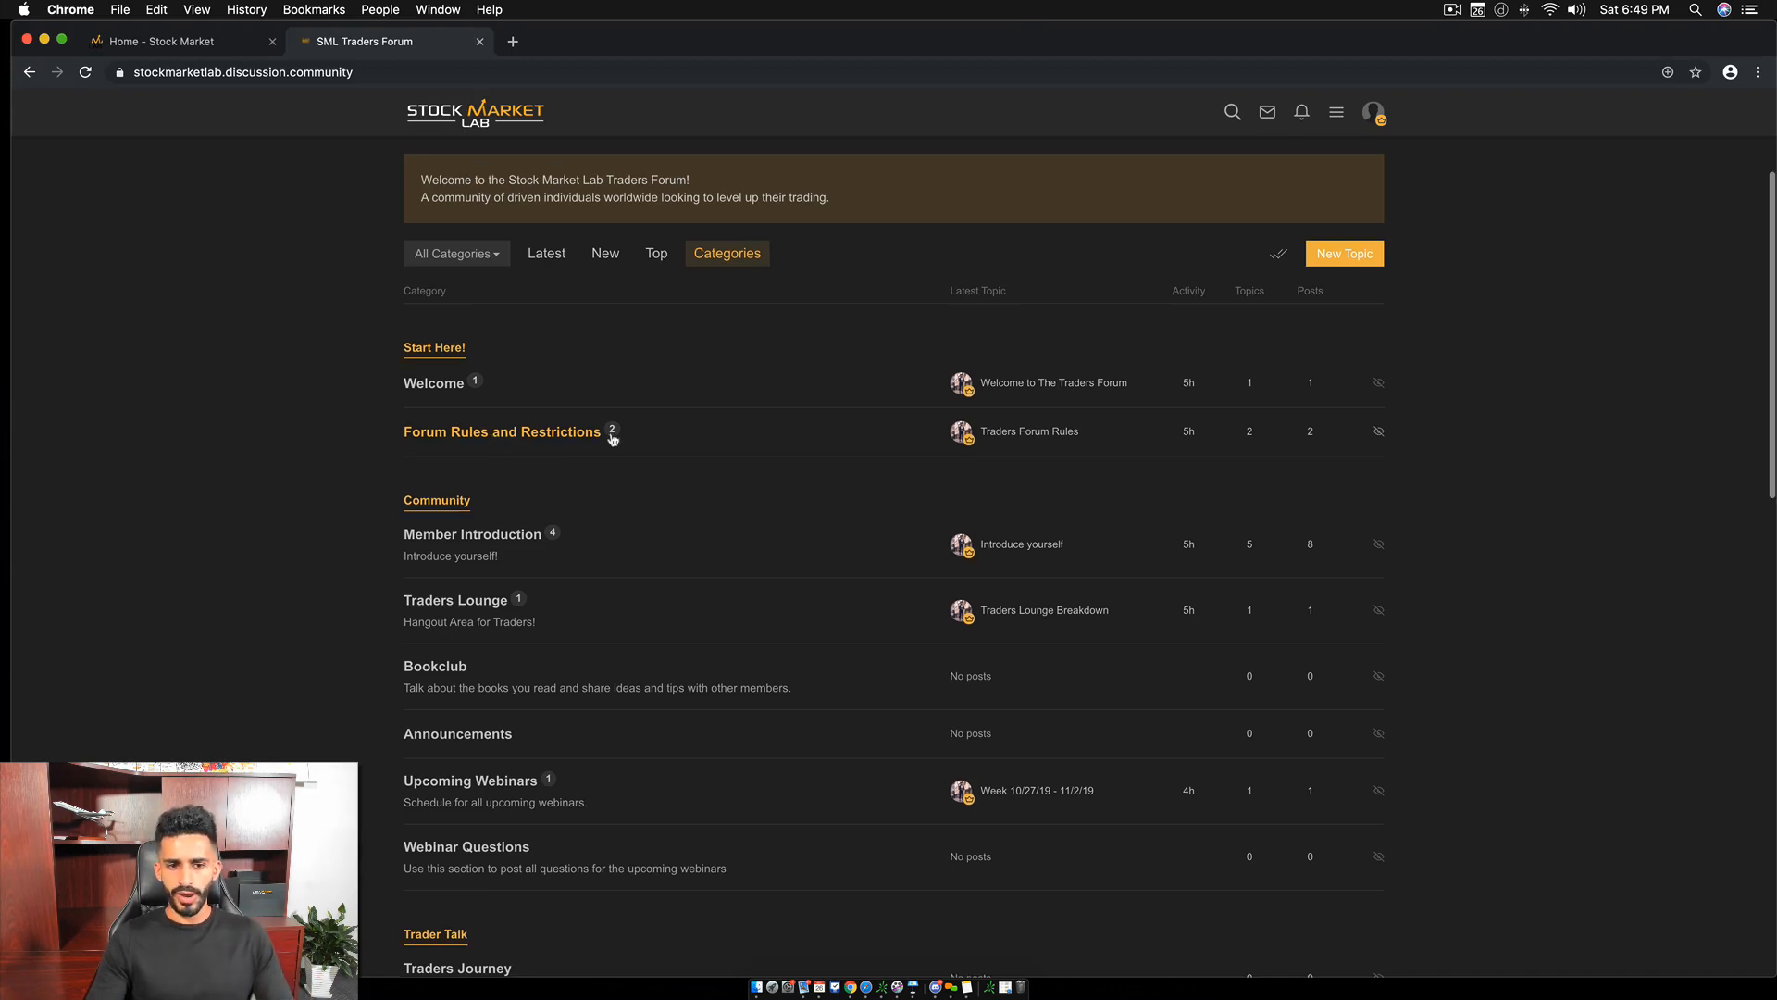
pyautogui.scroll(-3)
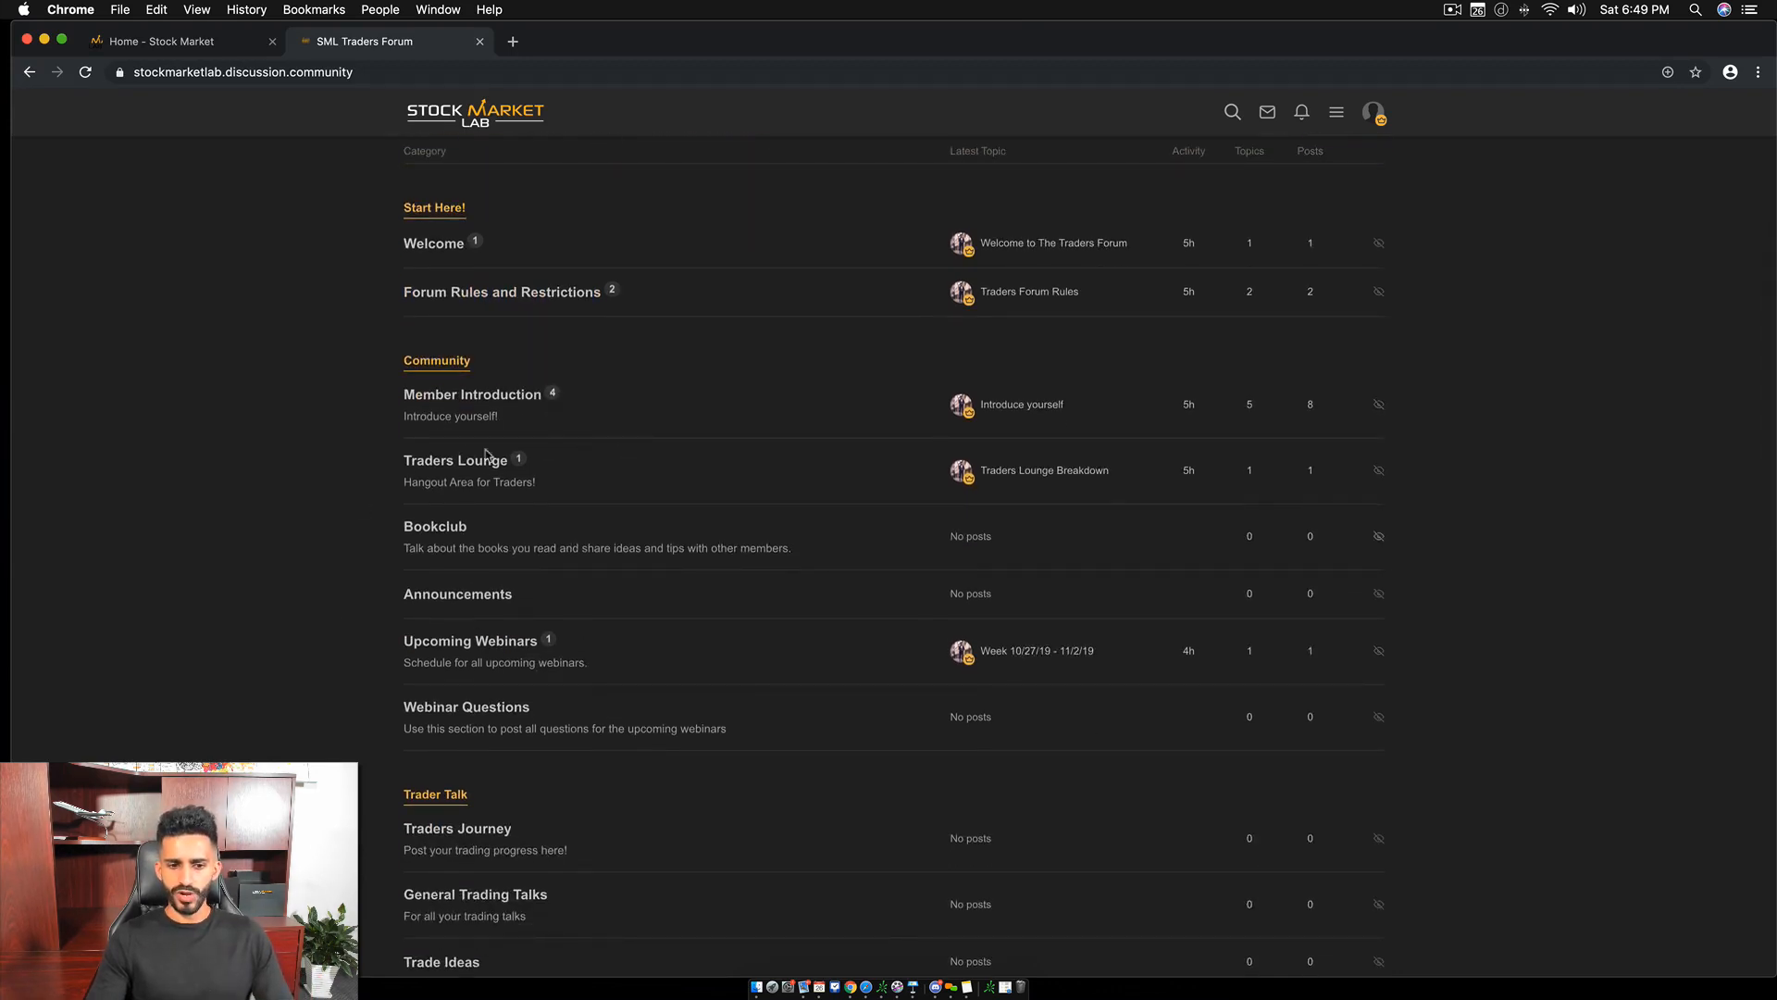
pyautogui.scroll(-3)
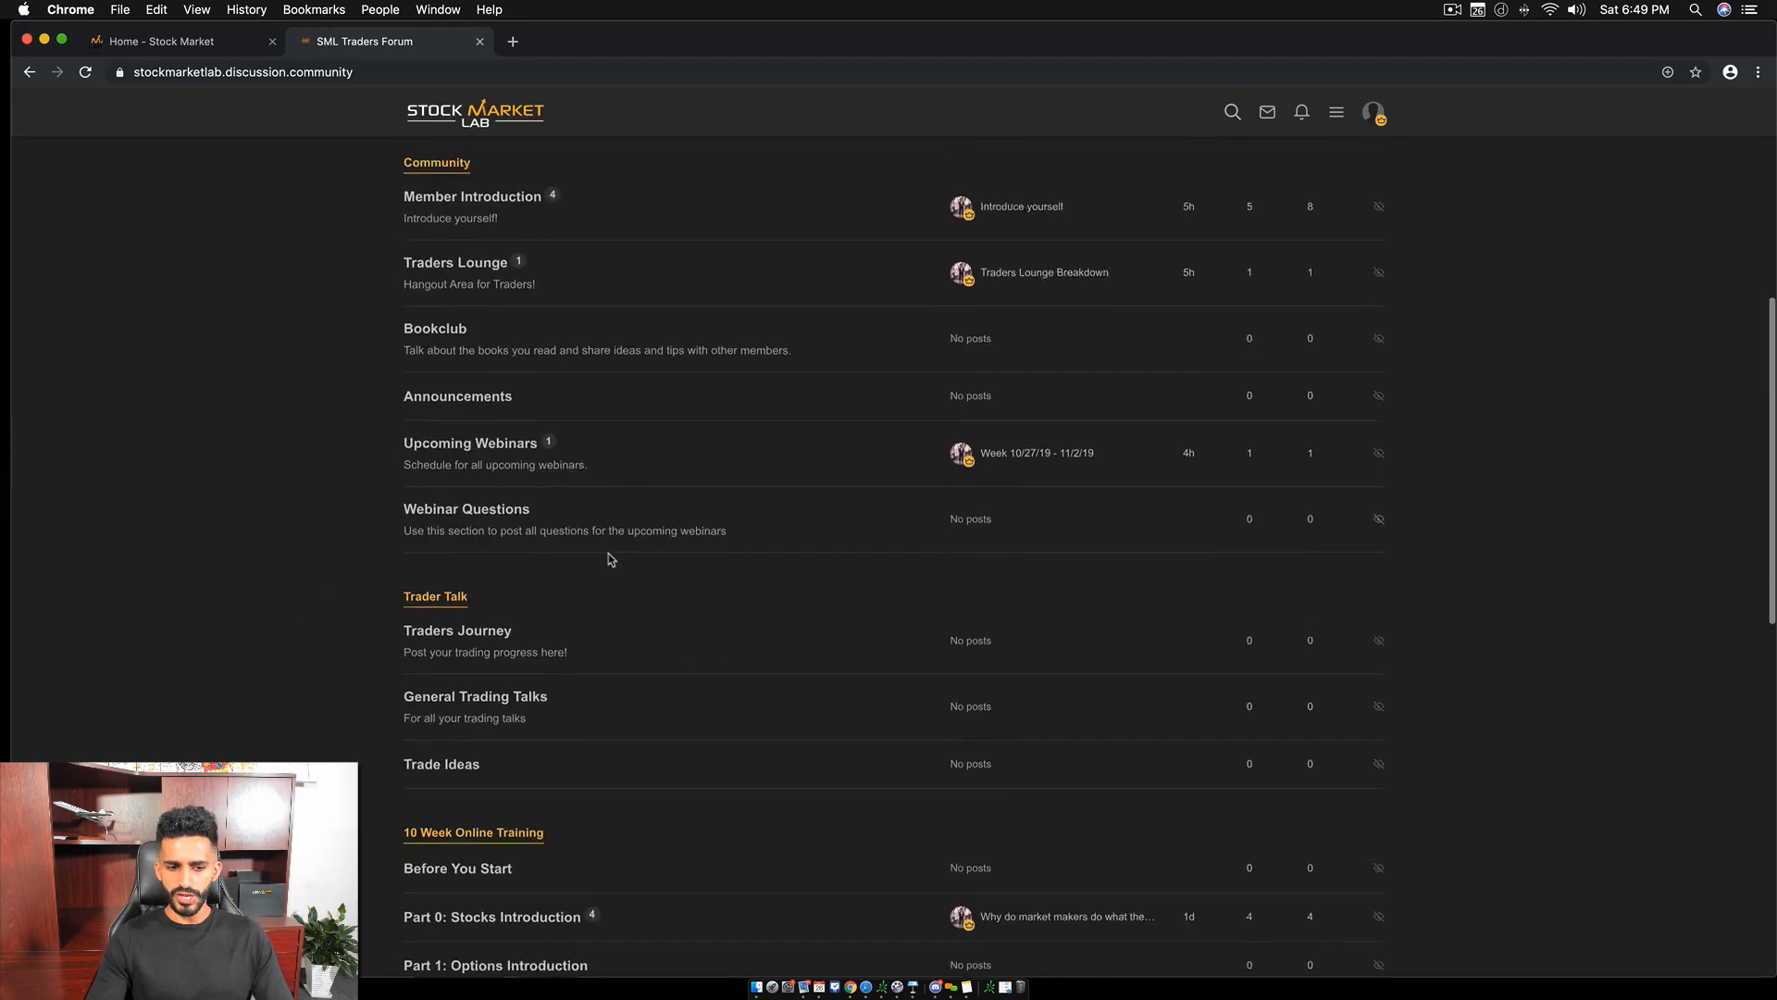
pyautogui.scroll(-3)
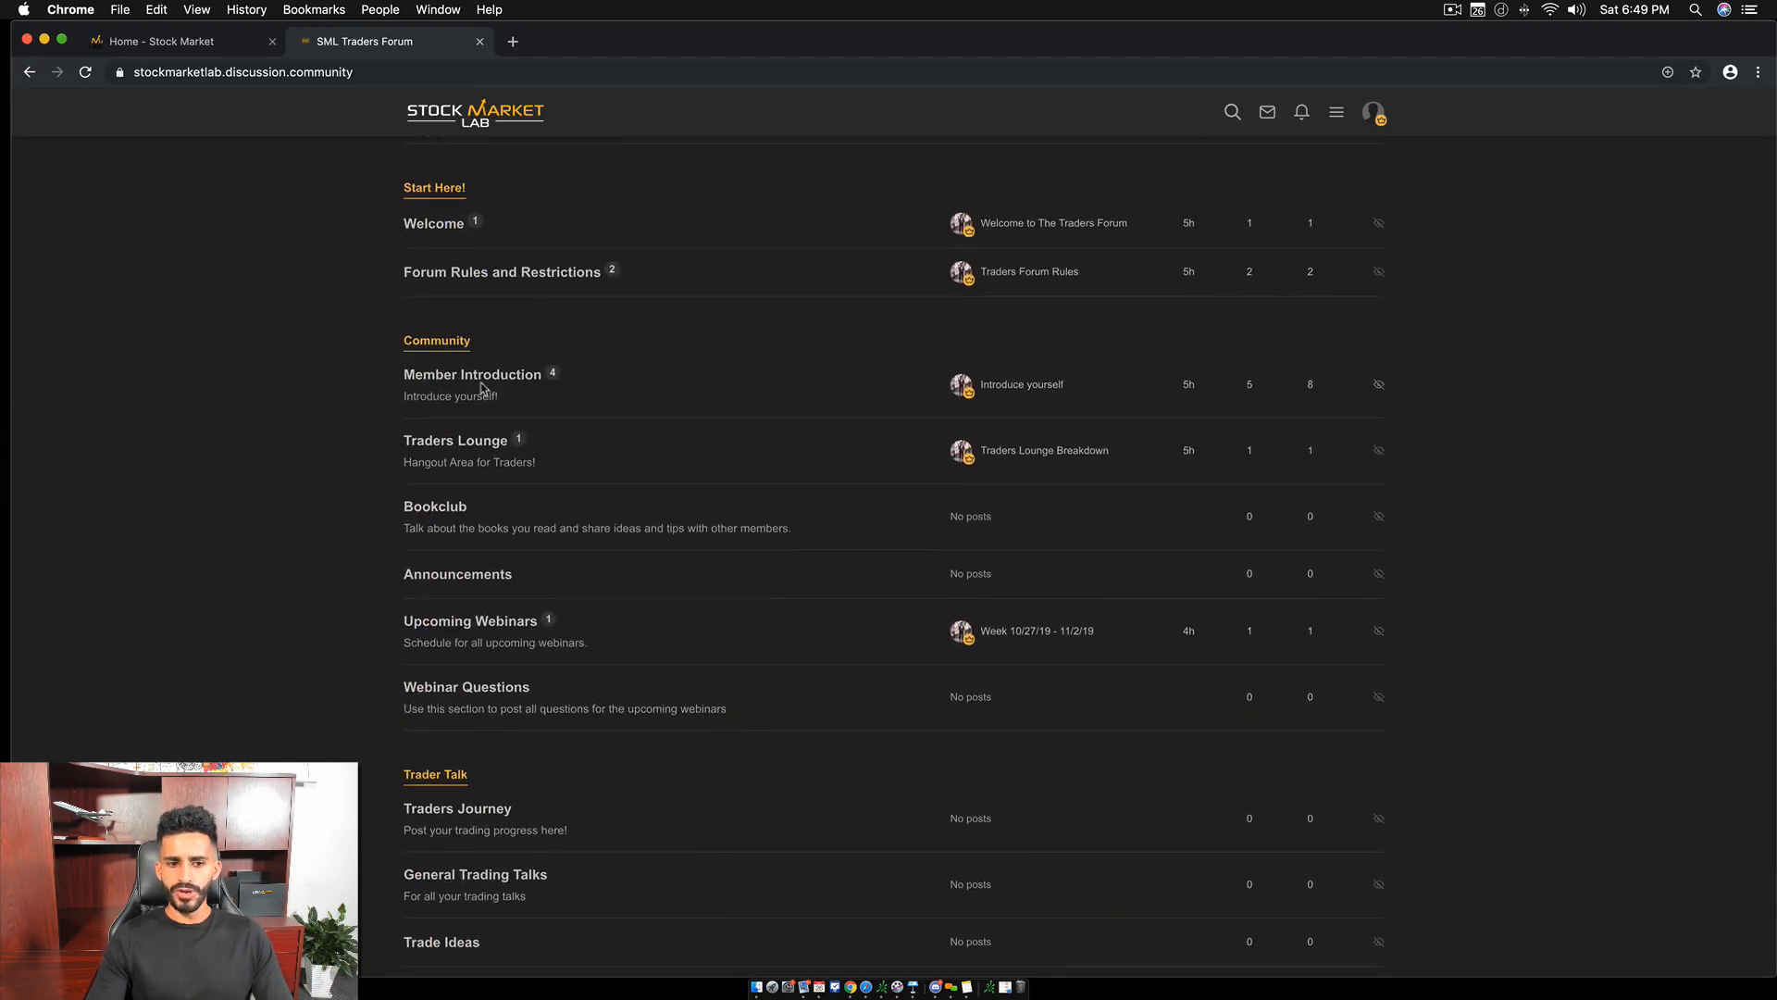
pyautogui.click(472, 374)
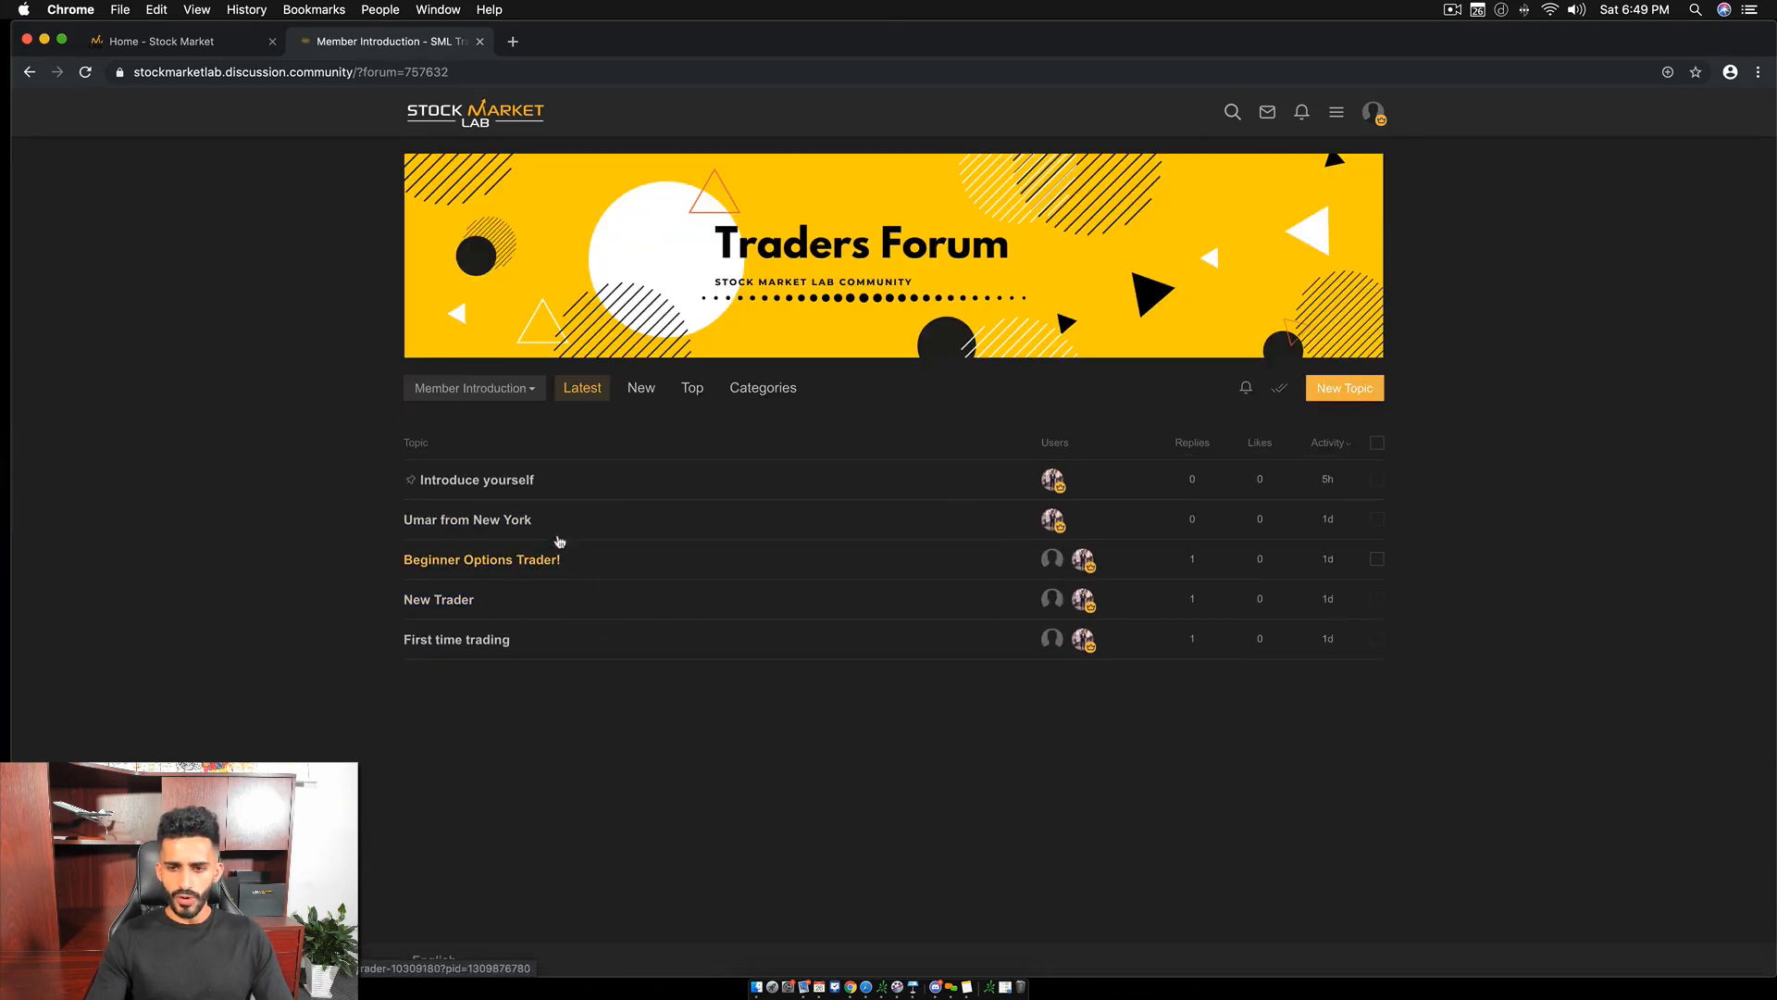
pyautogui.click(1344, 387)
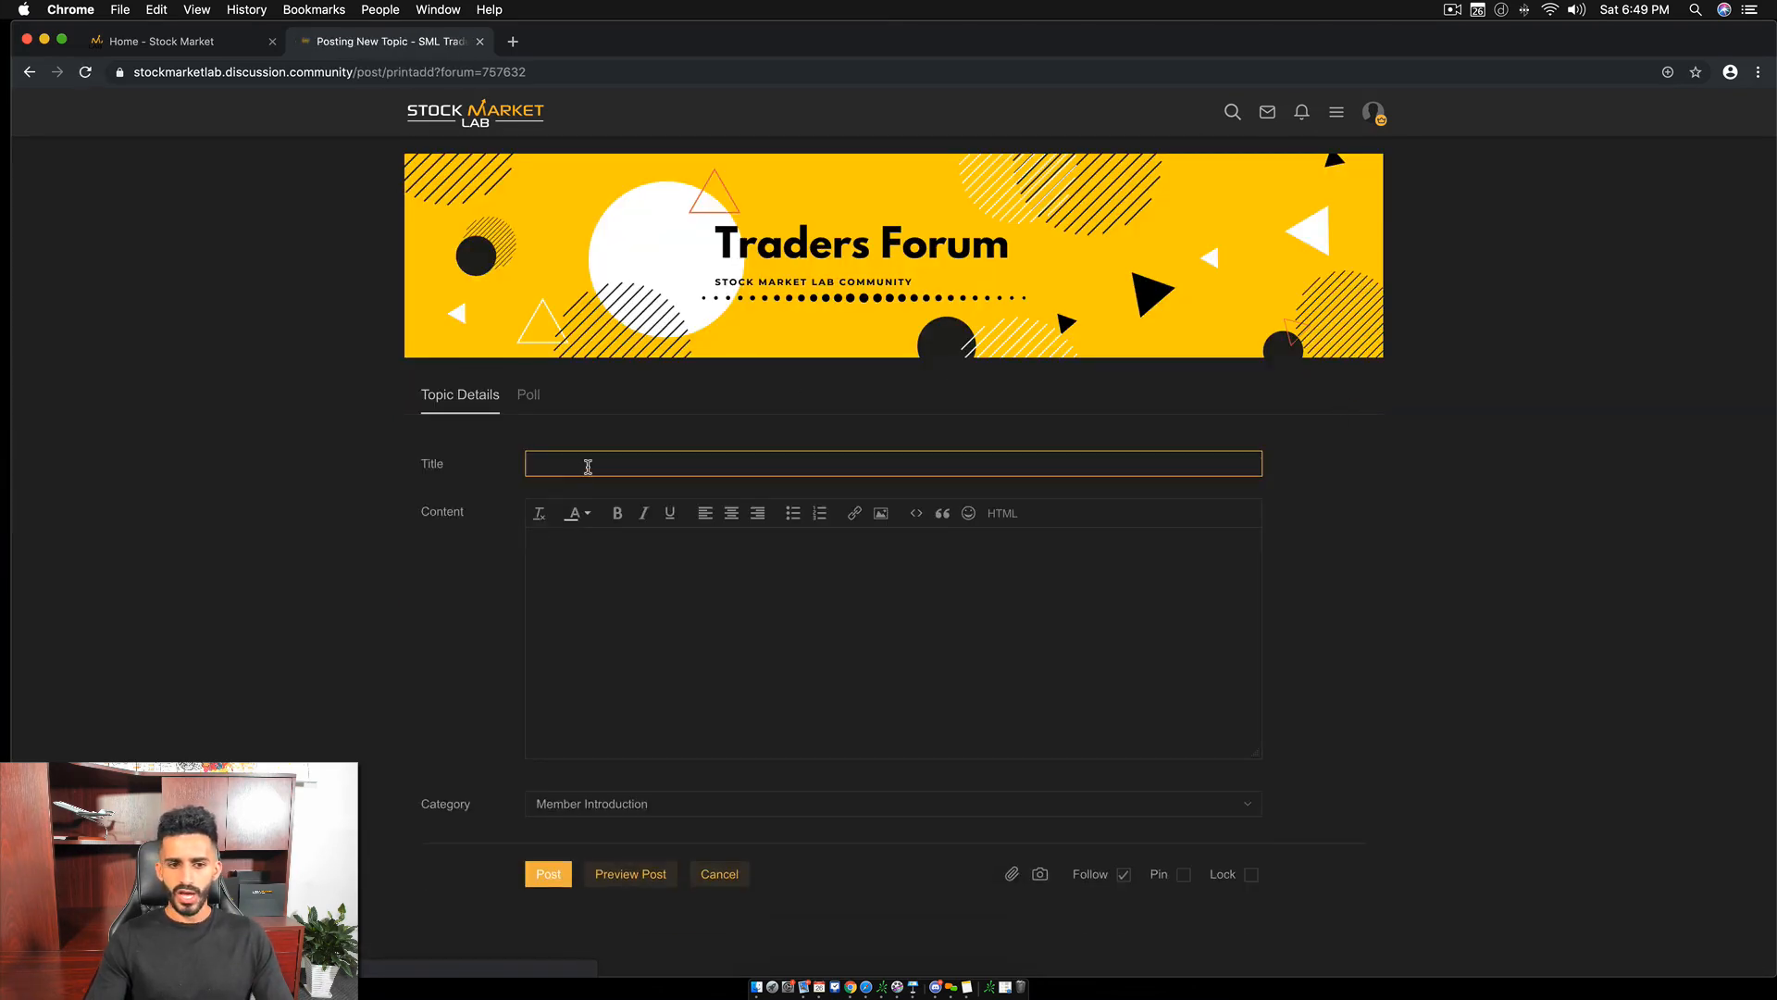
pyautogui.click(719, 873)
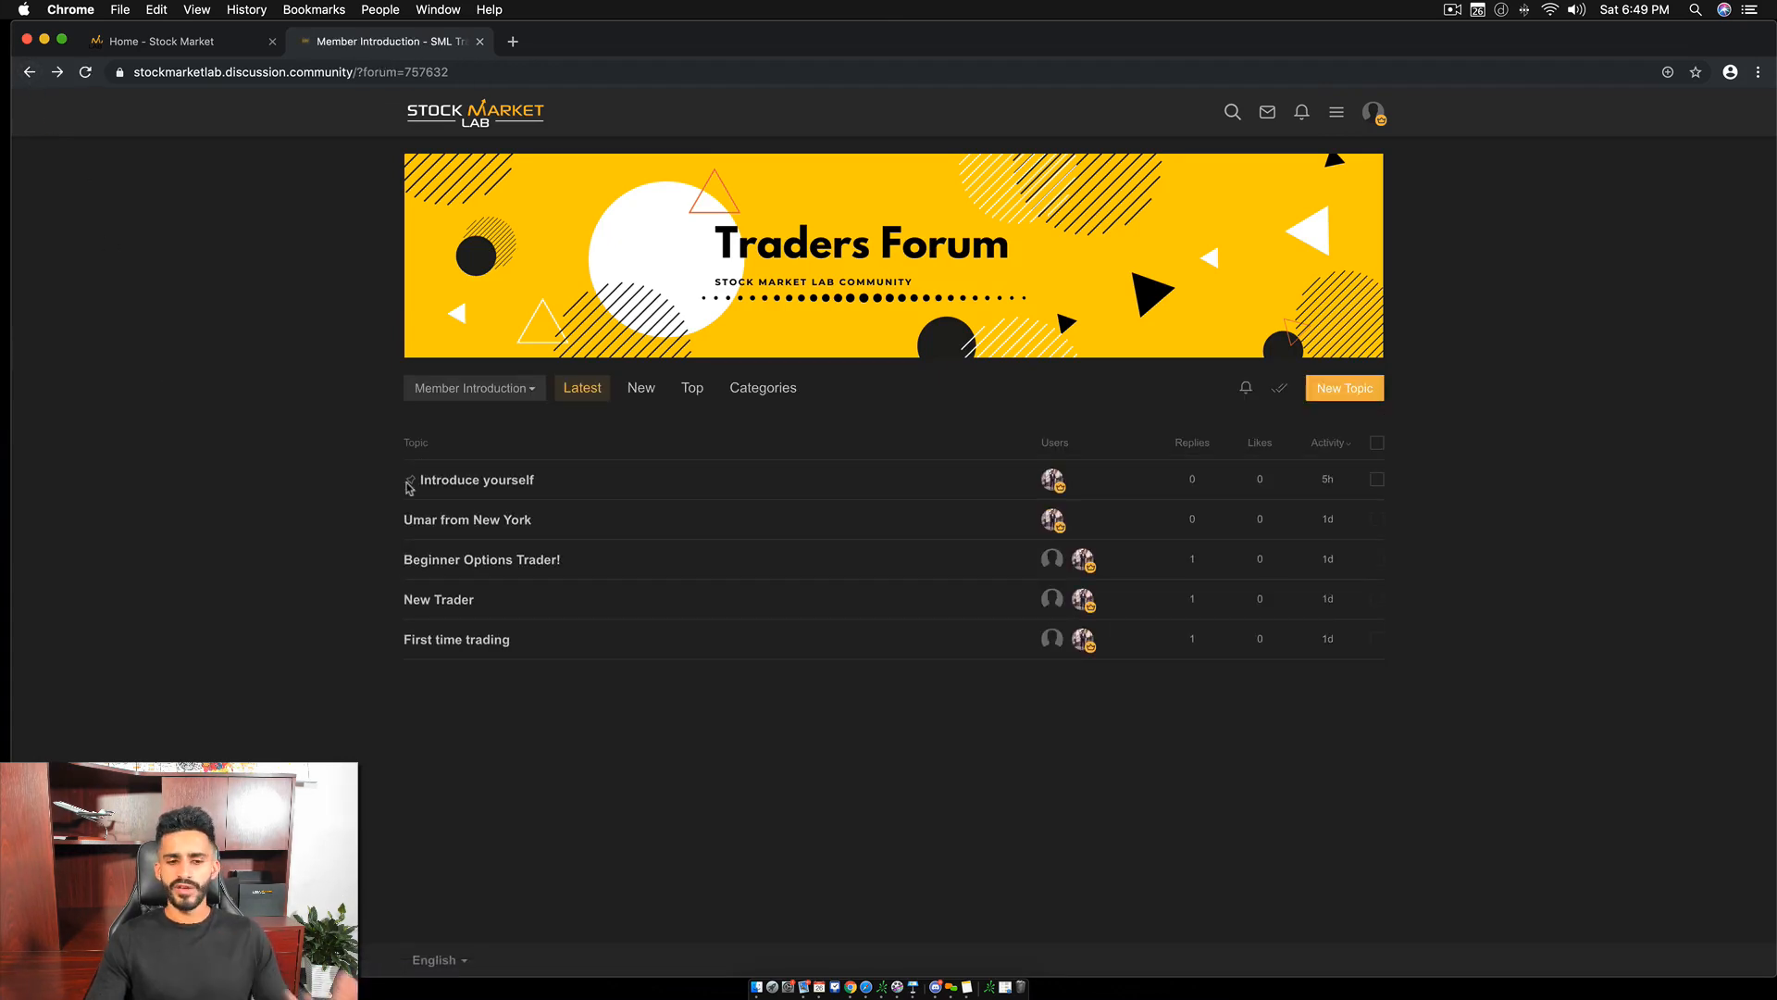
pyautogui.click(476, 480)
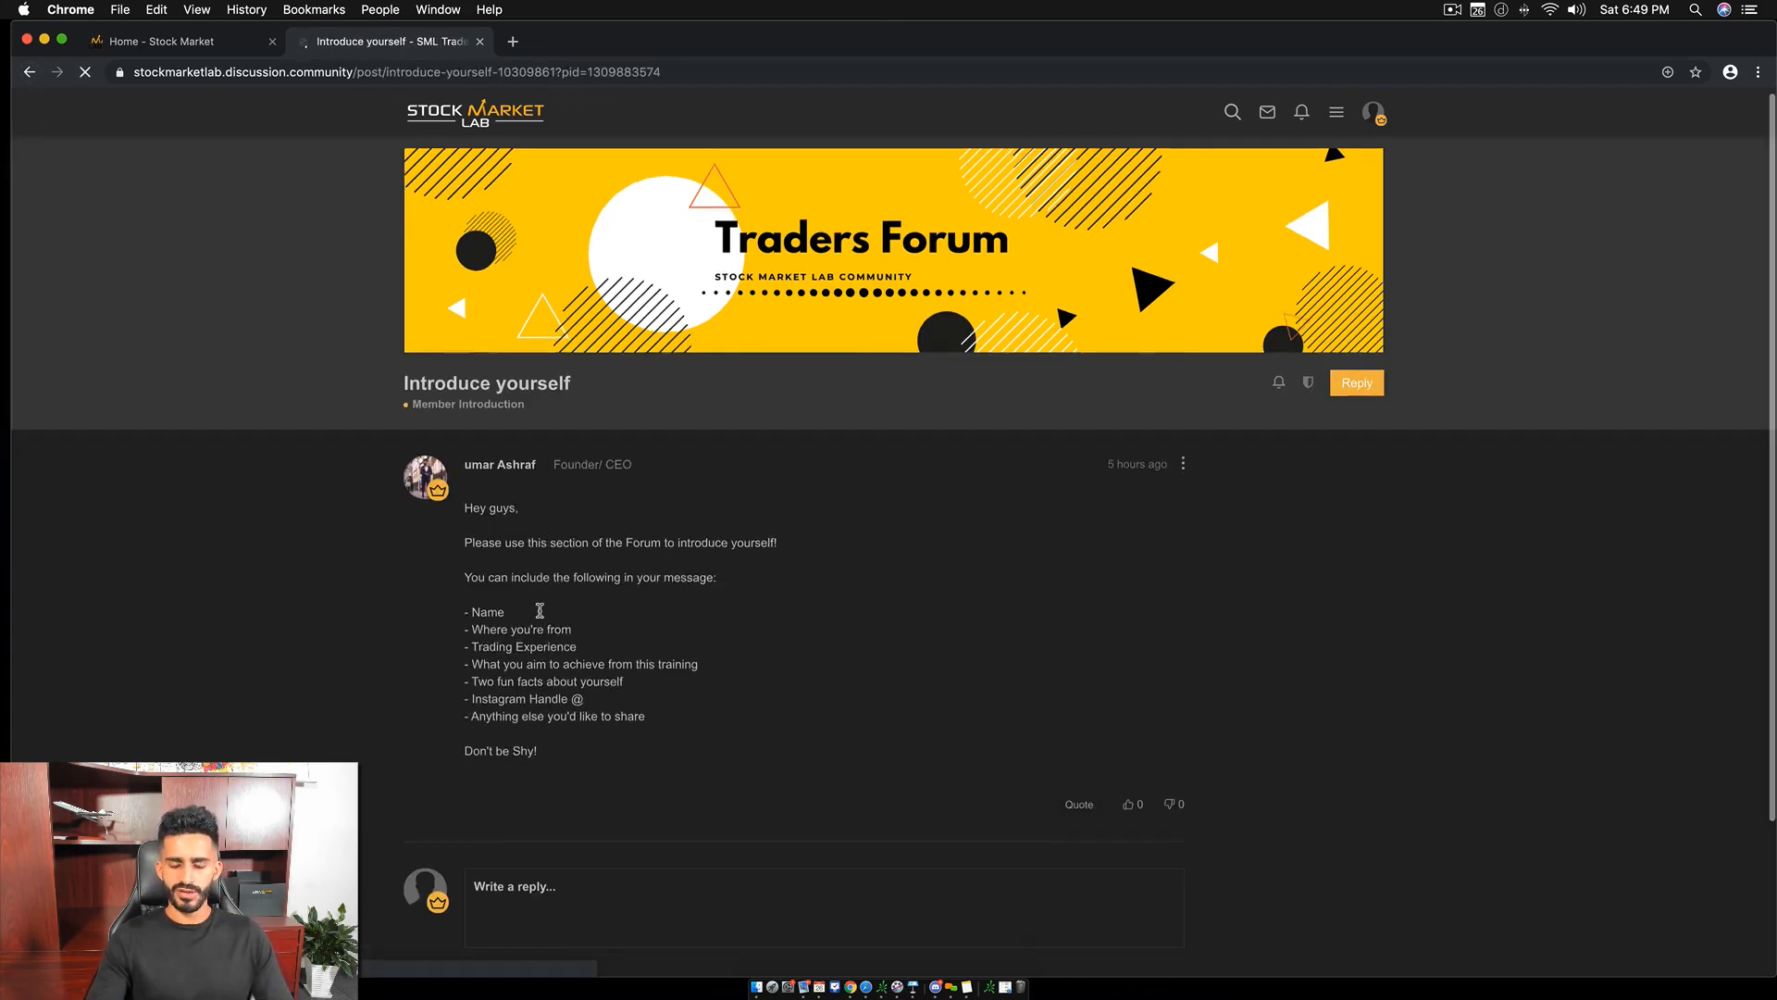
pyautogui.scroll(-3)
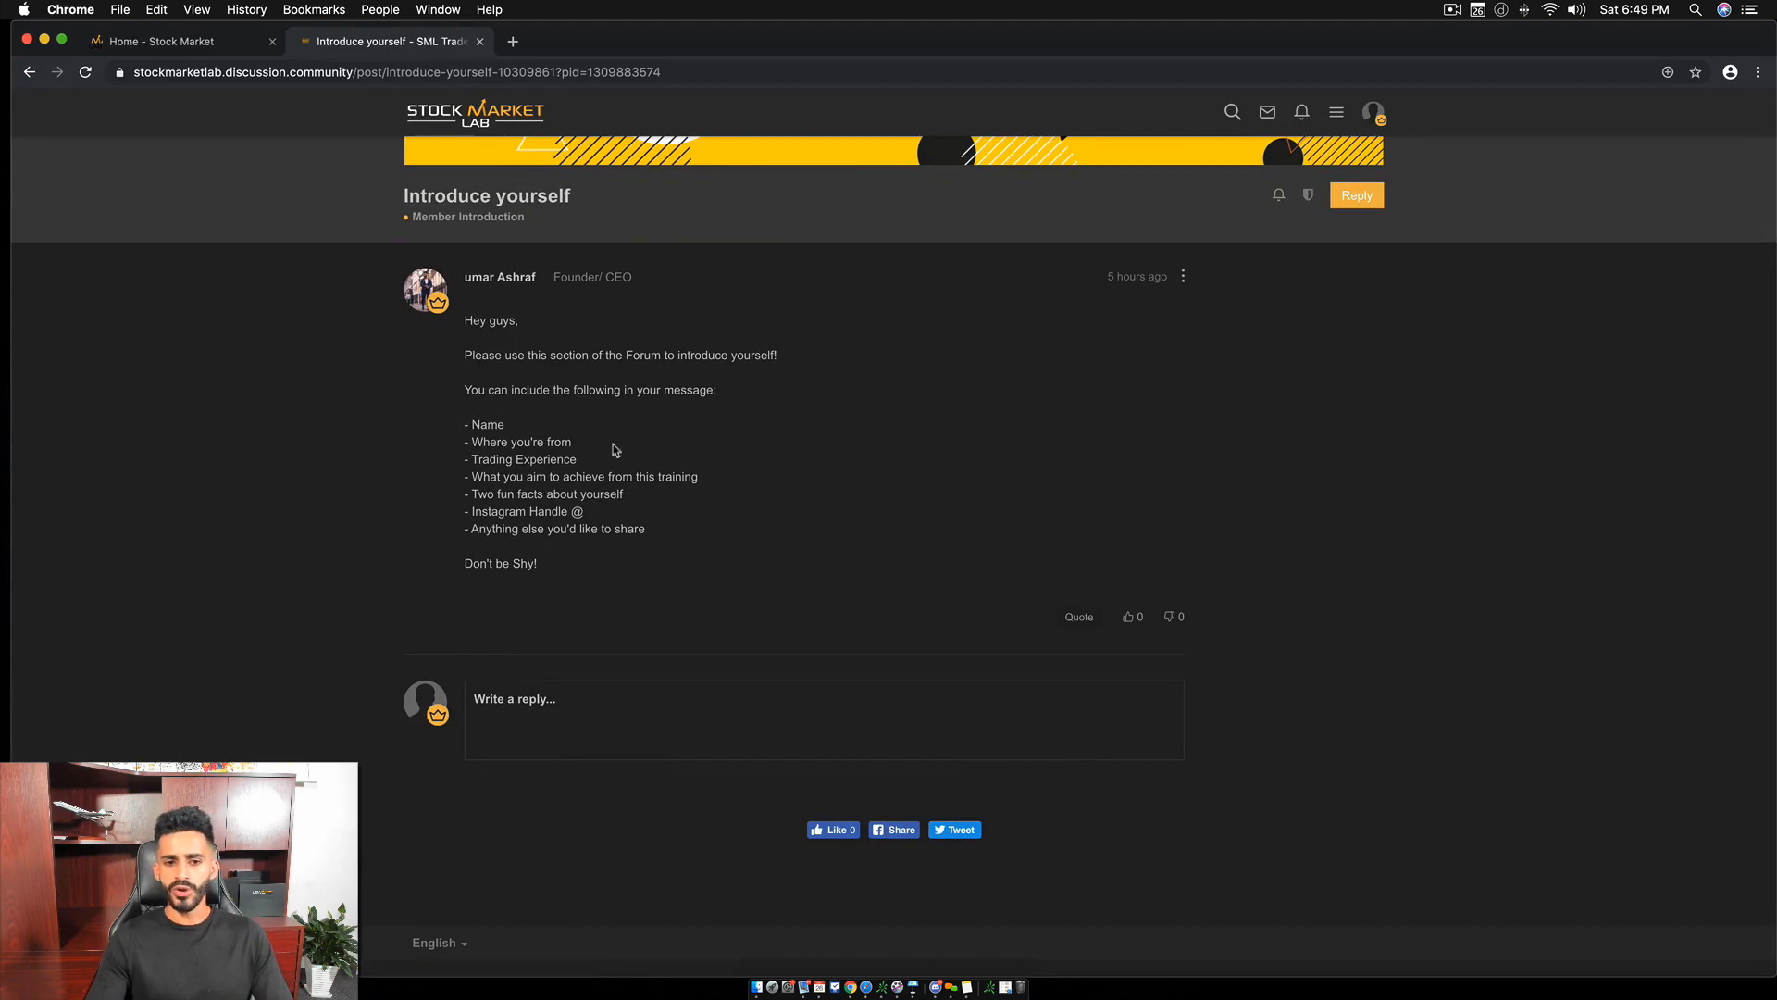
pyautogui.moveTo(600, 476)
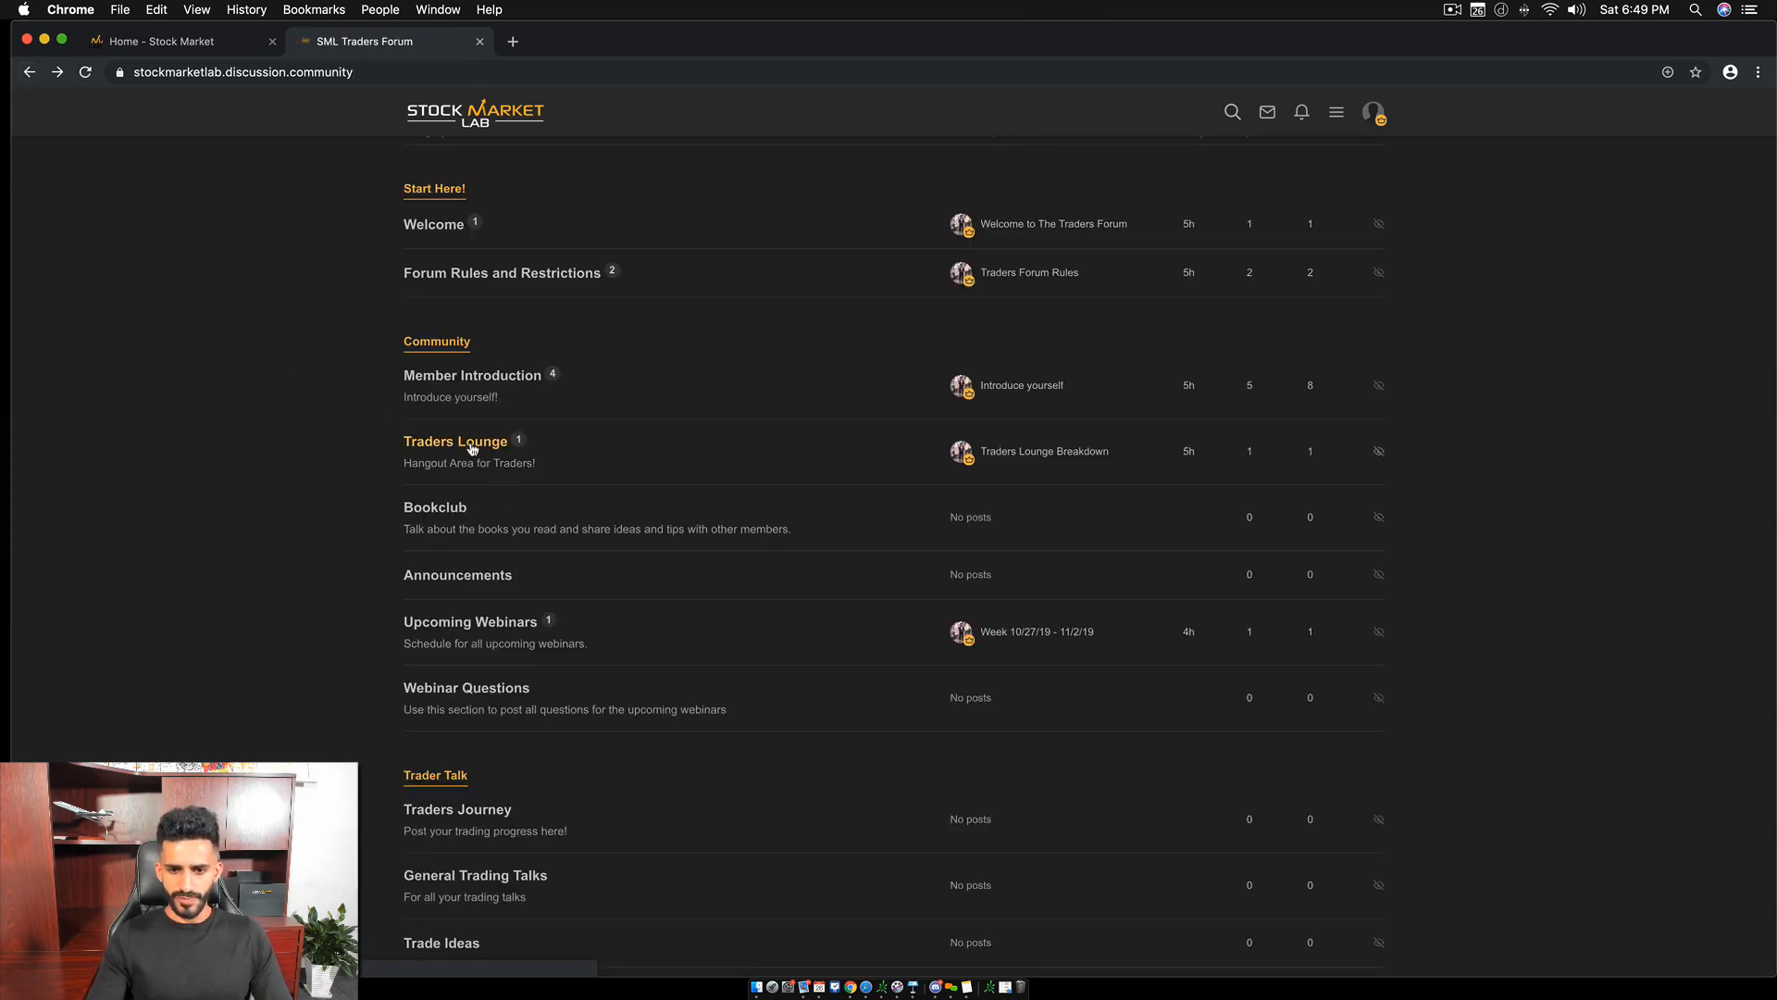
# Open the Traders Lounge category listing its Traders Lounge Breakdown topic.
pyautogui.click(455, 441)
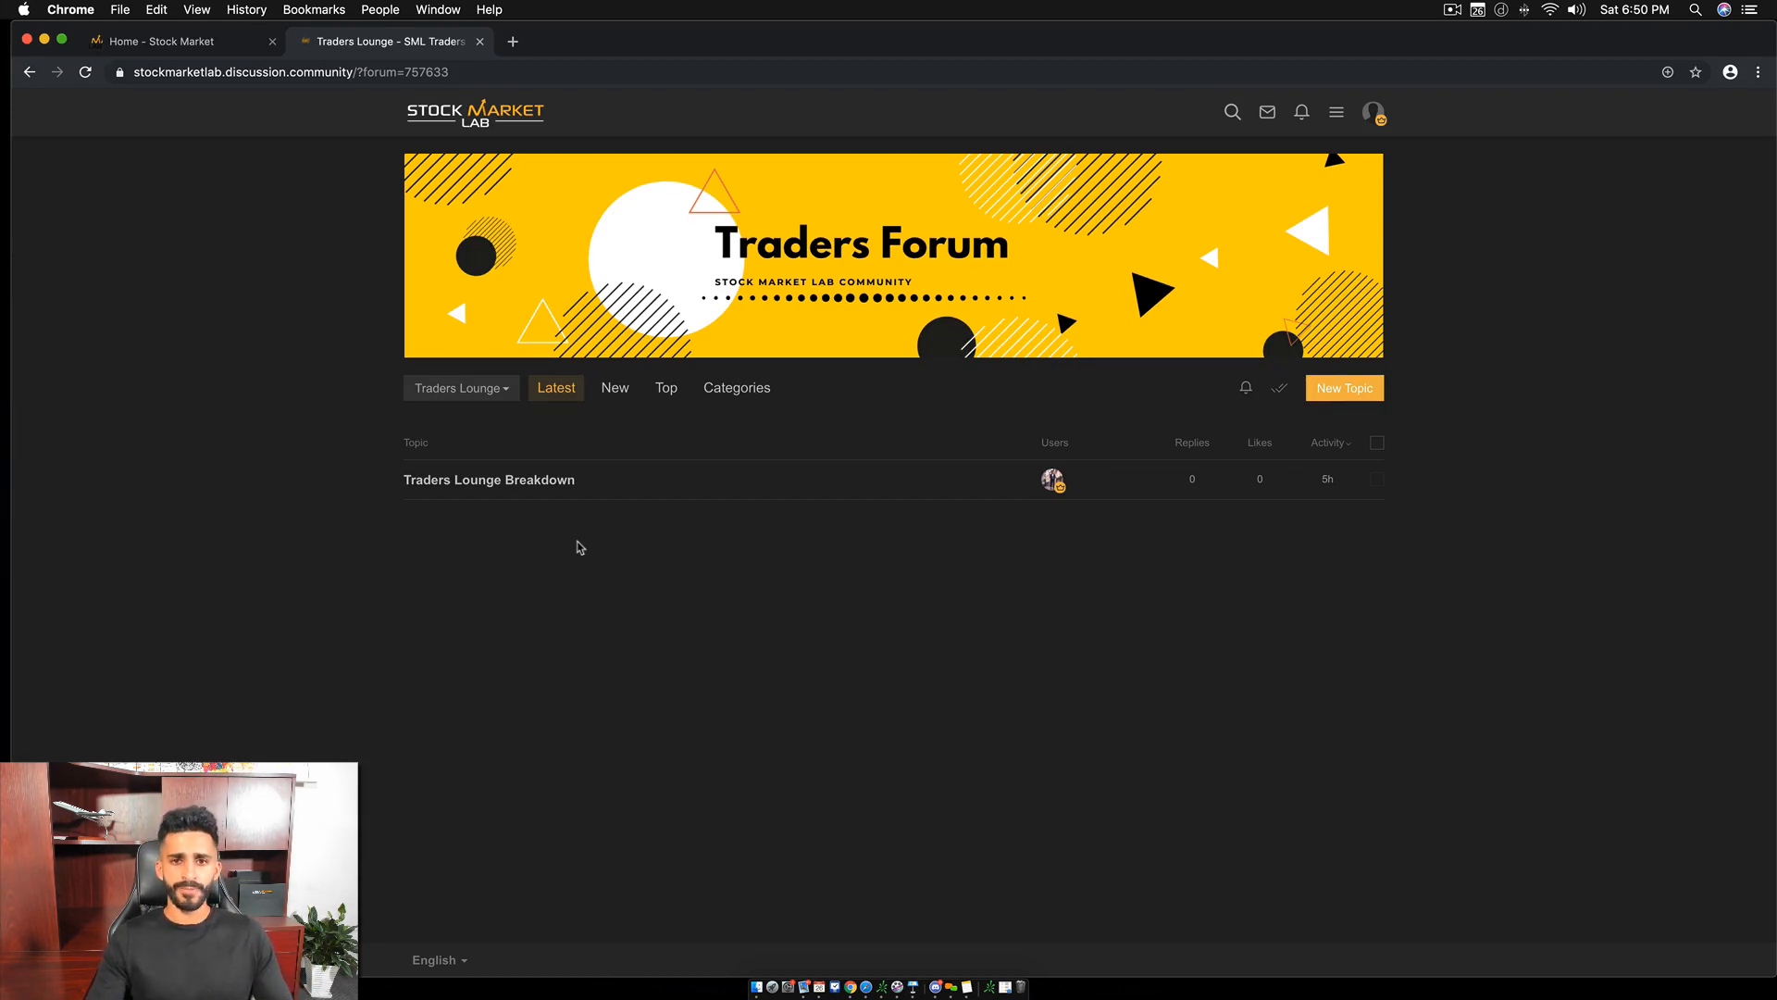
pyautogui.moveTo(555, 546)
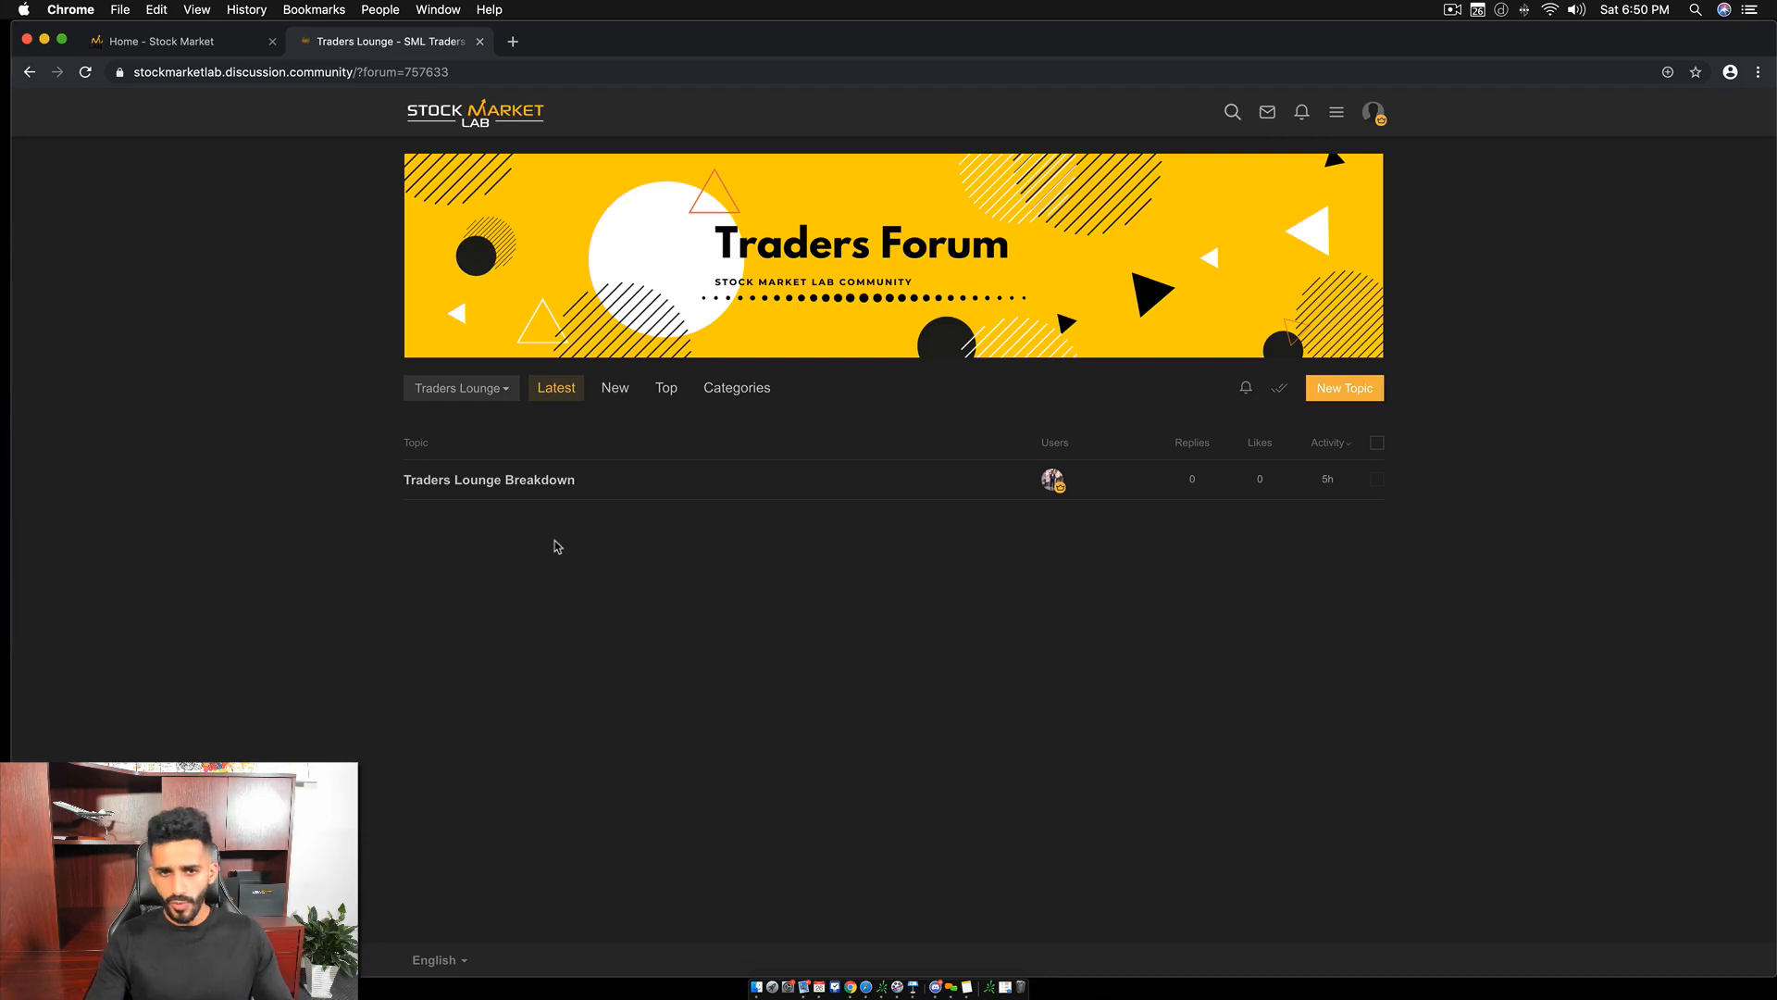
pyautogui.moveTo(462, 516)
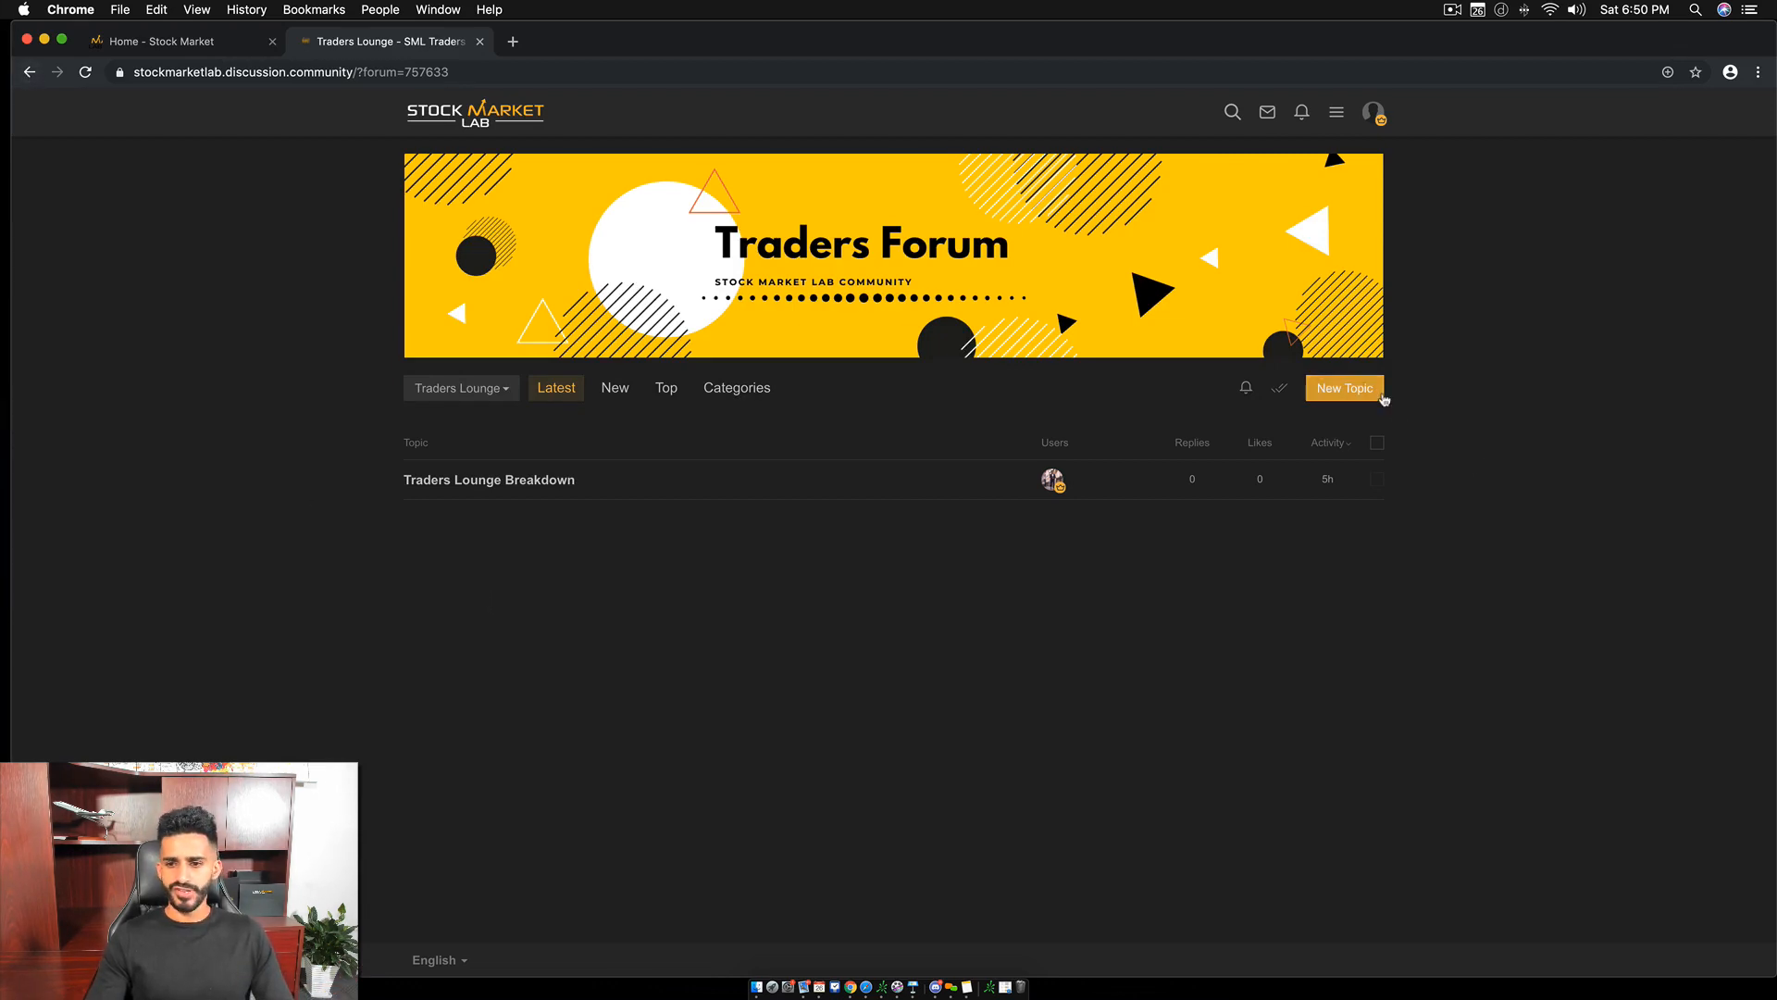
# Post a new Traders Lounge topic 'Anyone here watch basketball?' with its message and start a reply.
pyautogui.click(1344, 386)
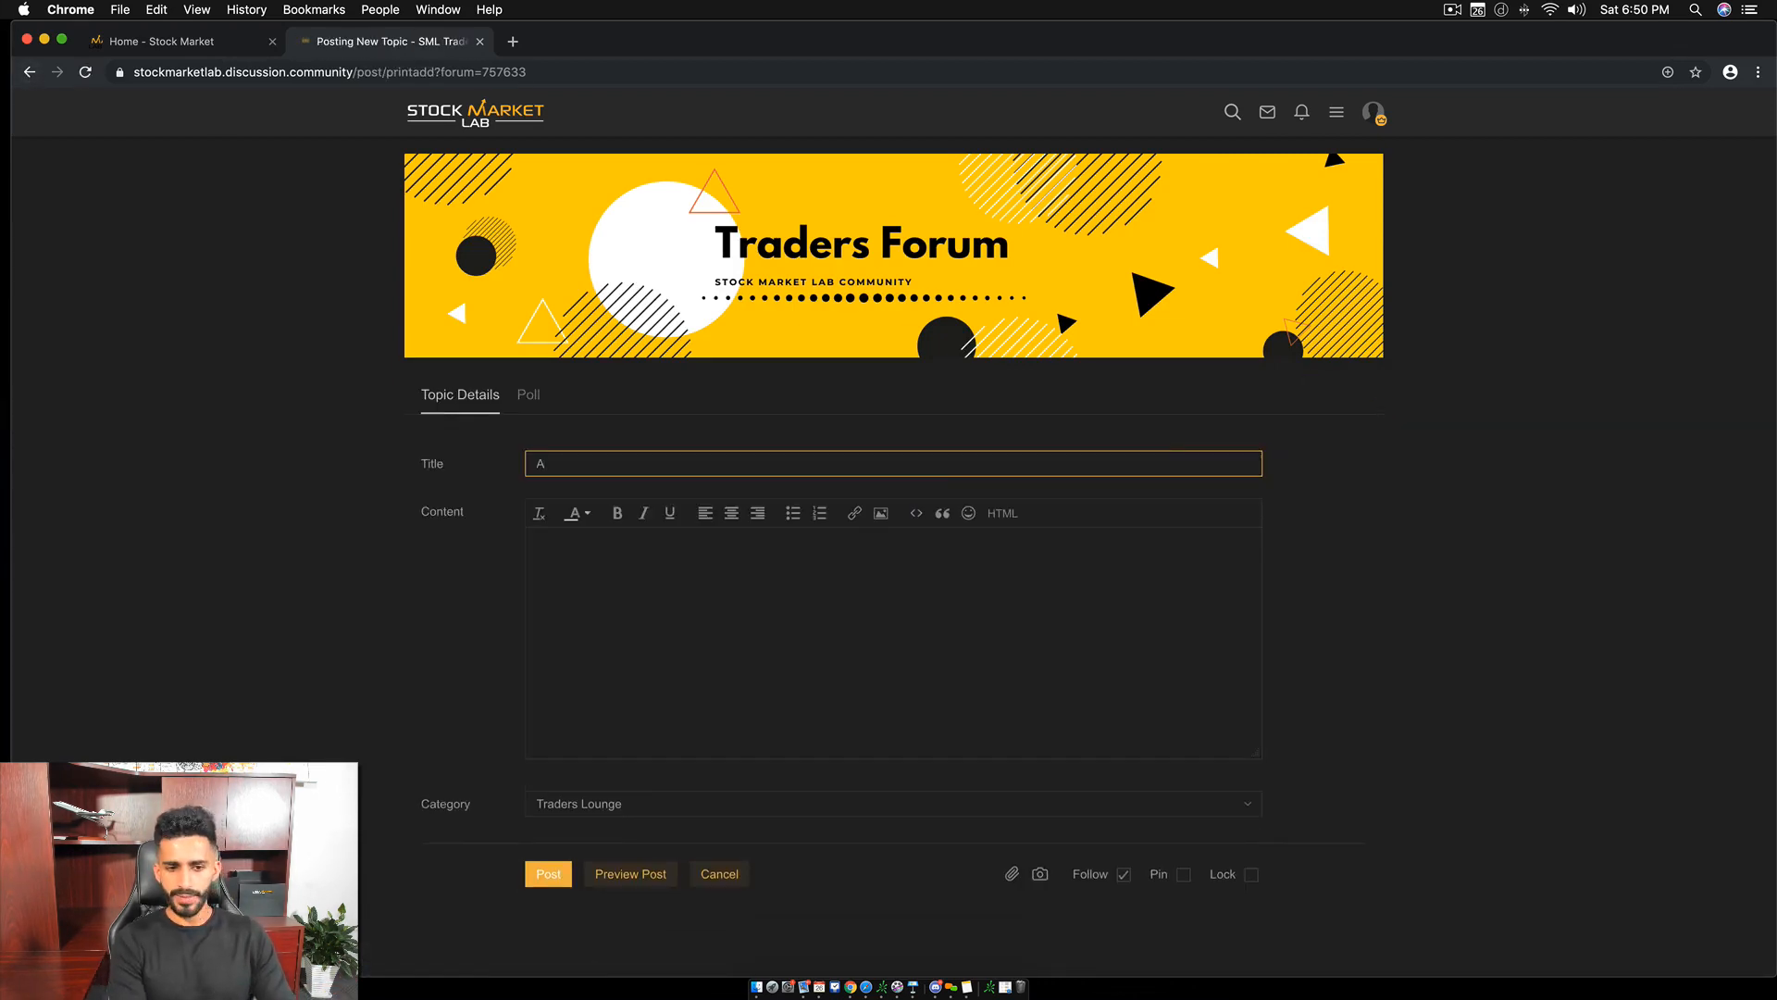
pyautogui.write('nyone here watch')
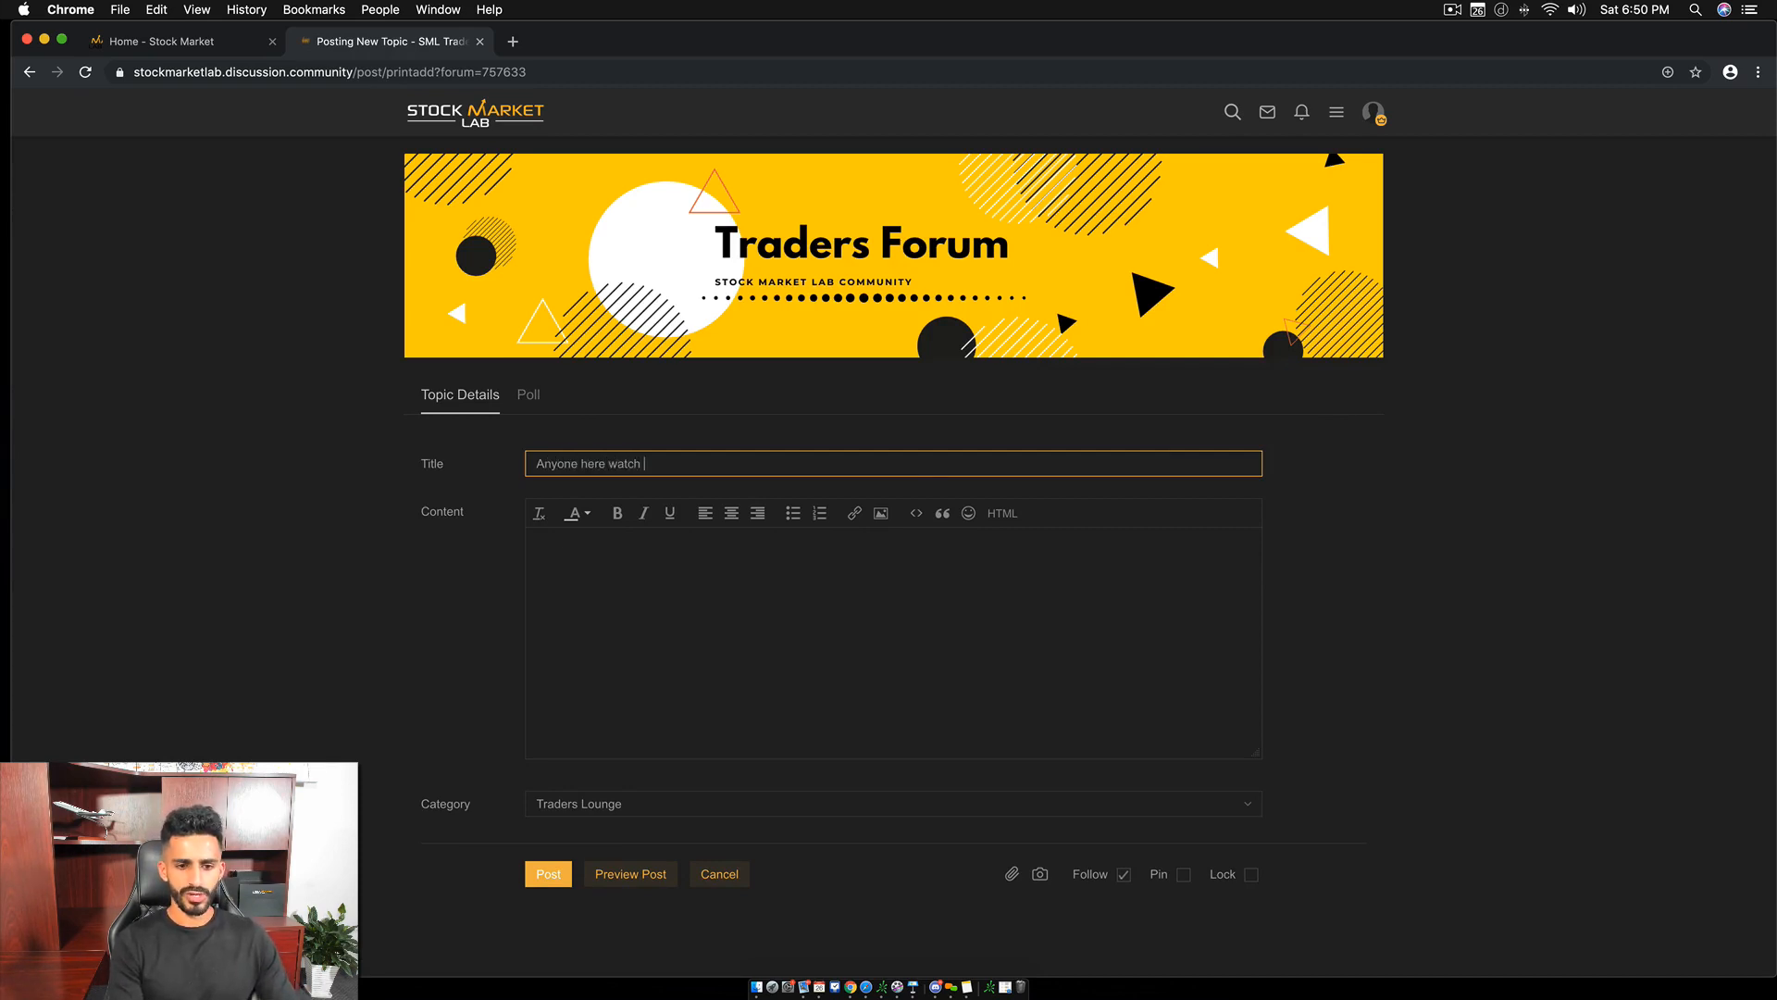
pyautogui.write('basketball?')
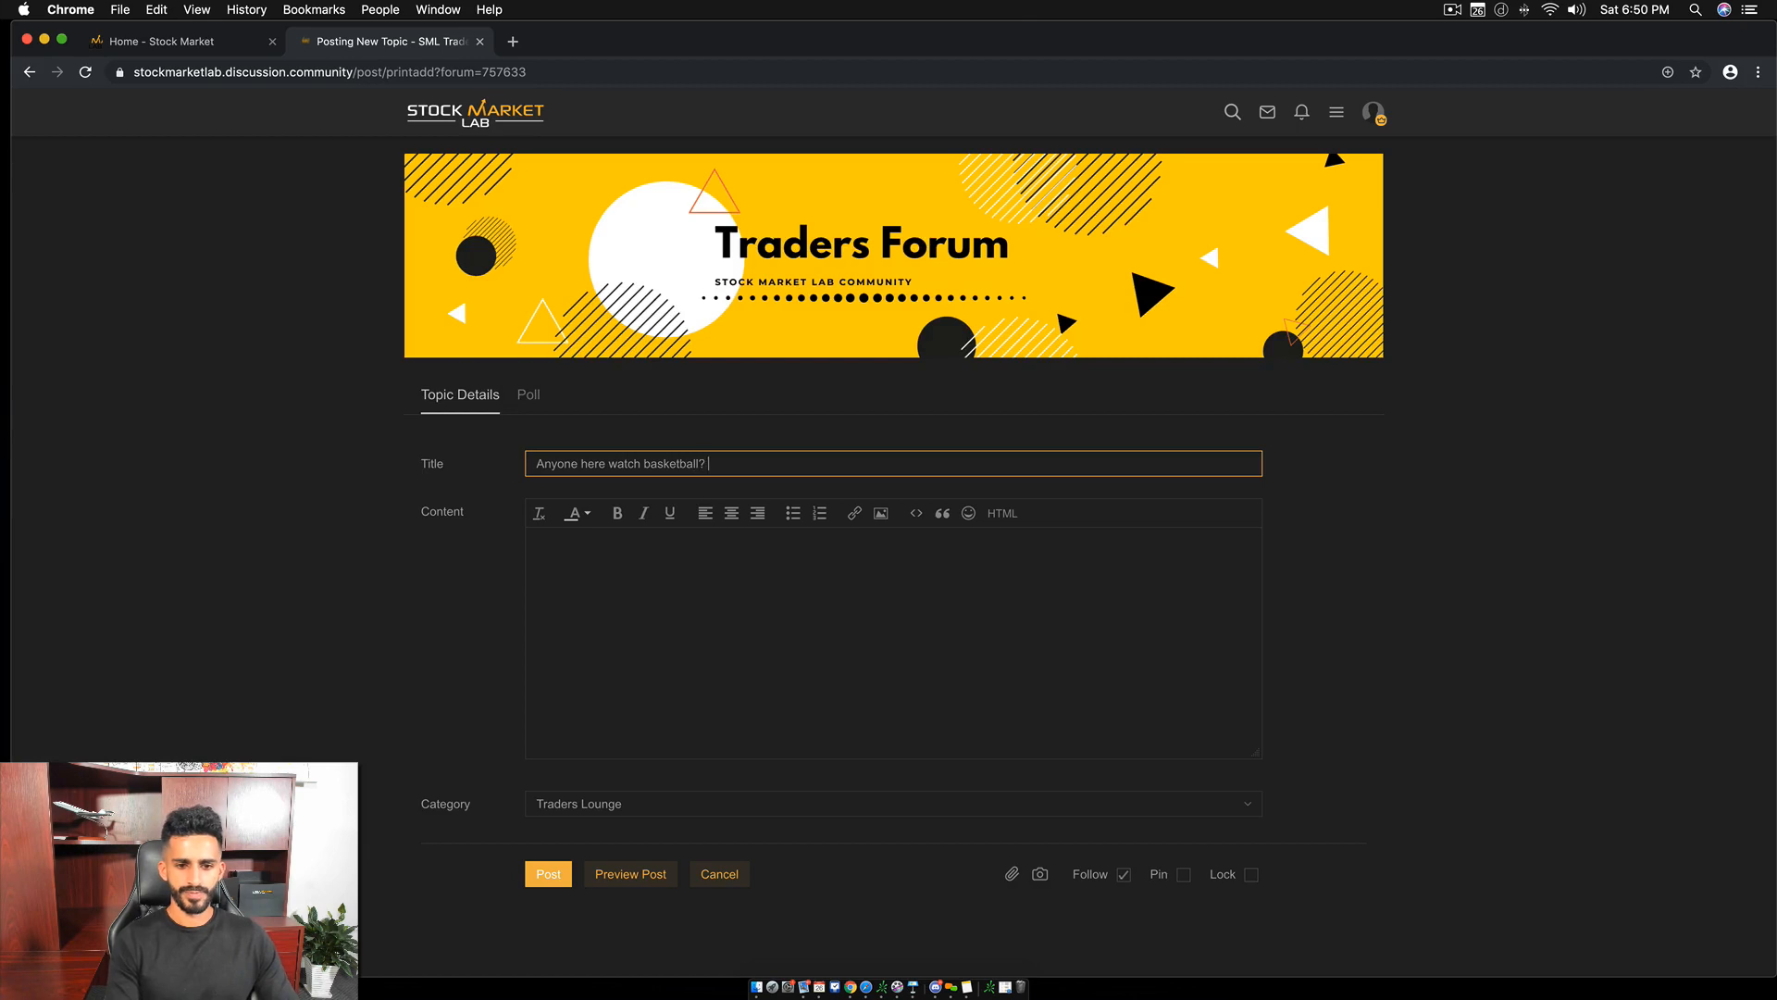
pyautogui.write('Who he')
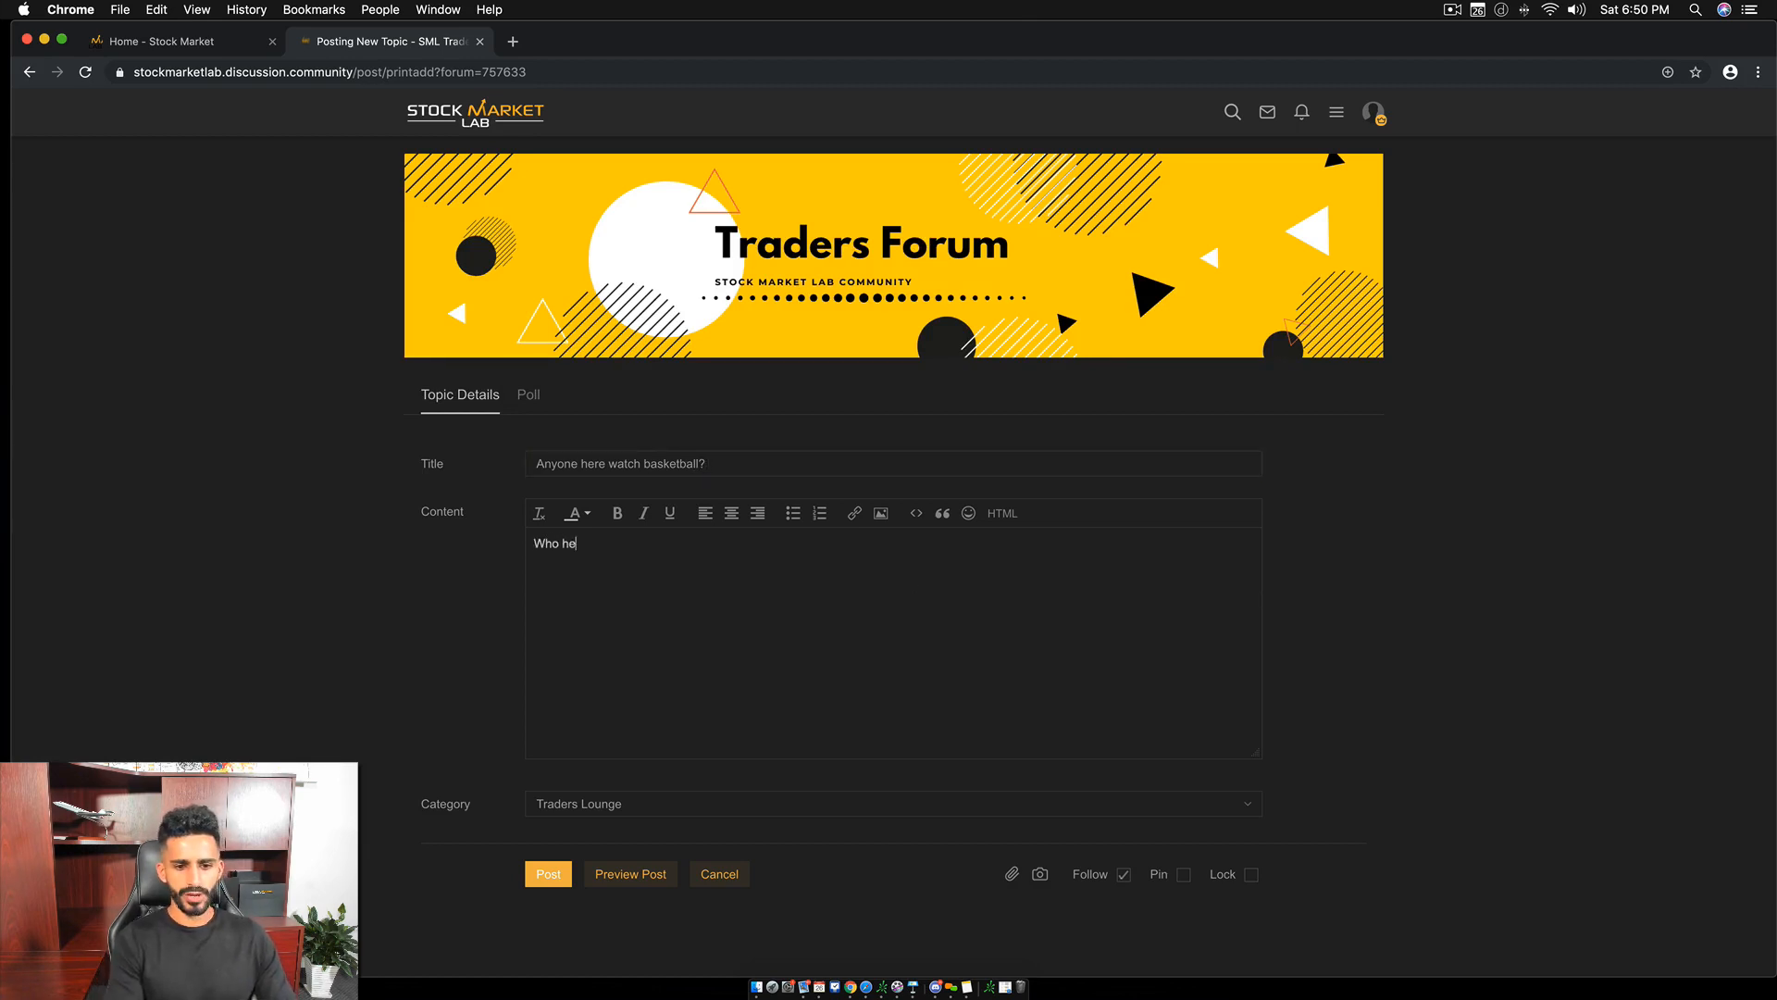
pyautogui.write('re watchs')
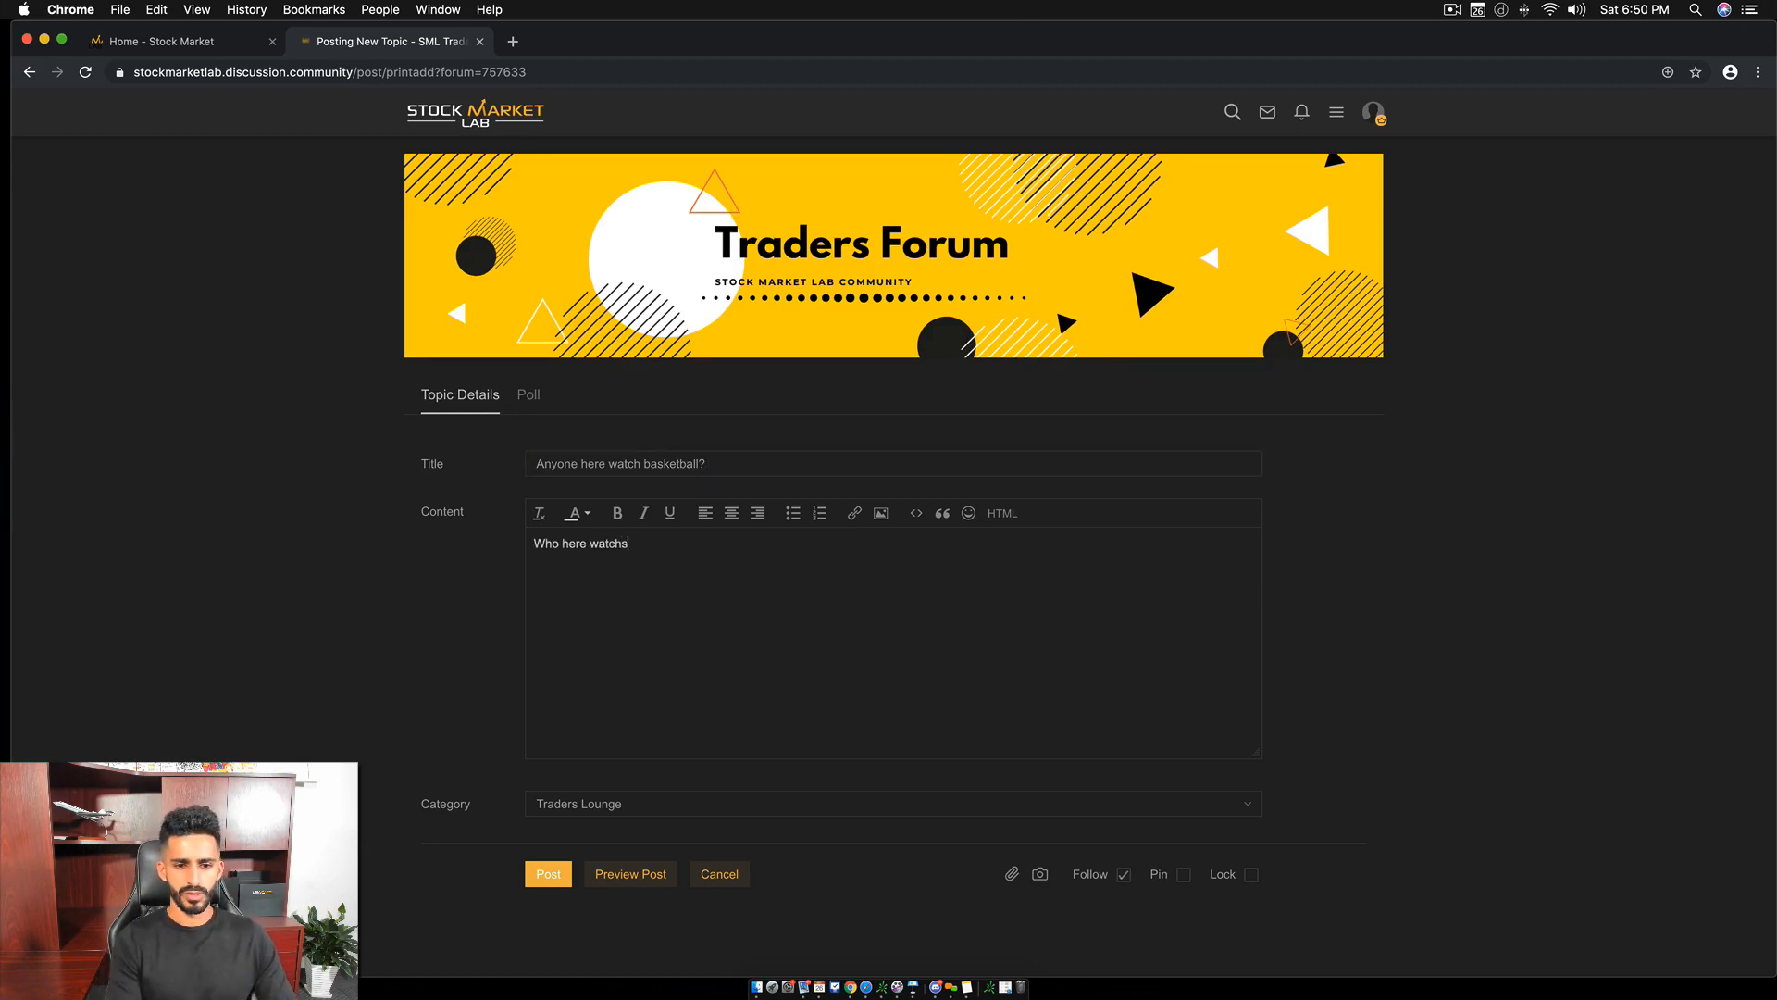
pyautogui.press('Backspace')
pyautogui.write('es basketball?')
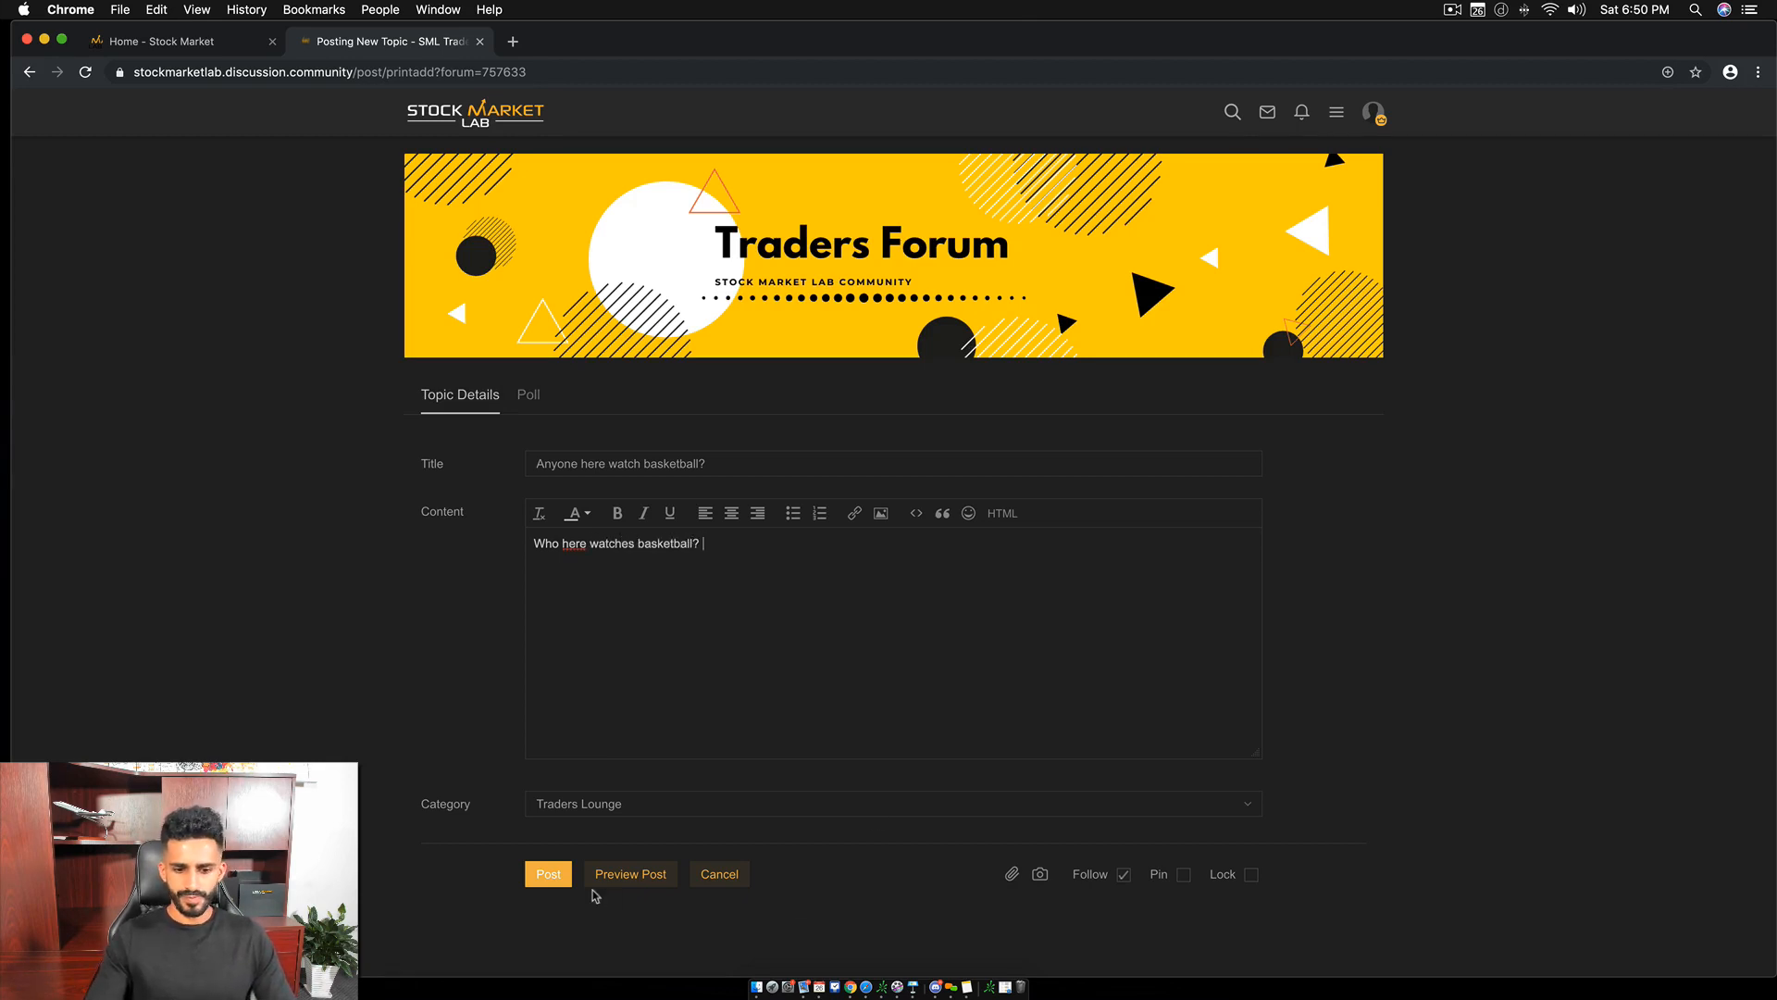
pyautogui.click(548, 874)
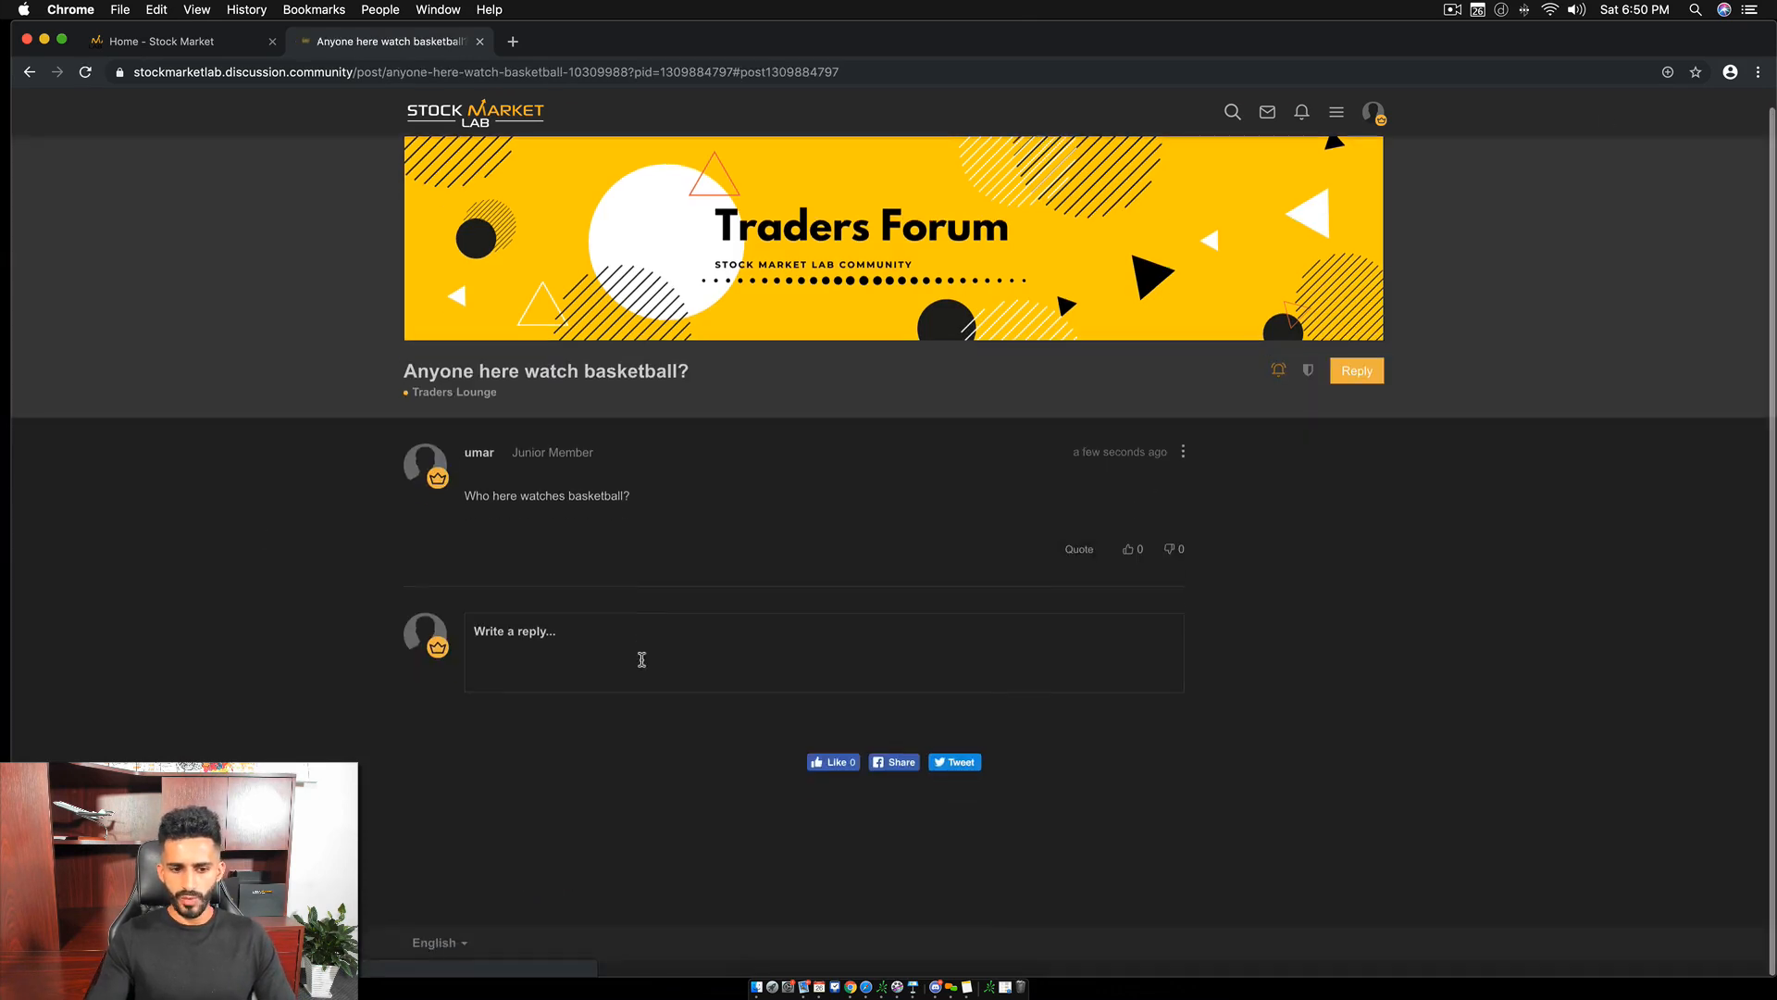
# Return to the forum home and browse the categories, where Traders Lounge now lists the basketball topic.
pyautogui.write('H')
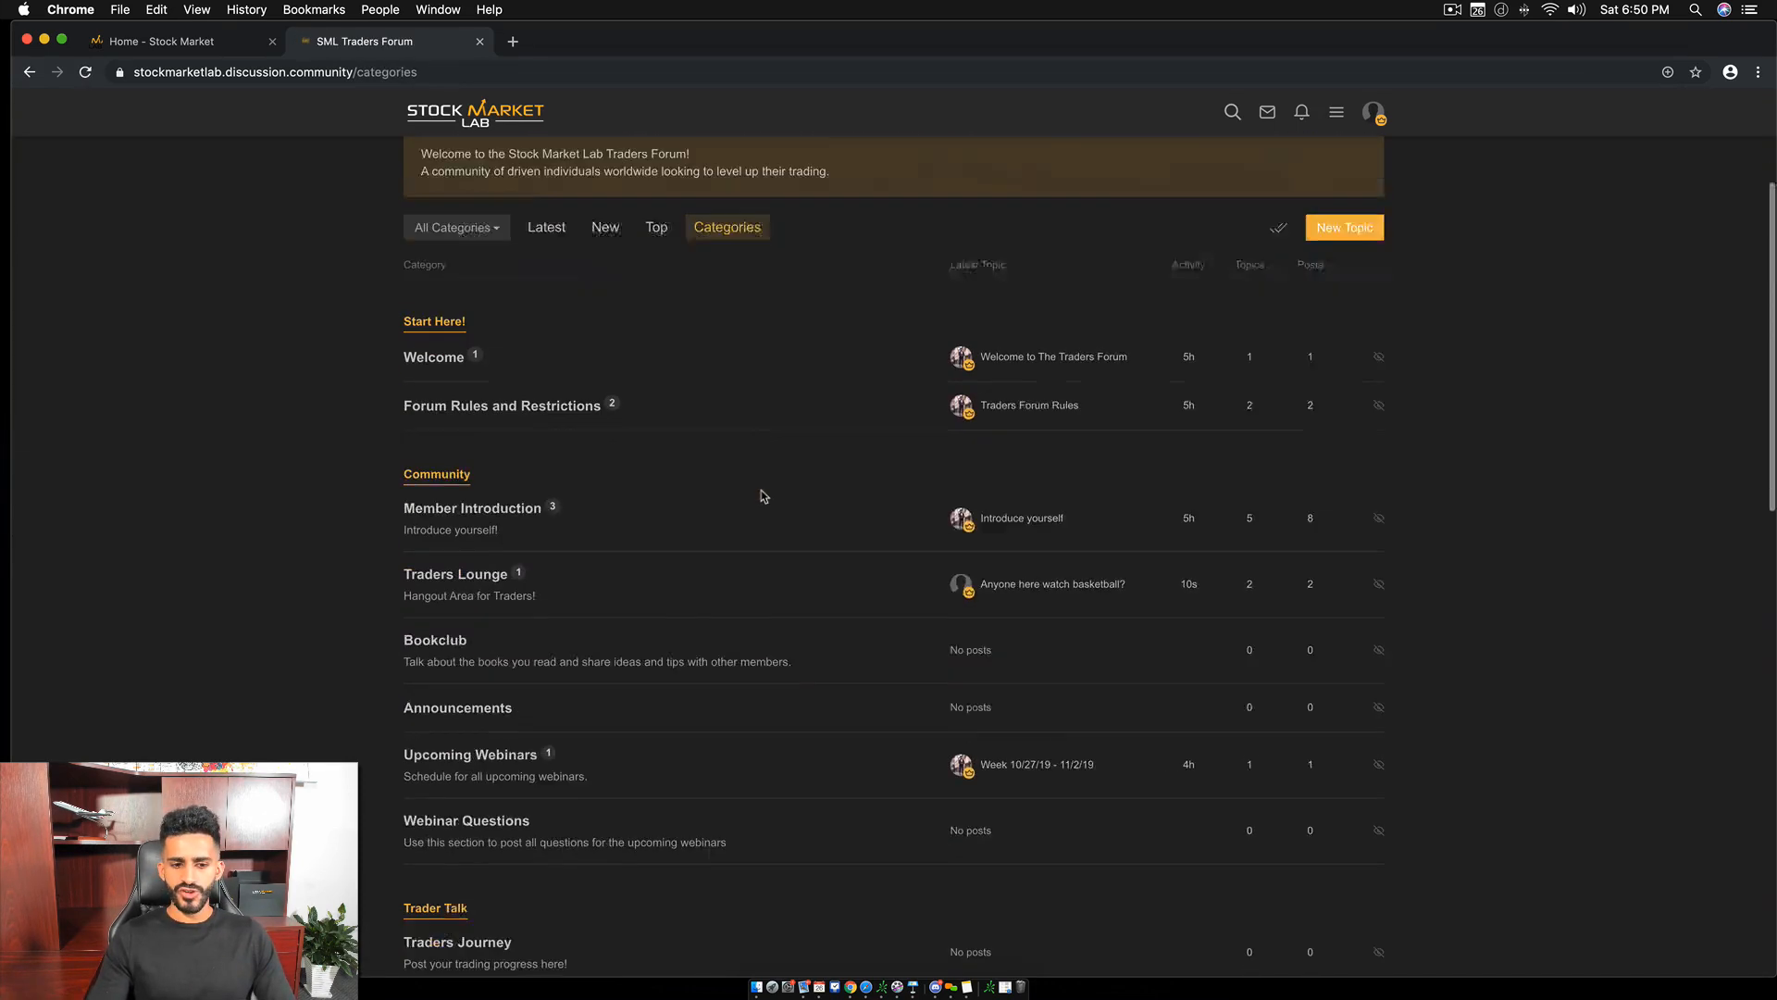
pyautogui.scroll(-3)
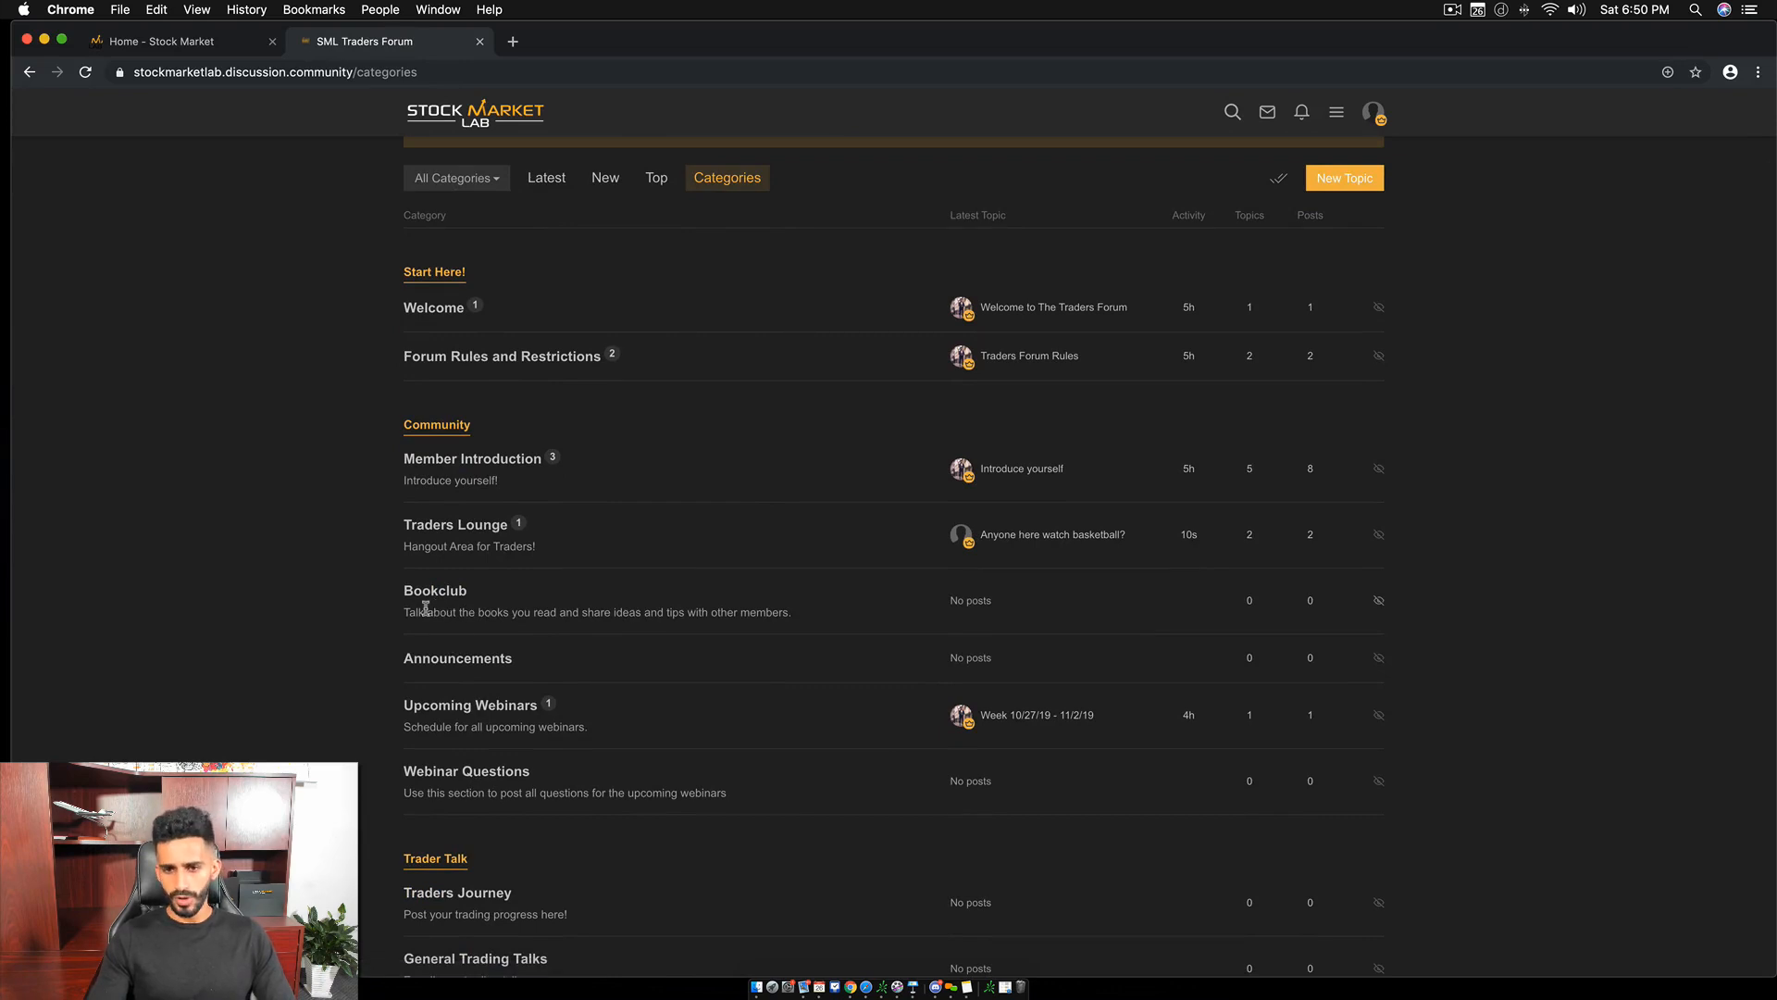
pyautogui.moveTo(961, 657)
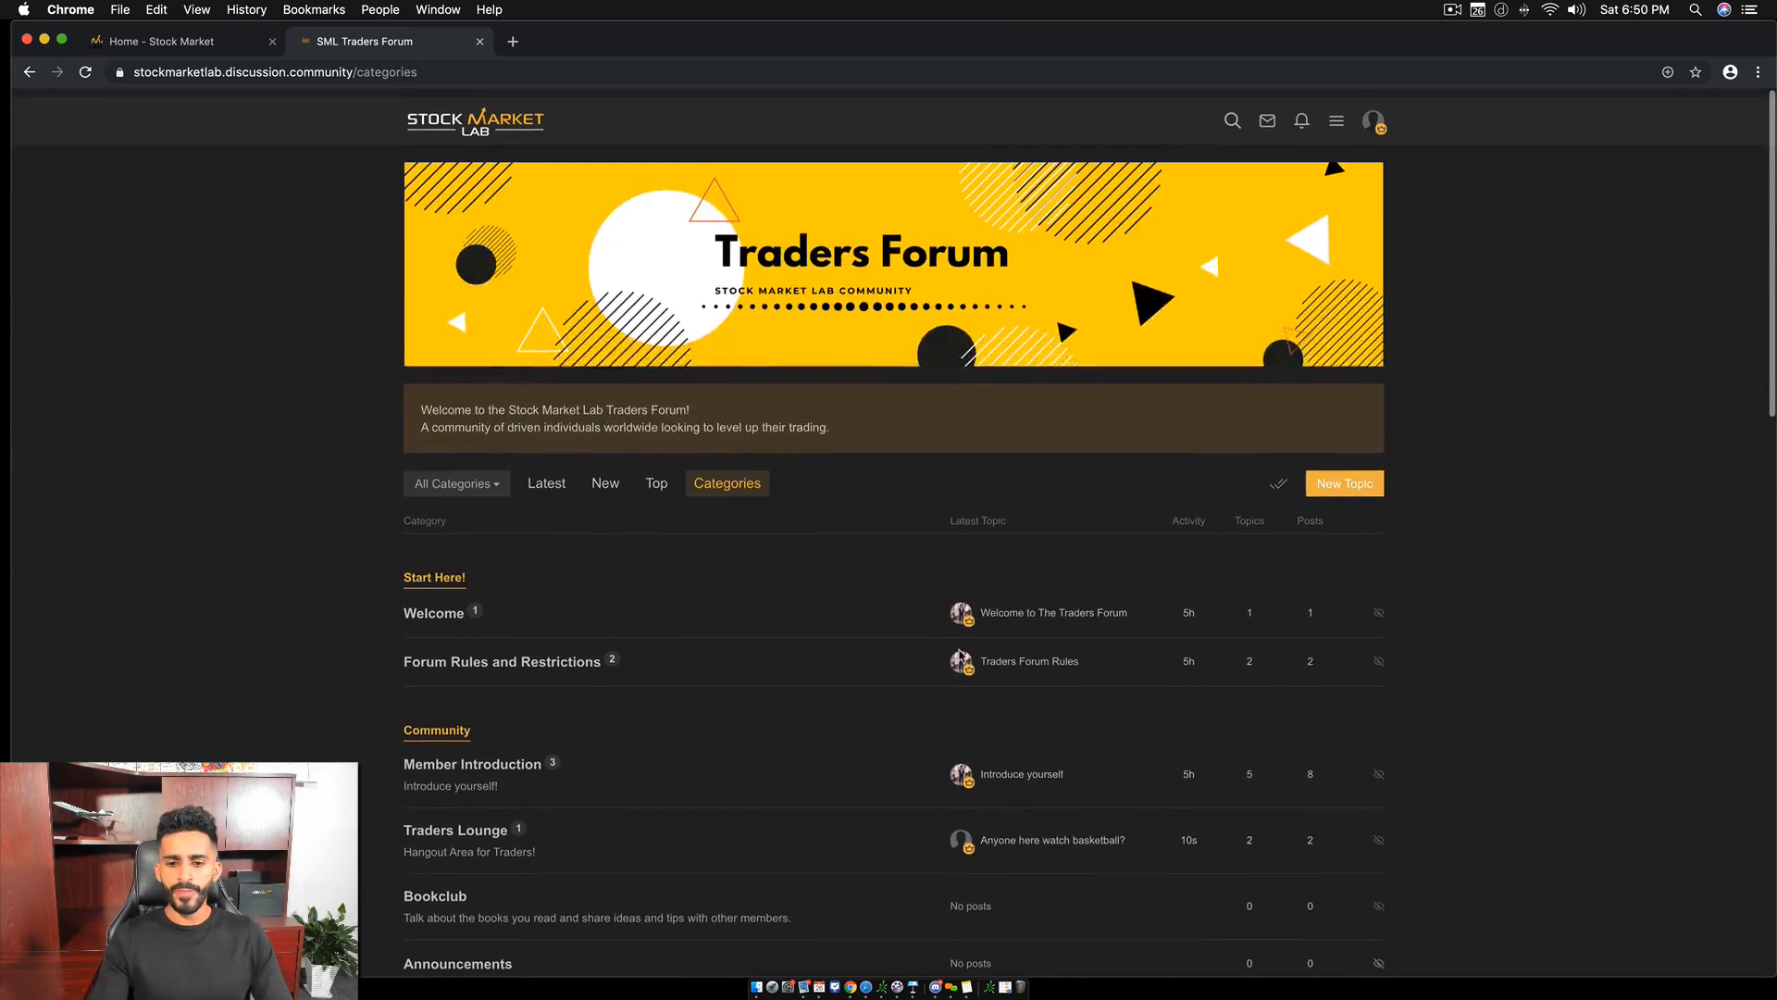
pyautogui.scroll(-3)
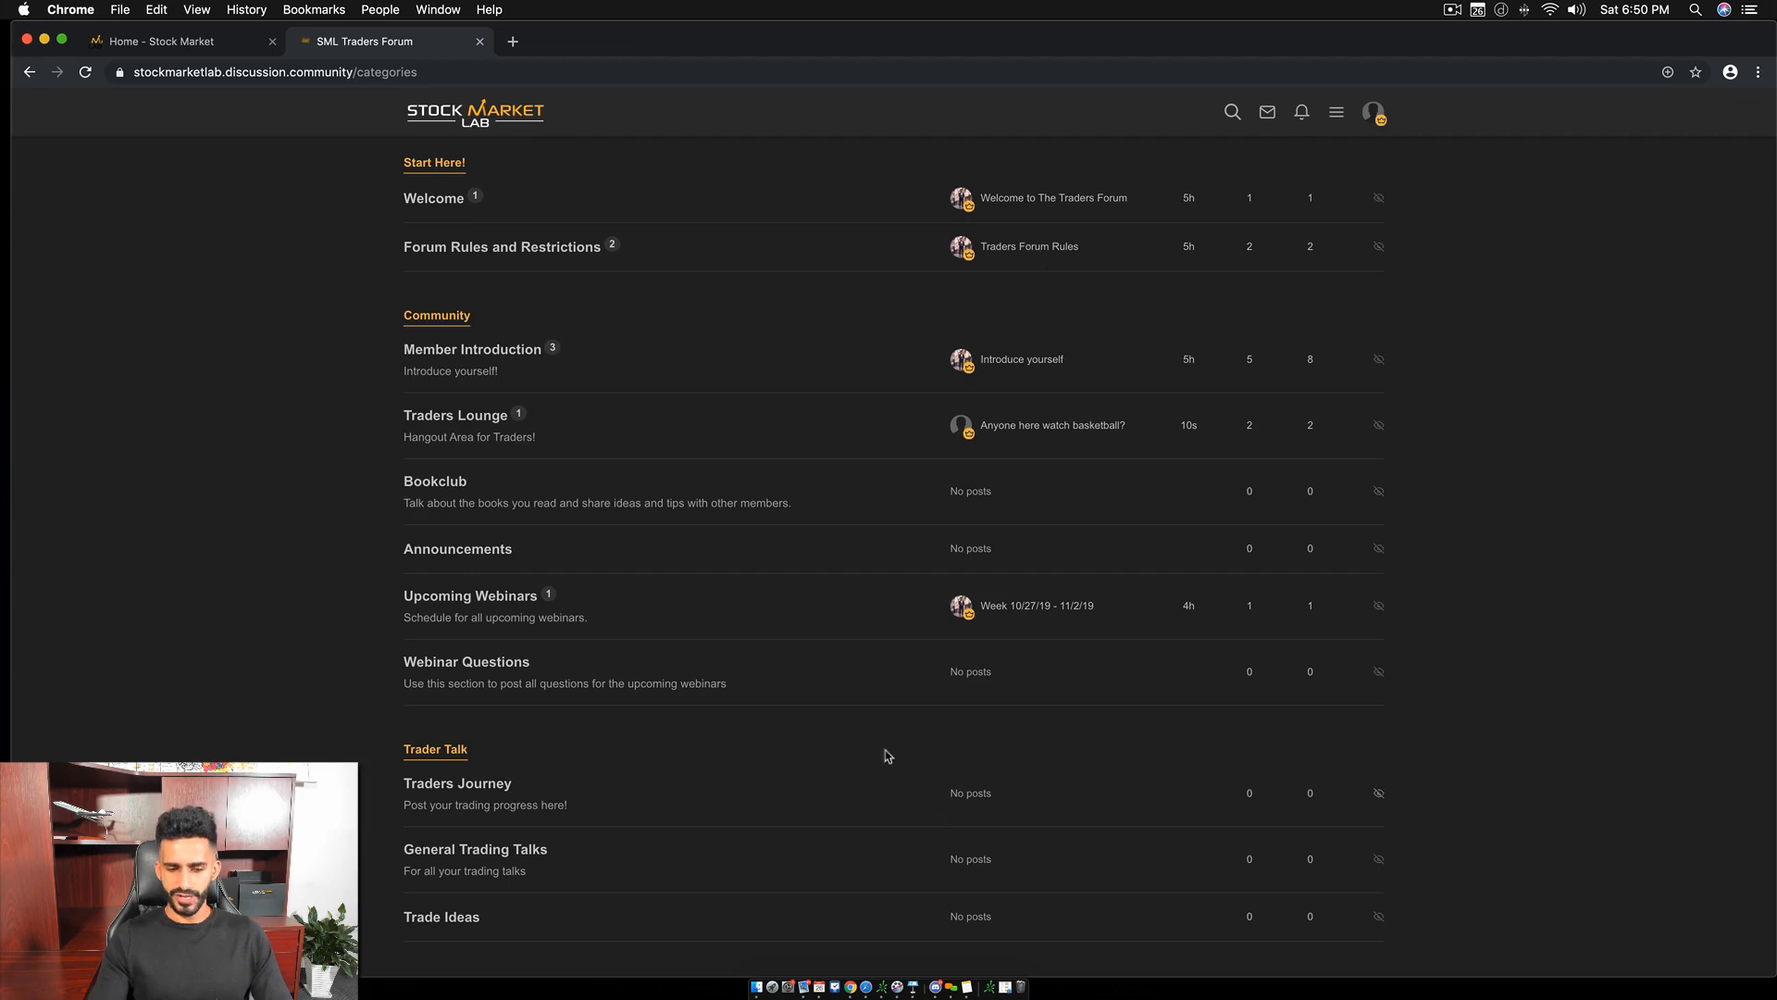
pyautogui.click(433, 482)
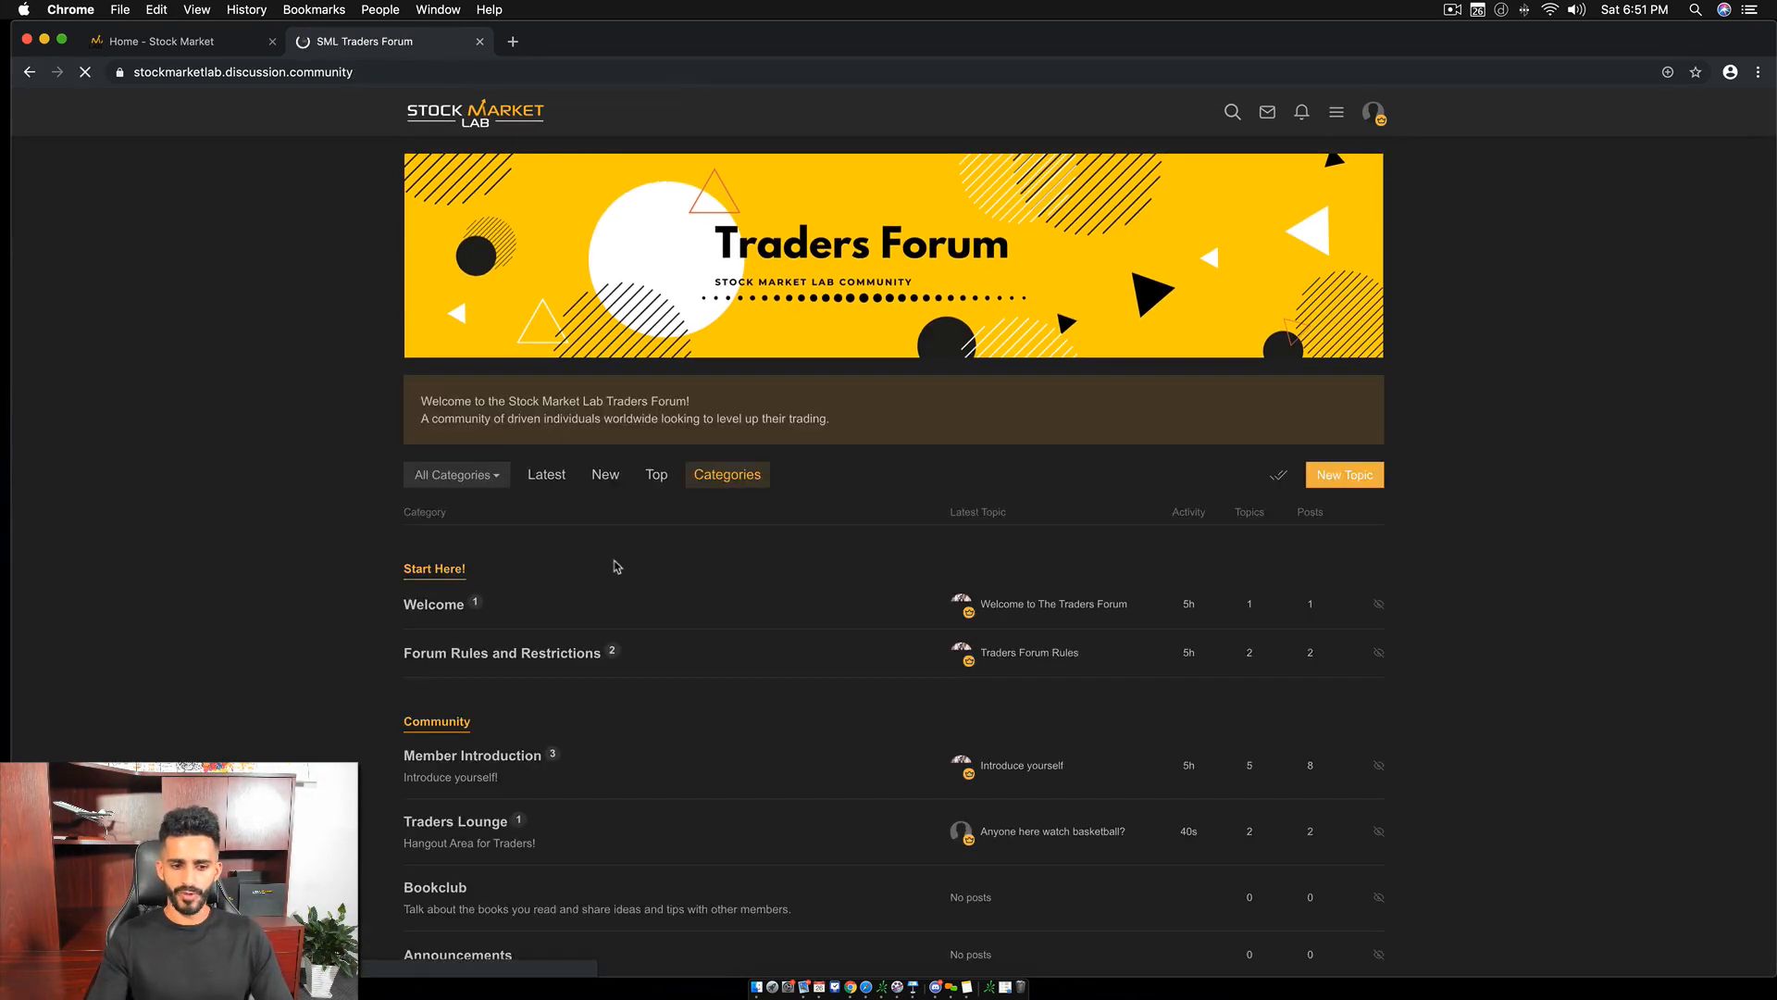
pyautogui.scroll(-3)
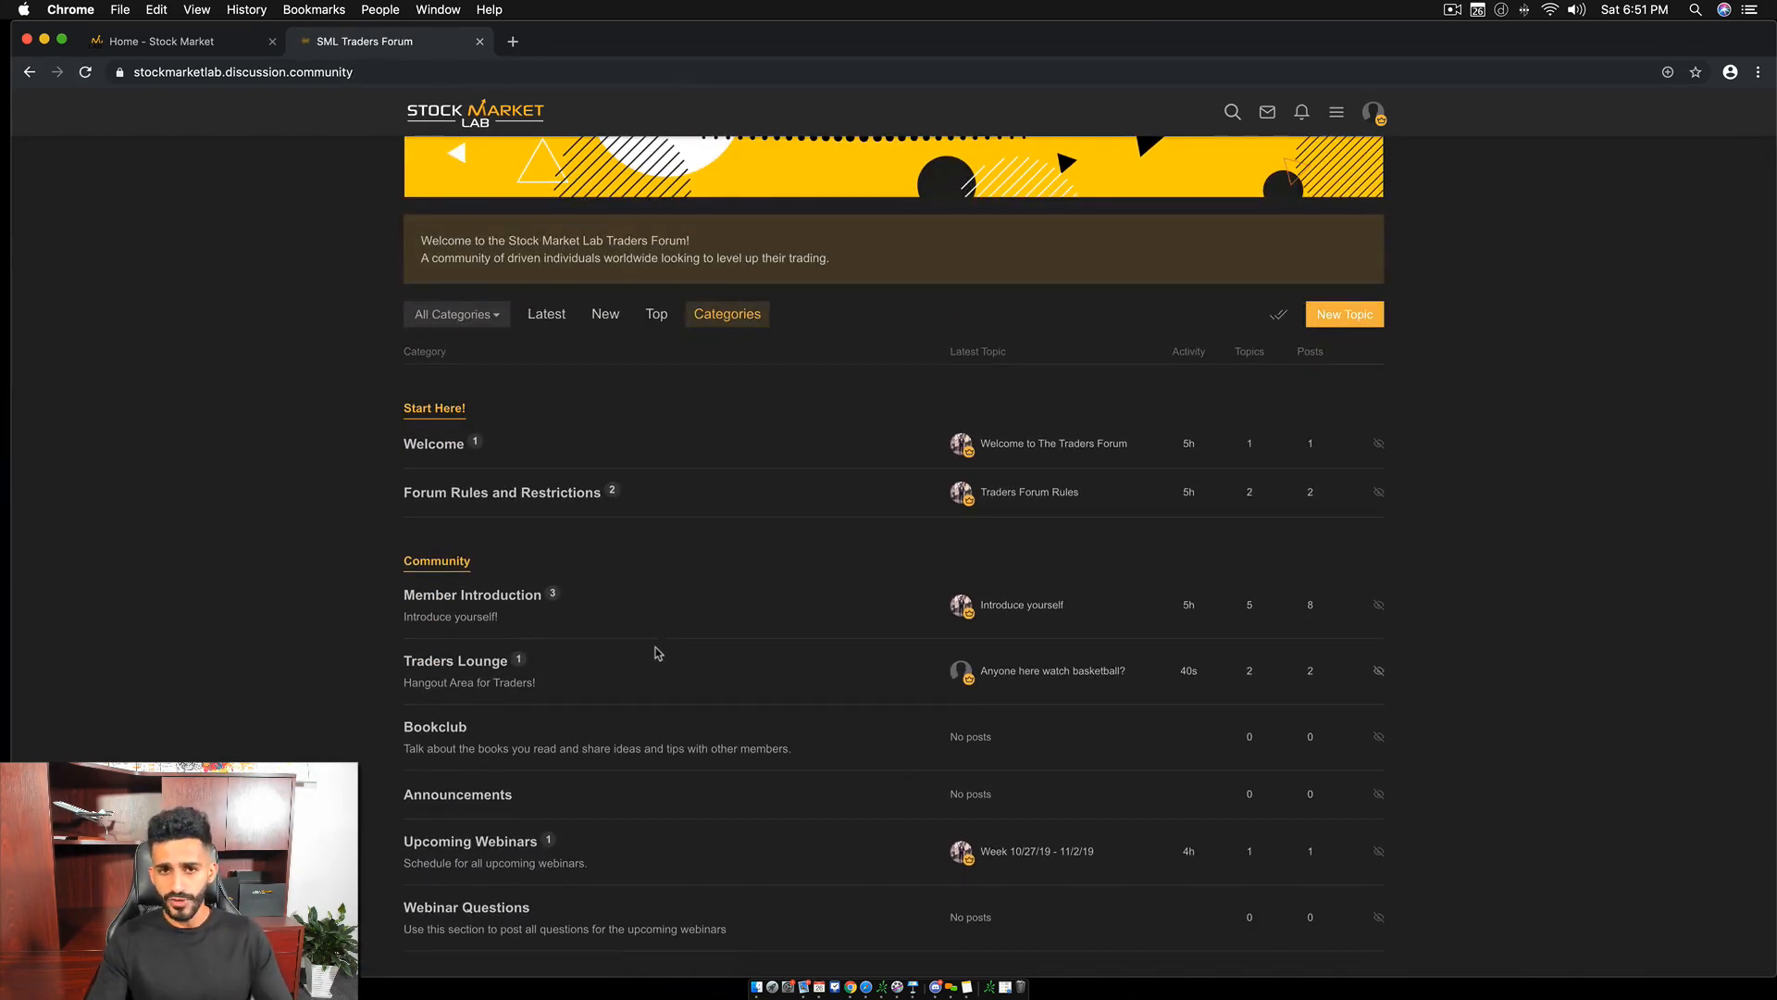
pyautogui.scroll(-3)
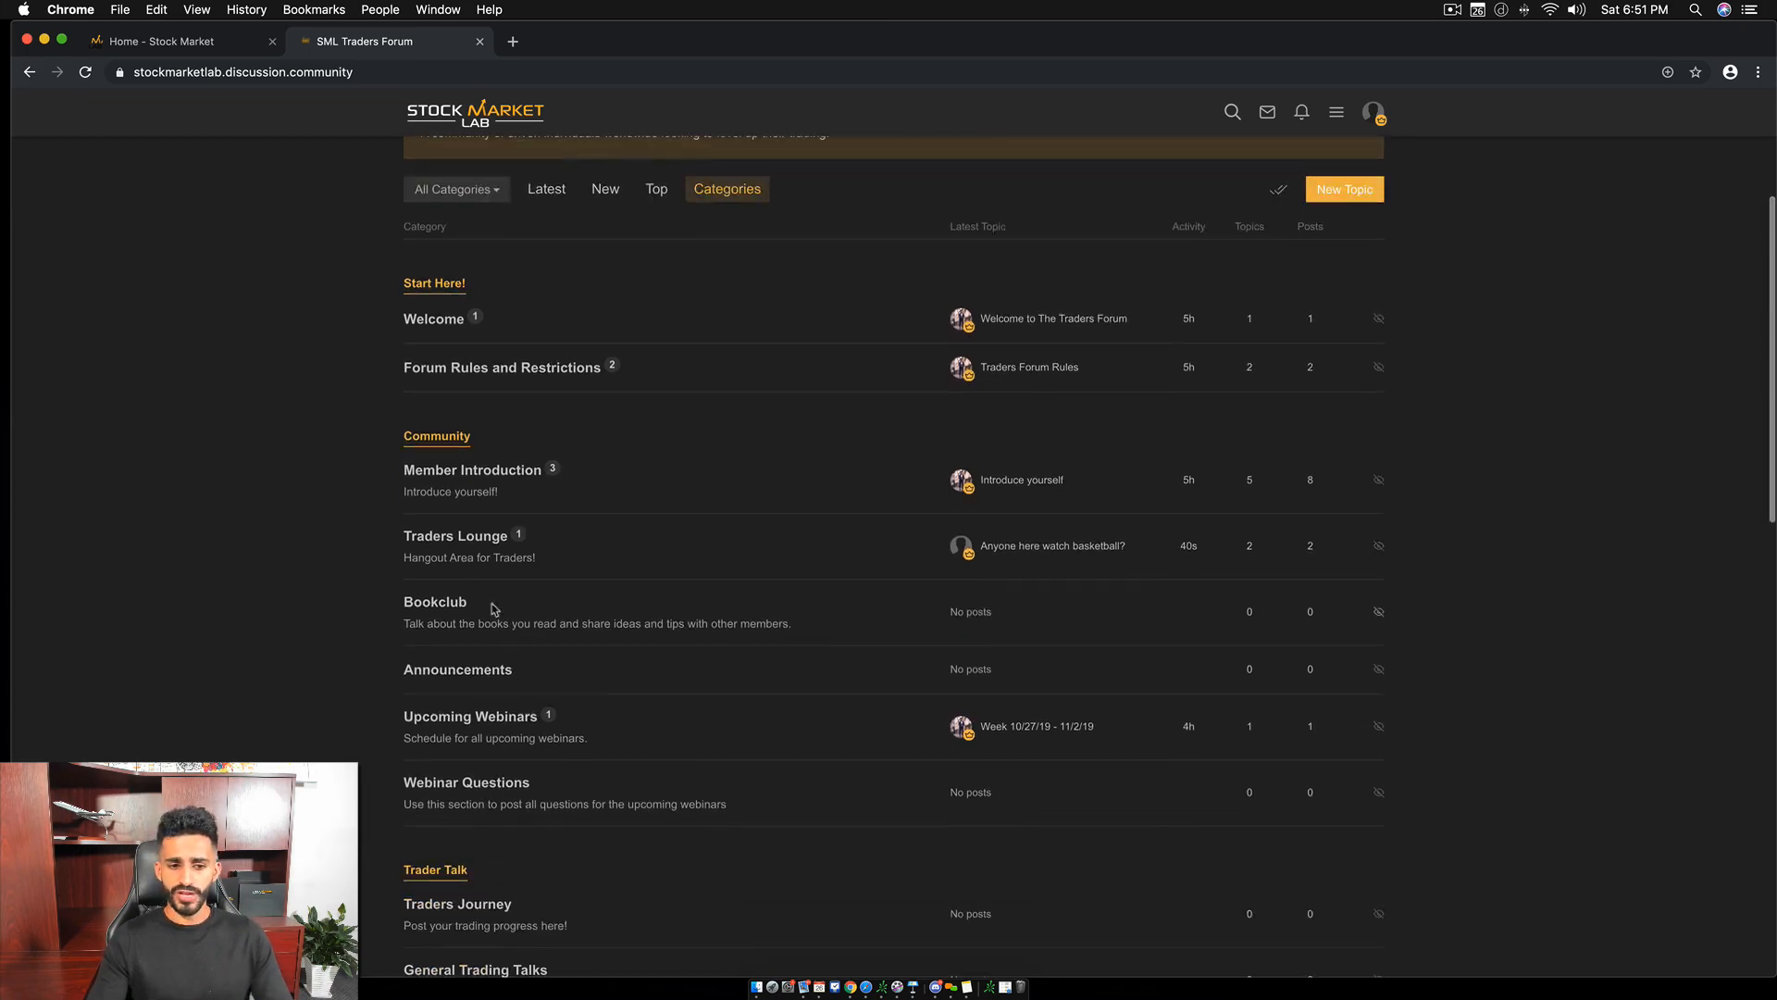
pyautogui.scroll(-3)
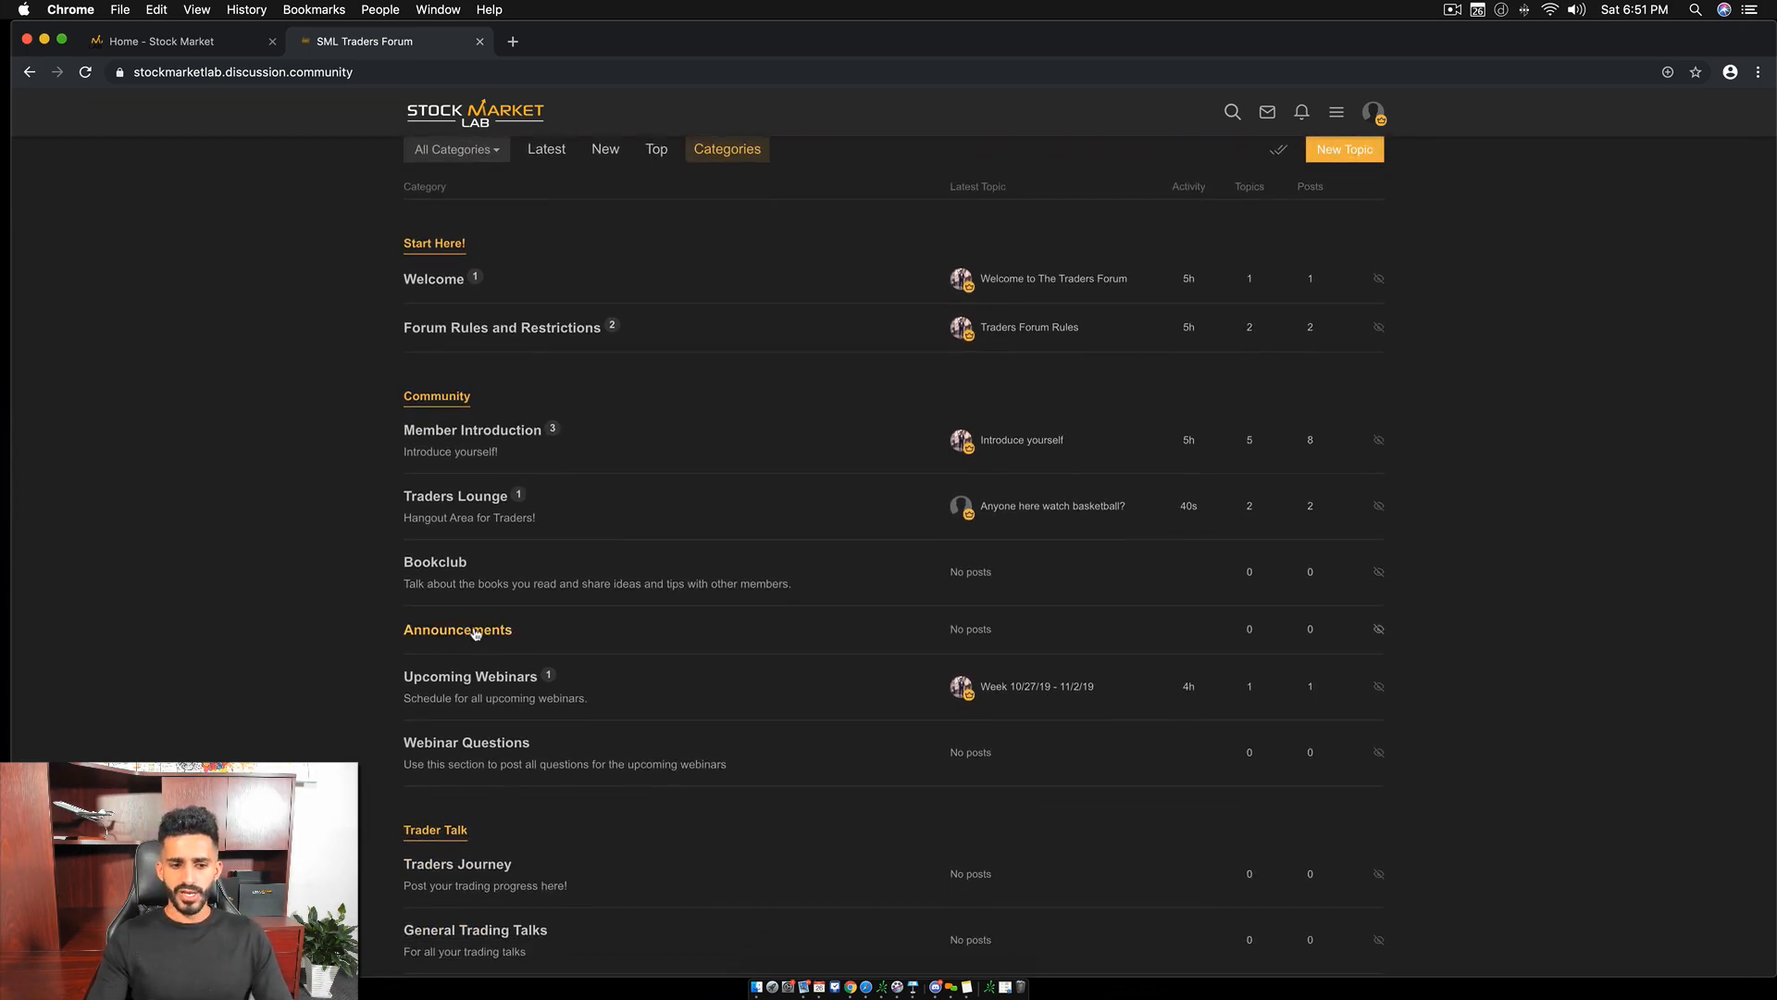
# View the empty Announcements category, then open Upcoming Webinars with its Week 10/27/19 - 11/2/19 topic.
pyautogui.click(457, 629)
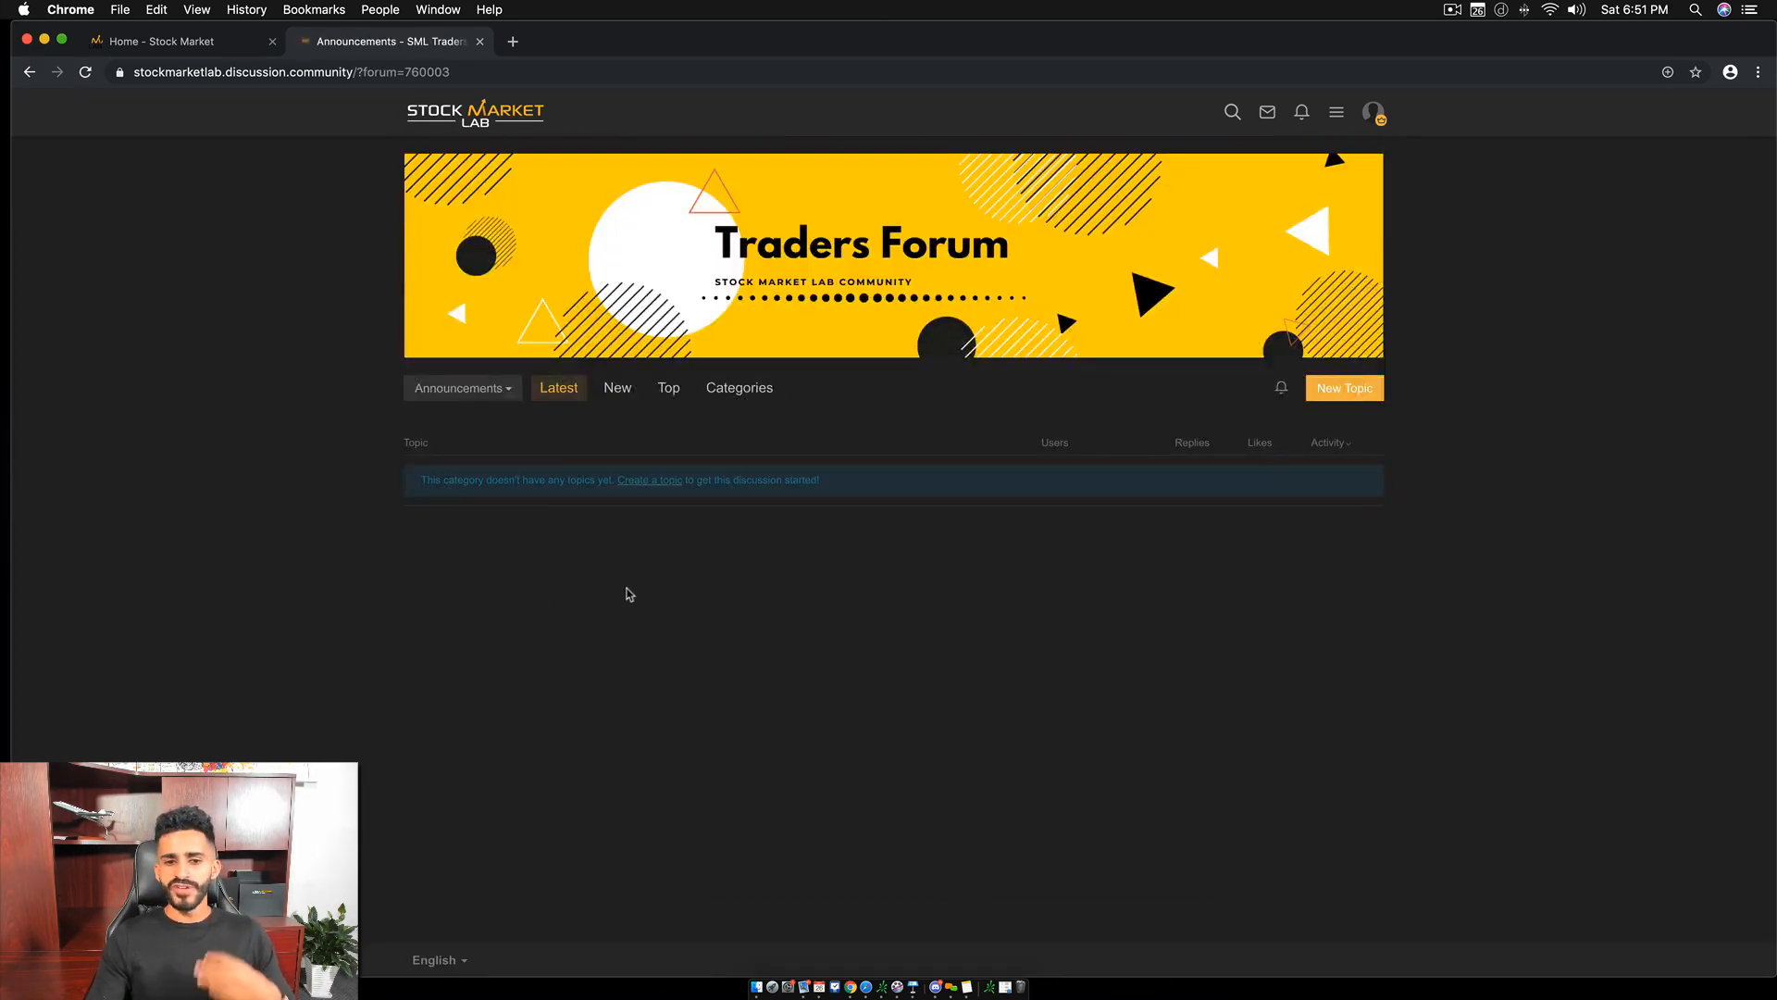
pyautogui.moveTo(633, 588)
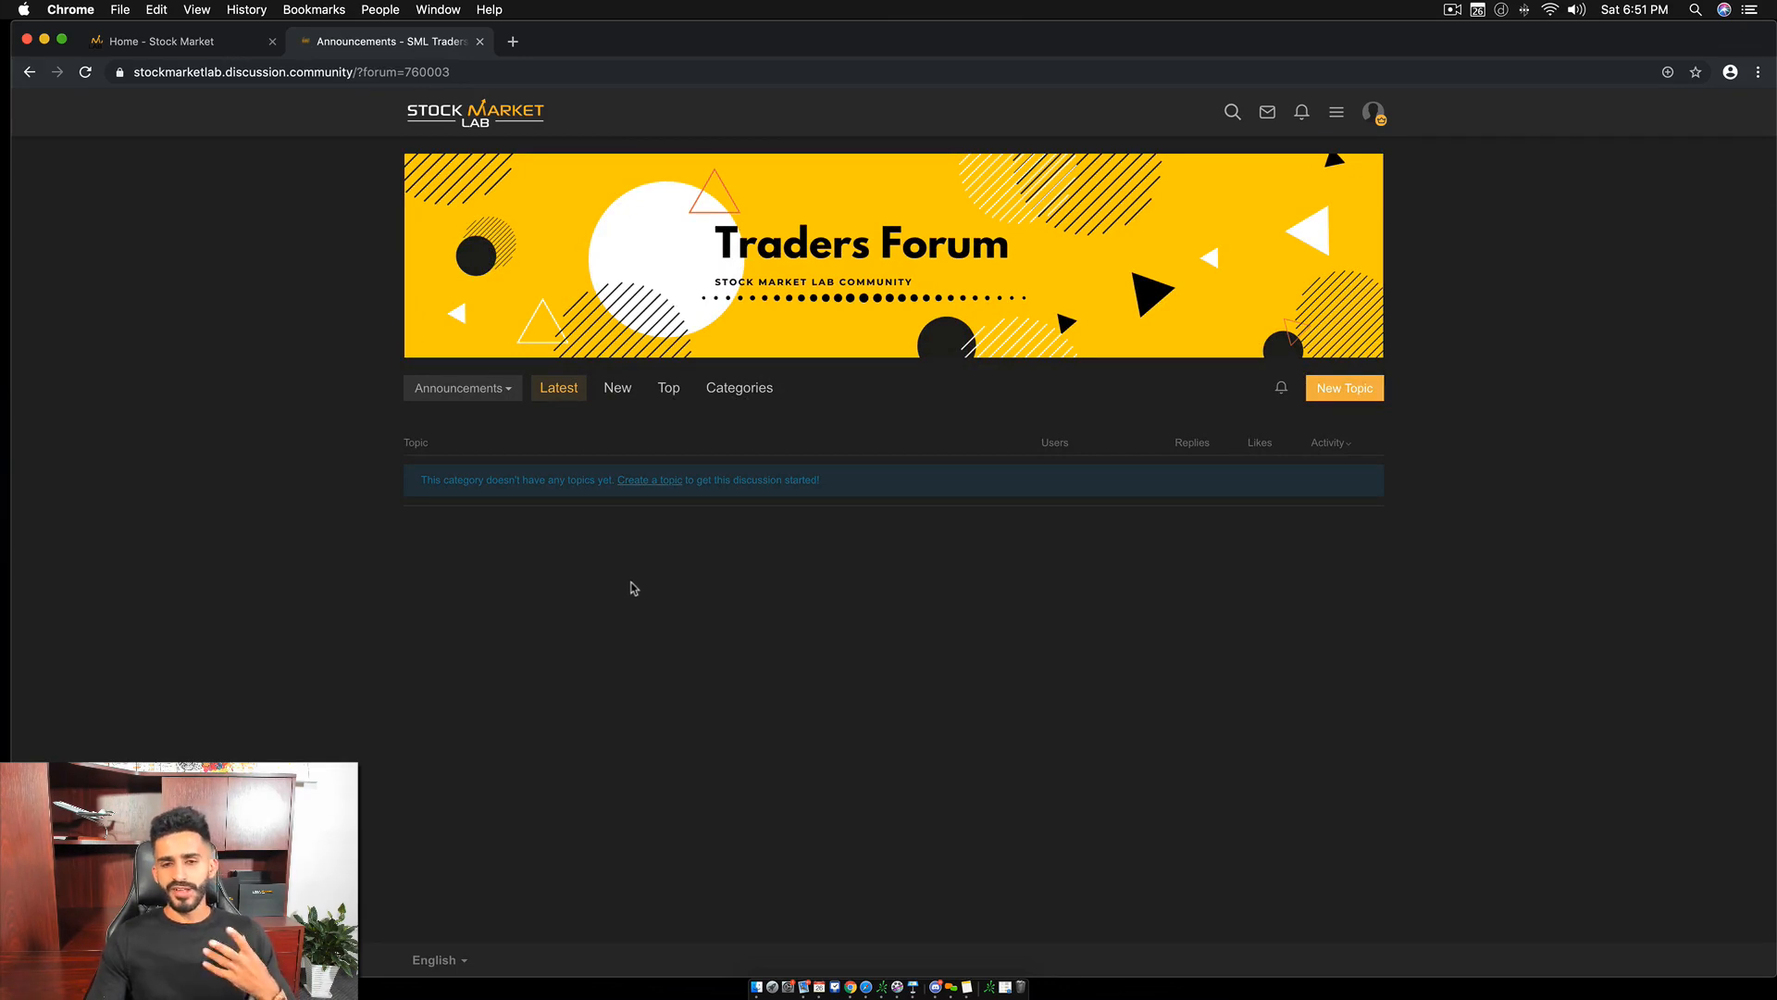
pyautogui.moveTo(629, 567)
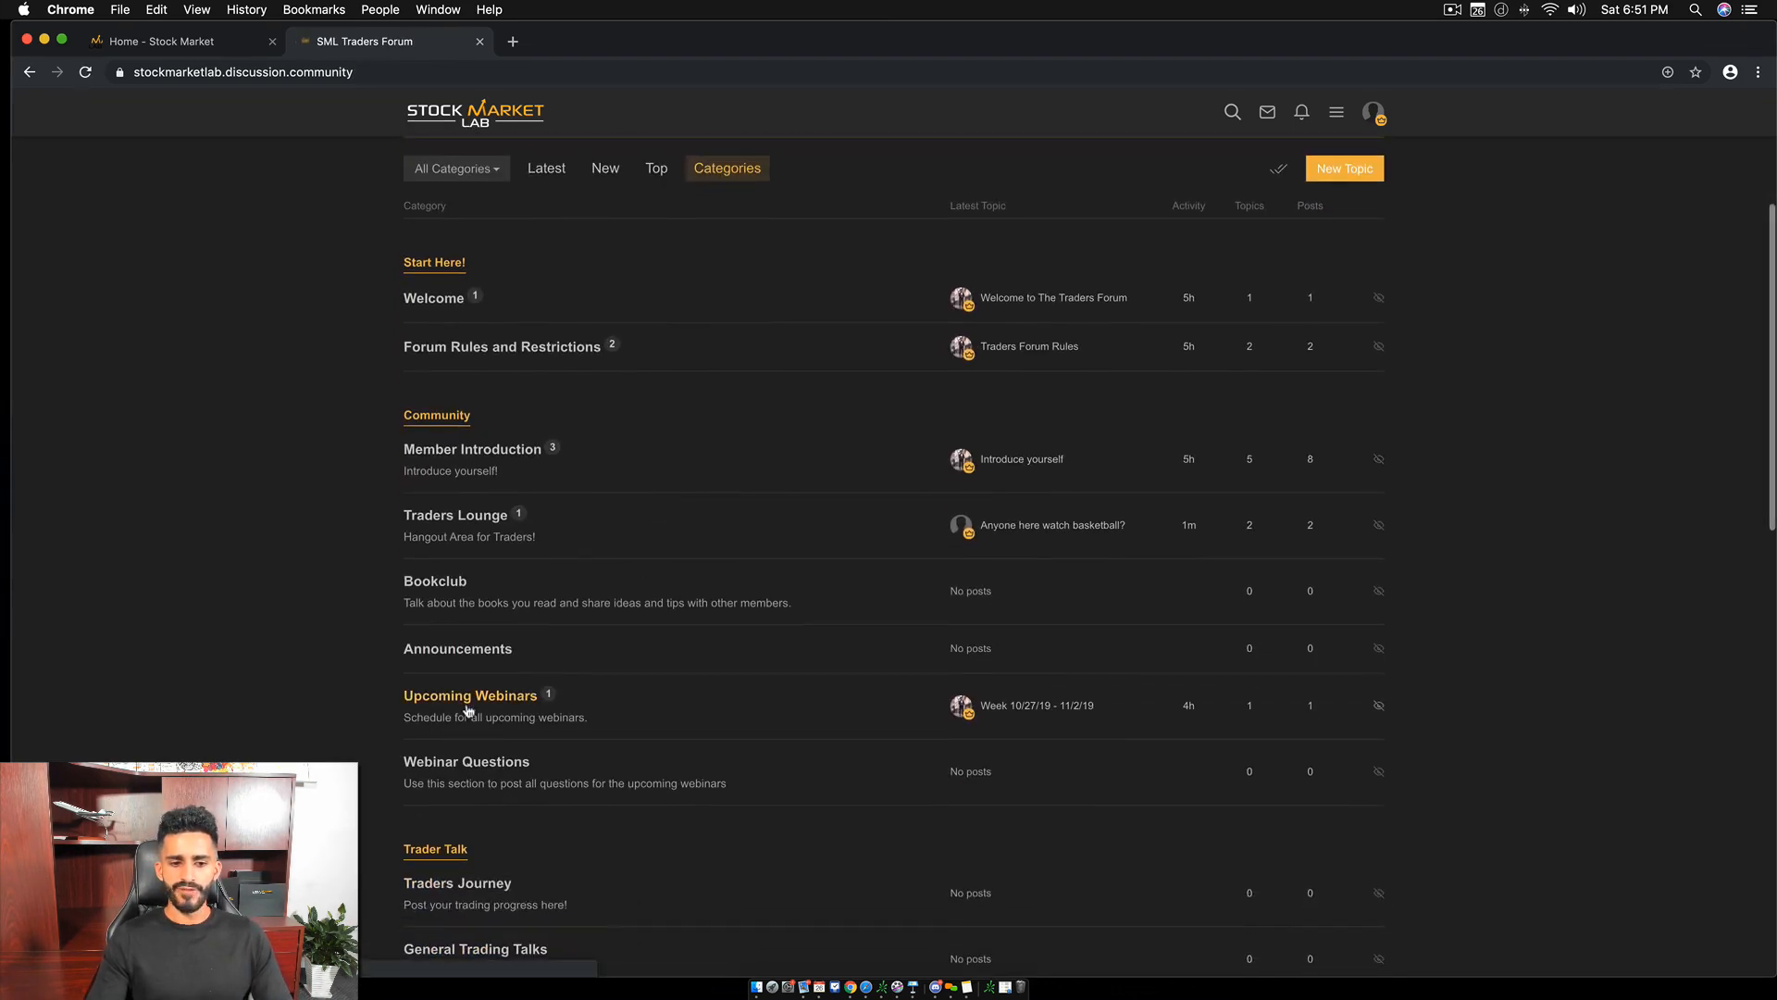
pyautogui.click(468, 694)
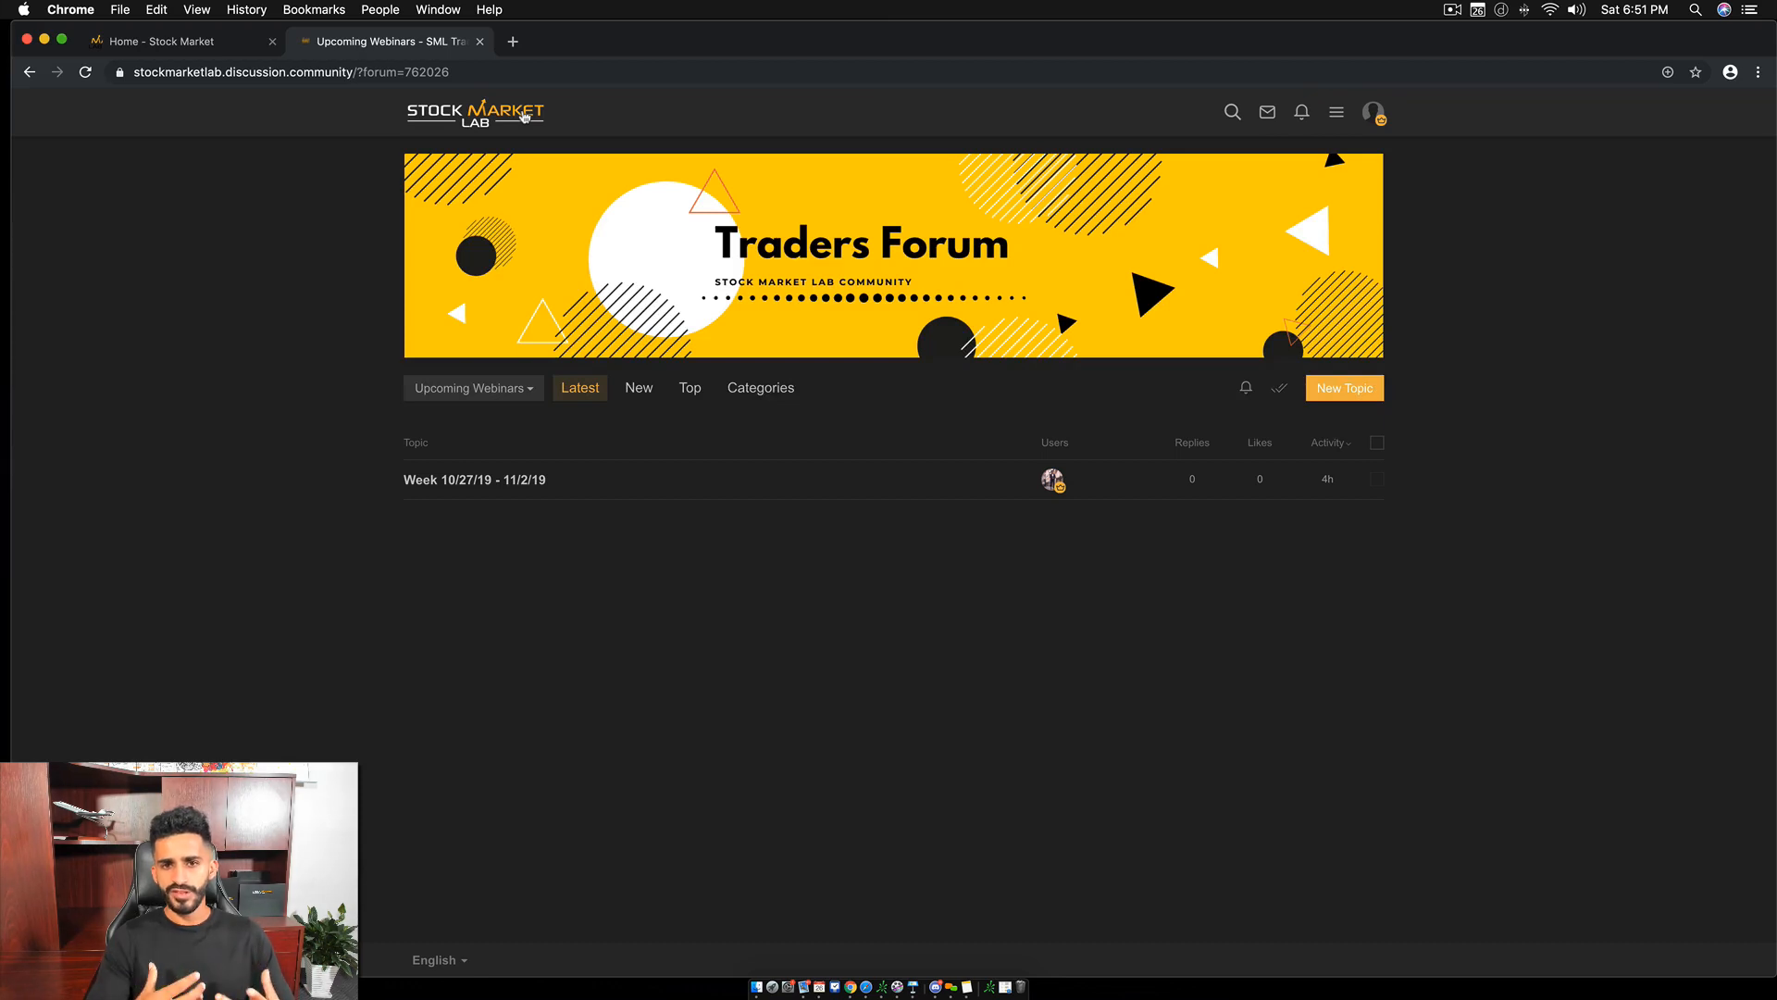
pyautogui.moveTo(635, 226)
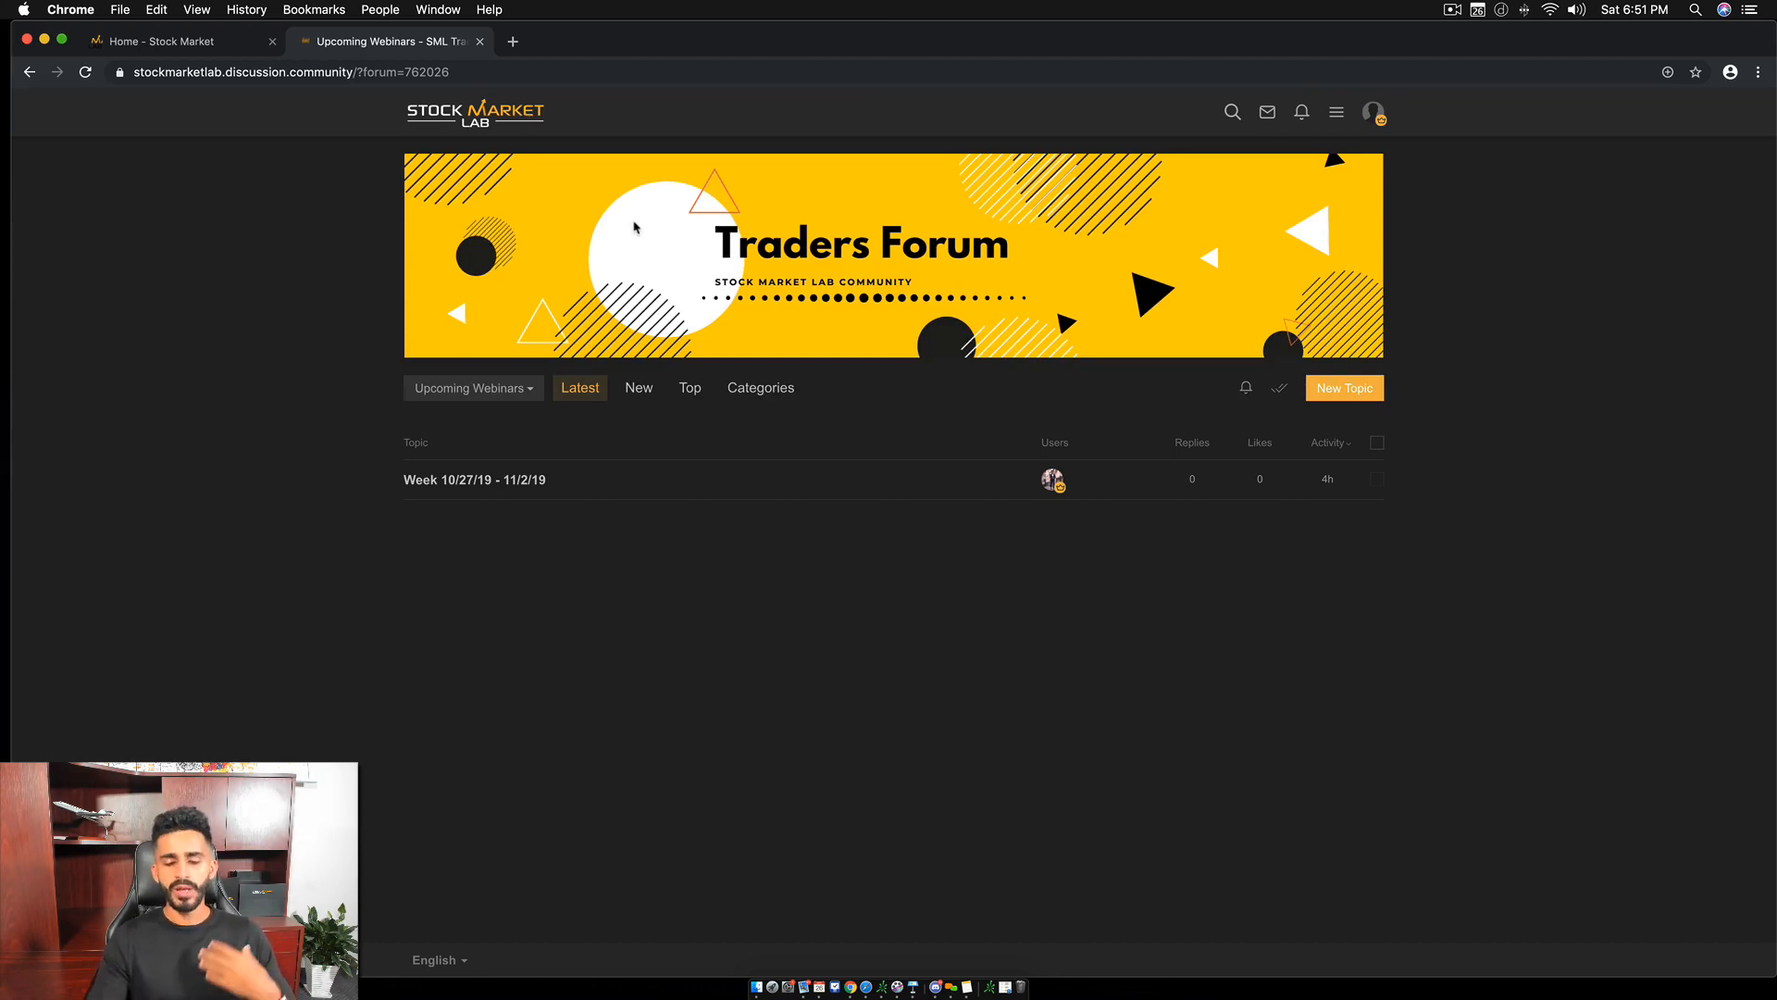
pyautogui.moveTo(720, 413)
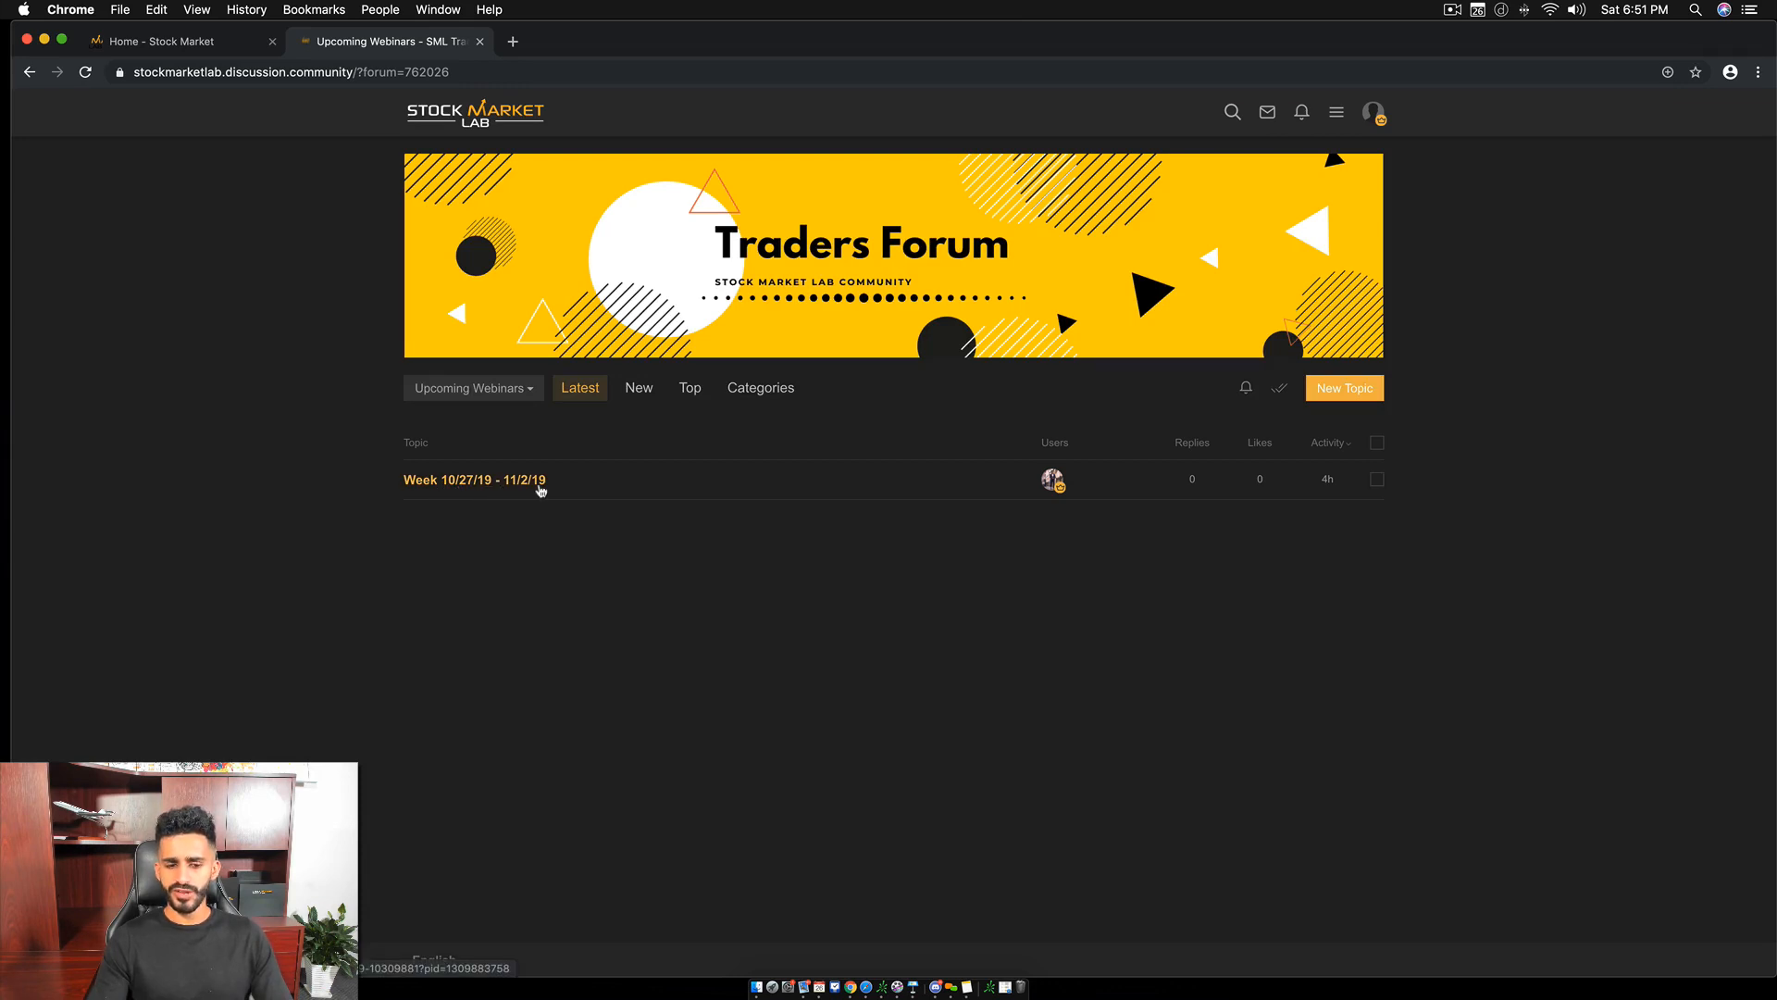
# Open the Week 10/27/19 - 11/2/19 topic and check the Online Training Q/A Session registration page.
pyautogui.click(474, 480)
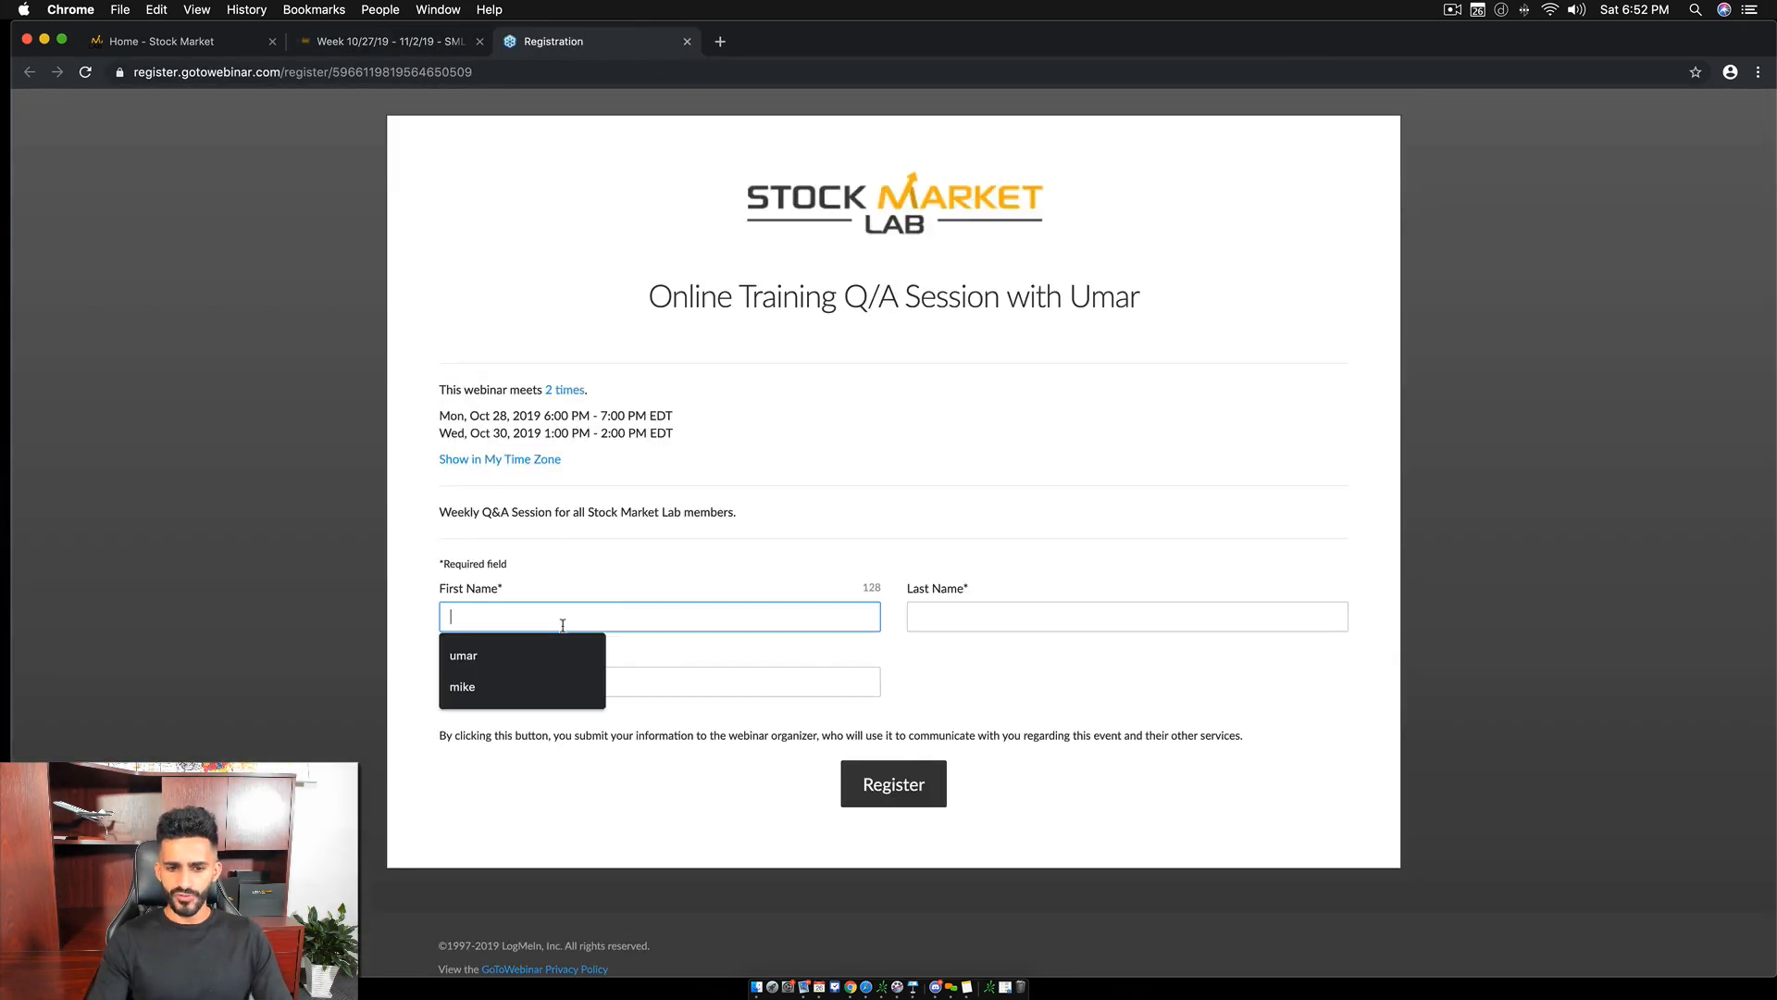
pyautogui.click(659, 681)
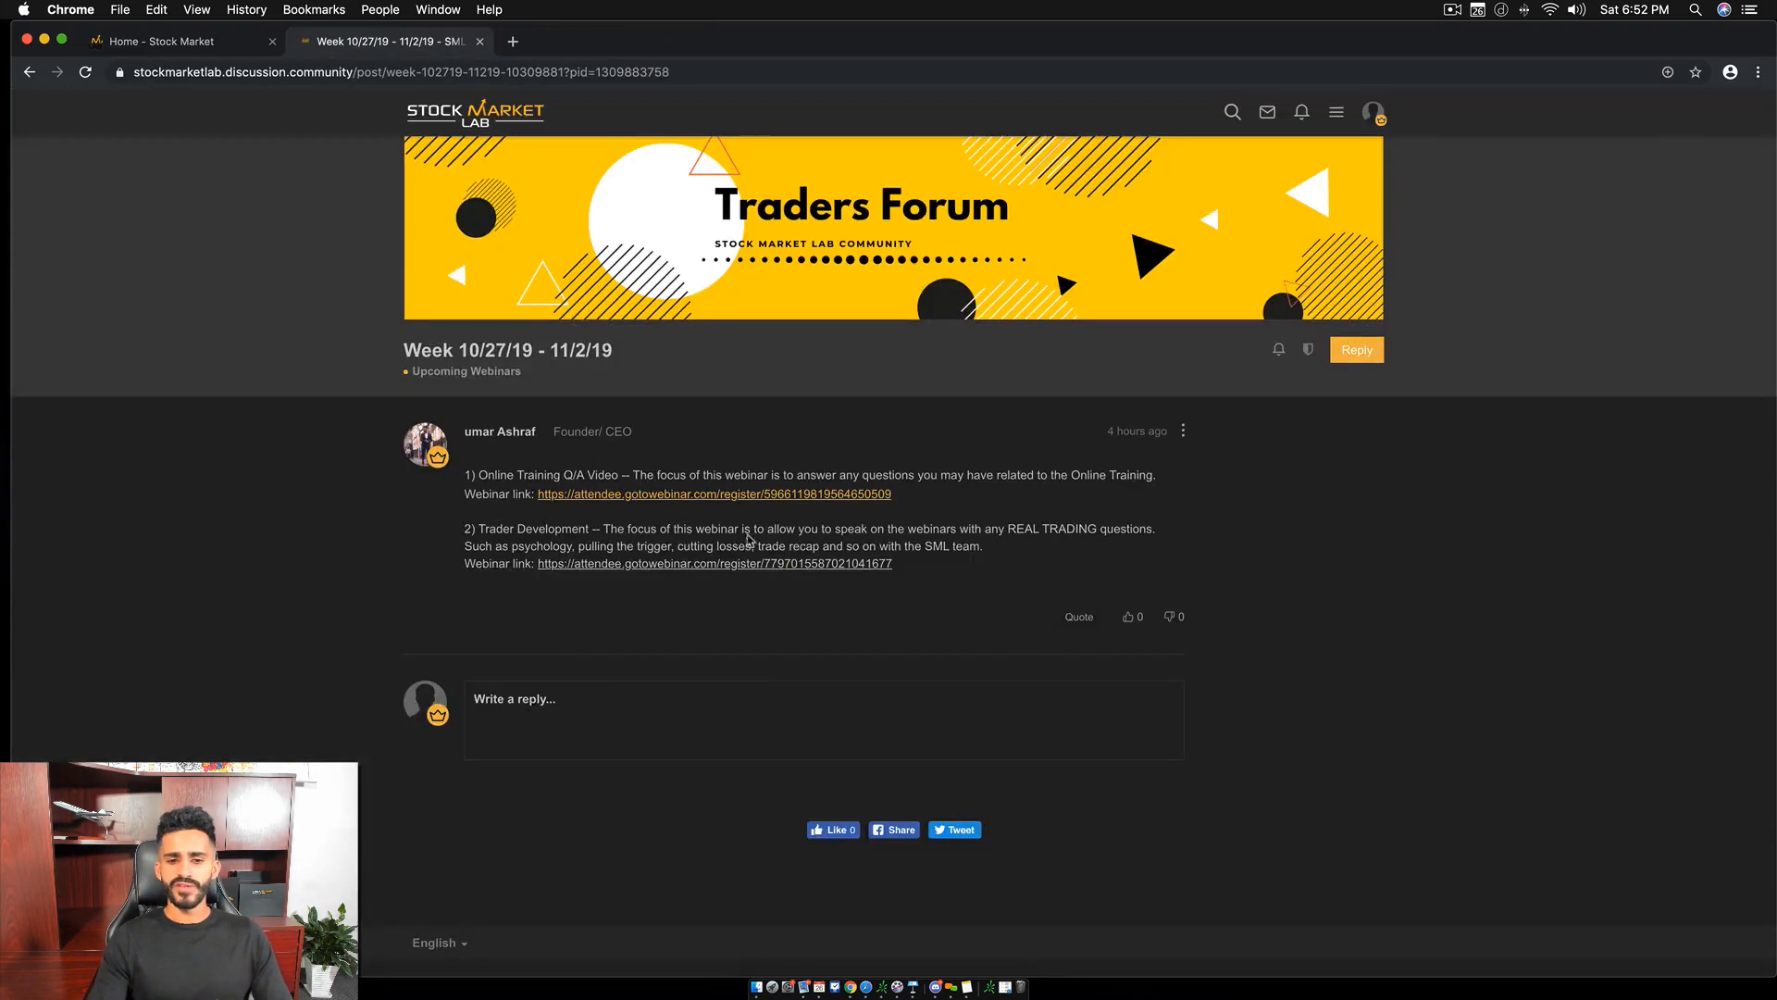
pyautogui.moveTo(748, 535)
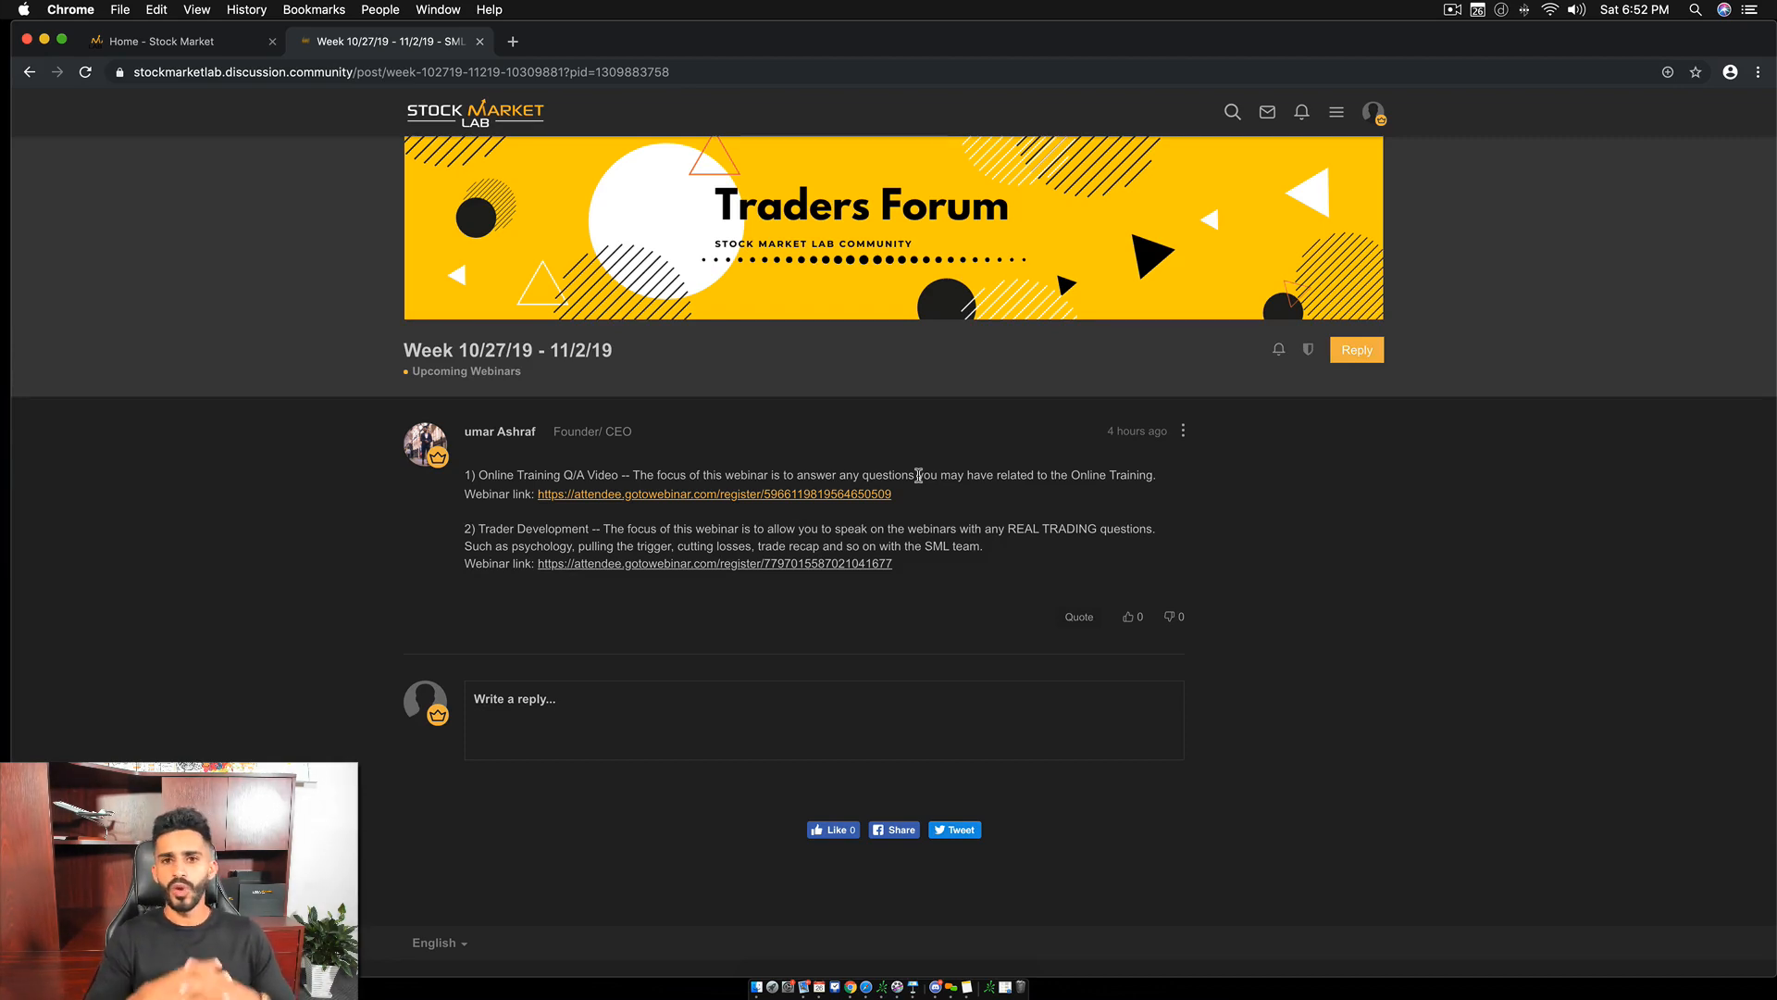
pyautogui.moveTo(968, 474)
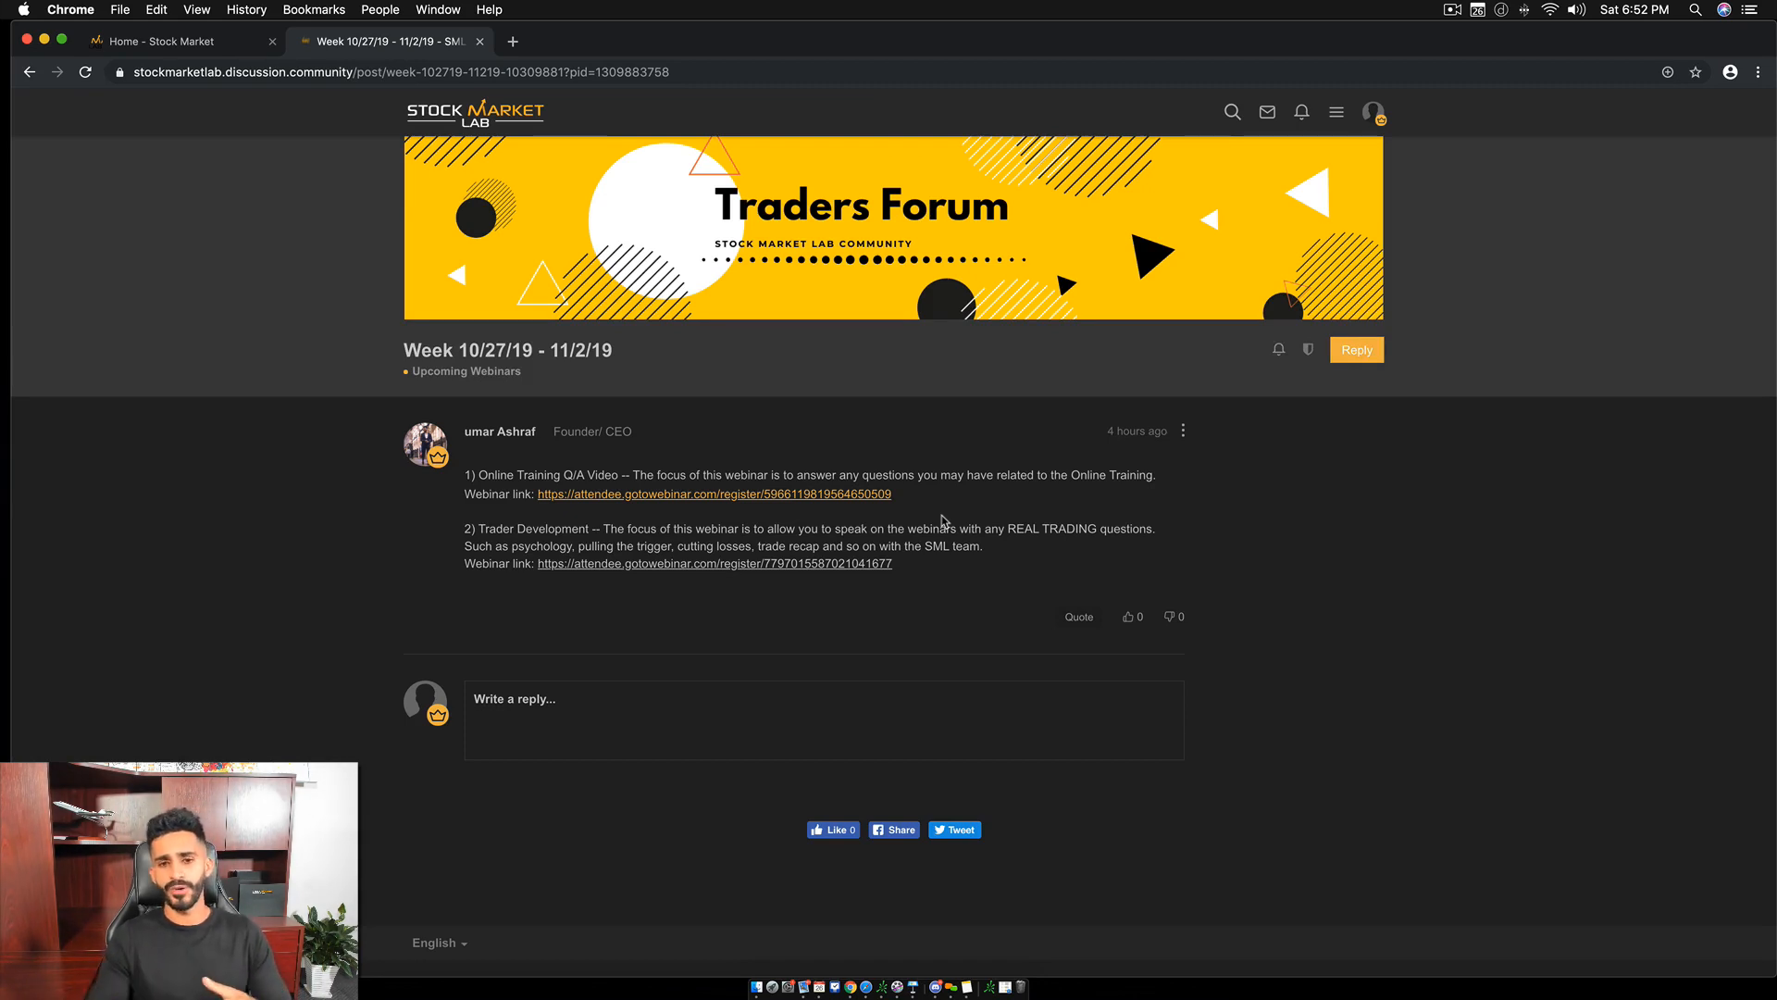
pyautogui.moveTo(476, 528); pyautogui.dragTo(487, 544)
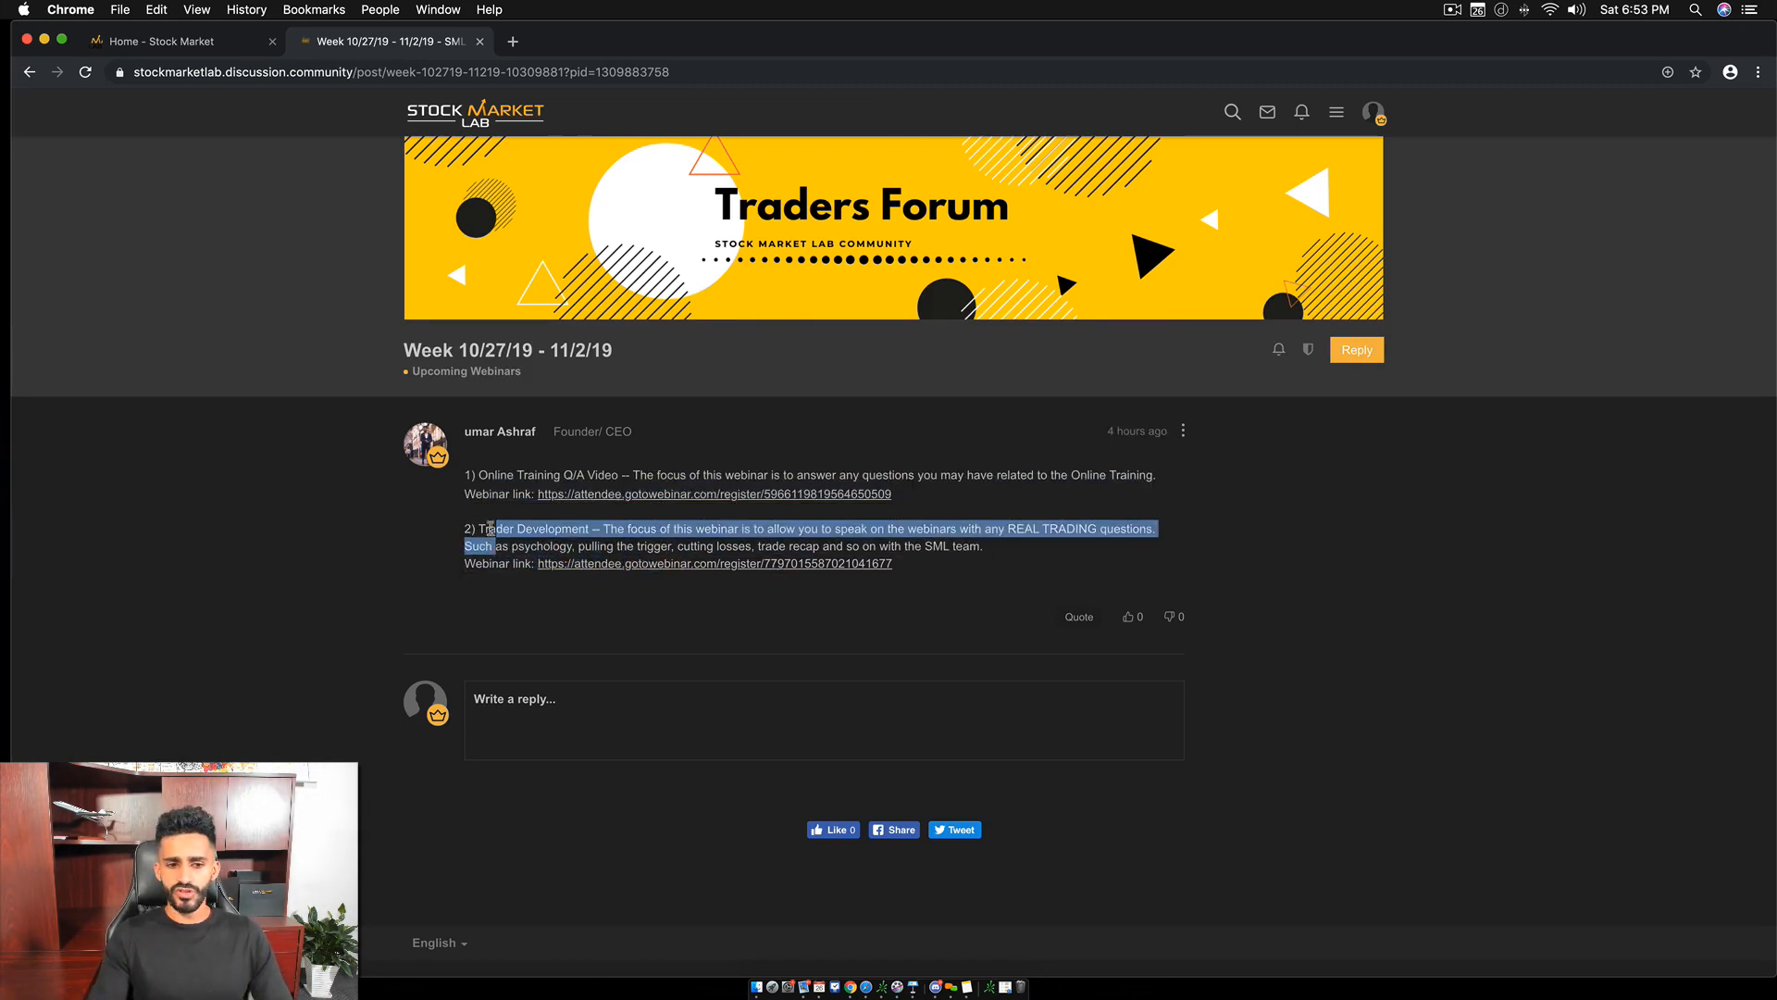
pyautogui.click(507, 476)
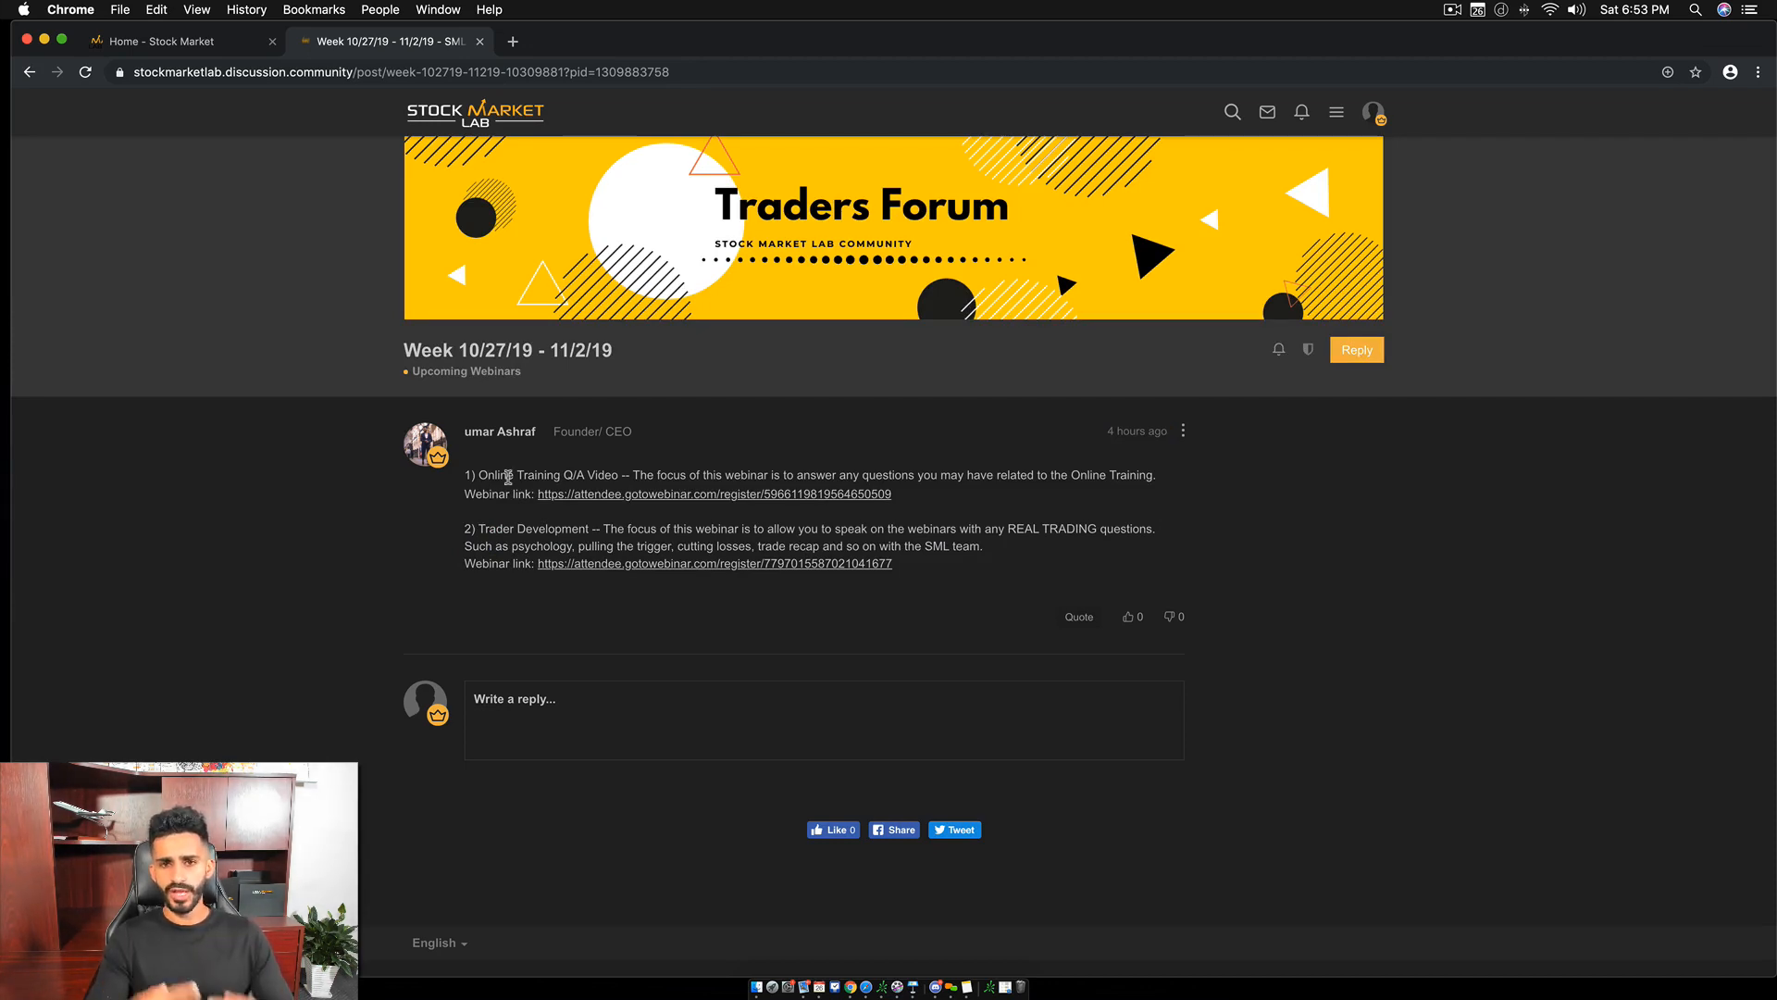
pyautogui.moveTo(962, 491)
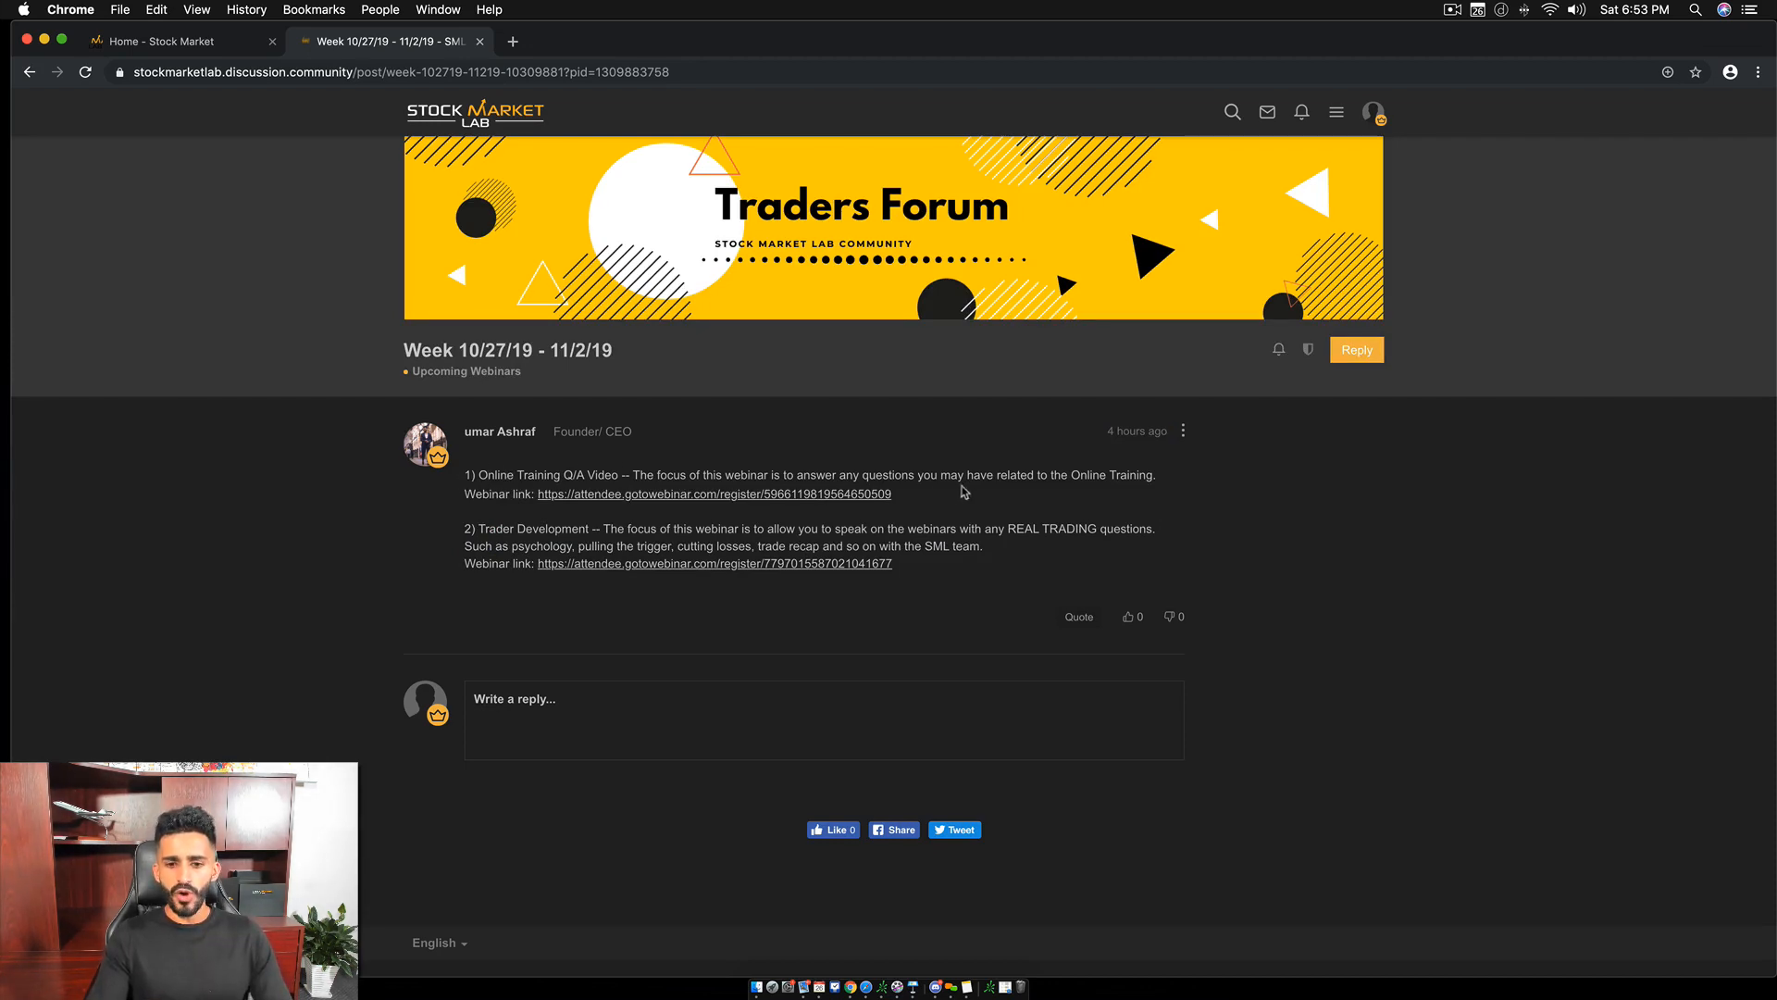
pyautogui.moveTo(516, 511)
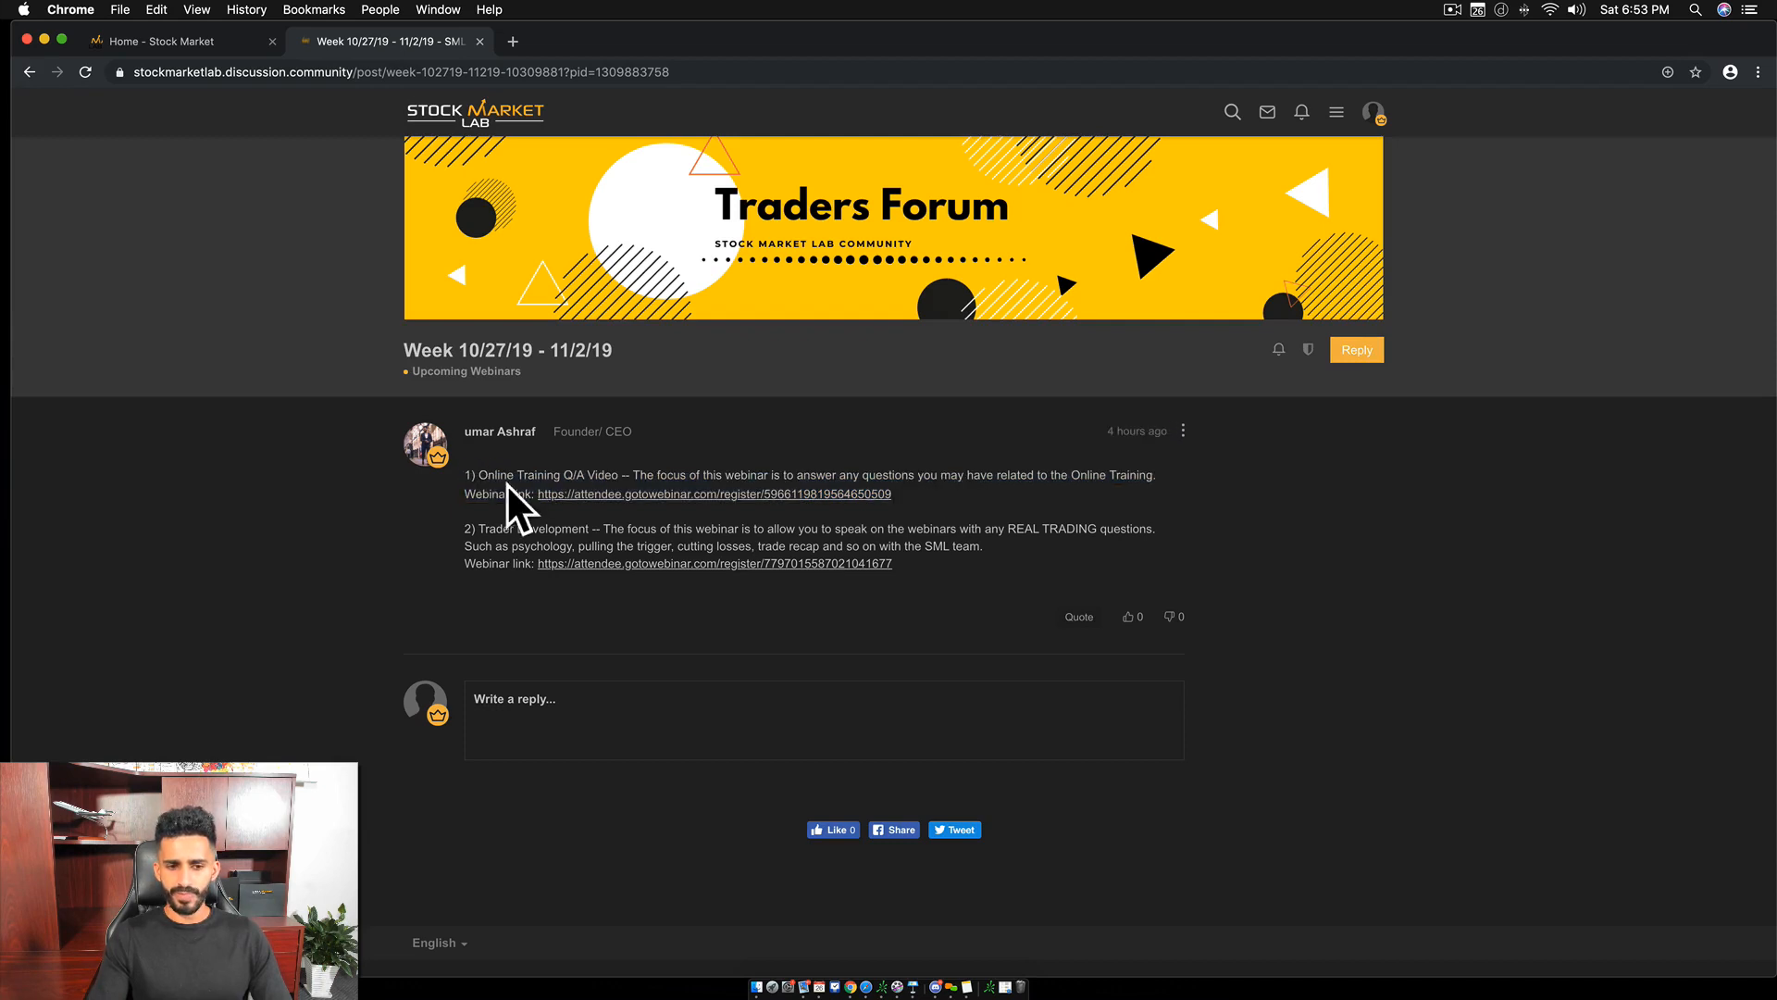
pyautogui.moveTo(459, 476); pyautogui.dragTo(890, 492)
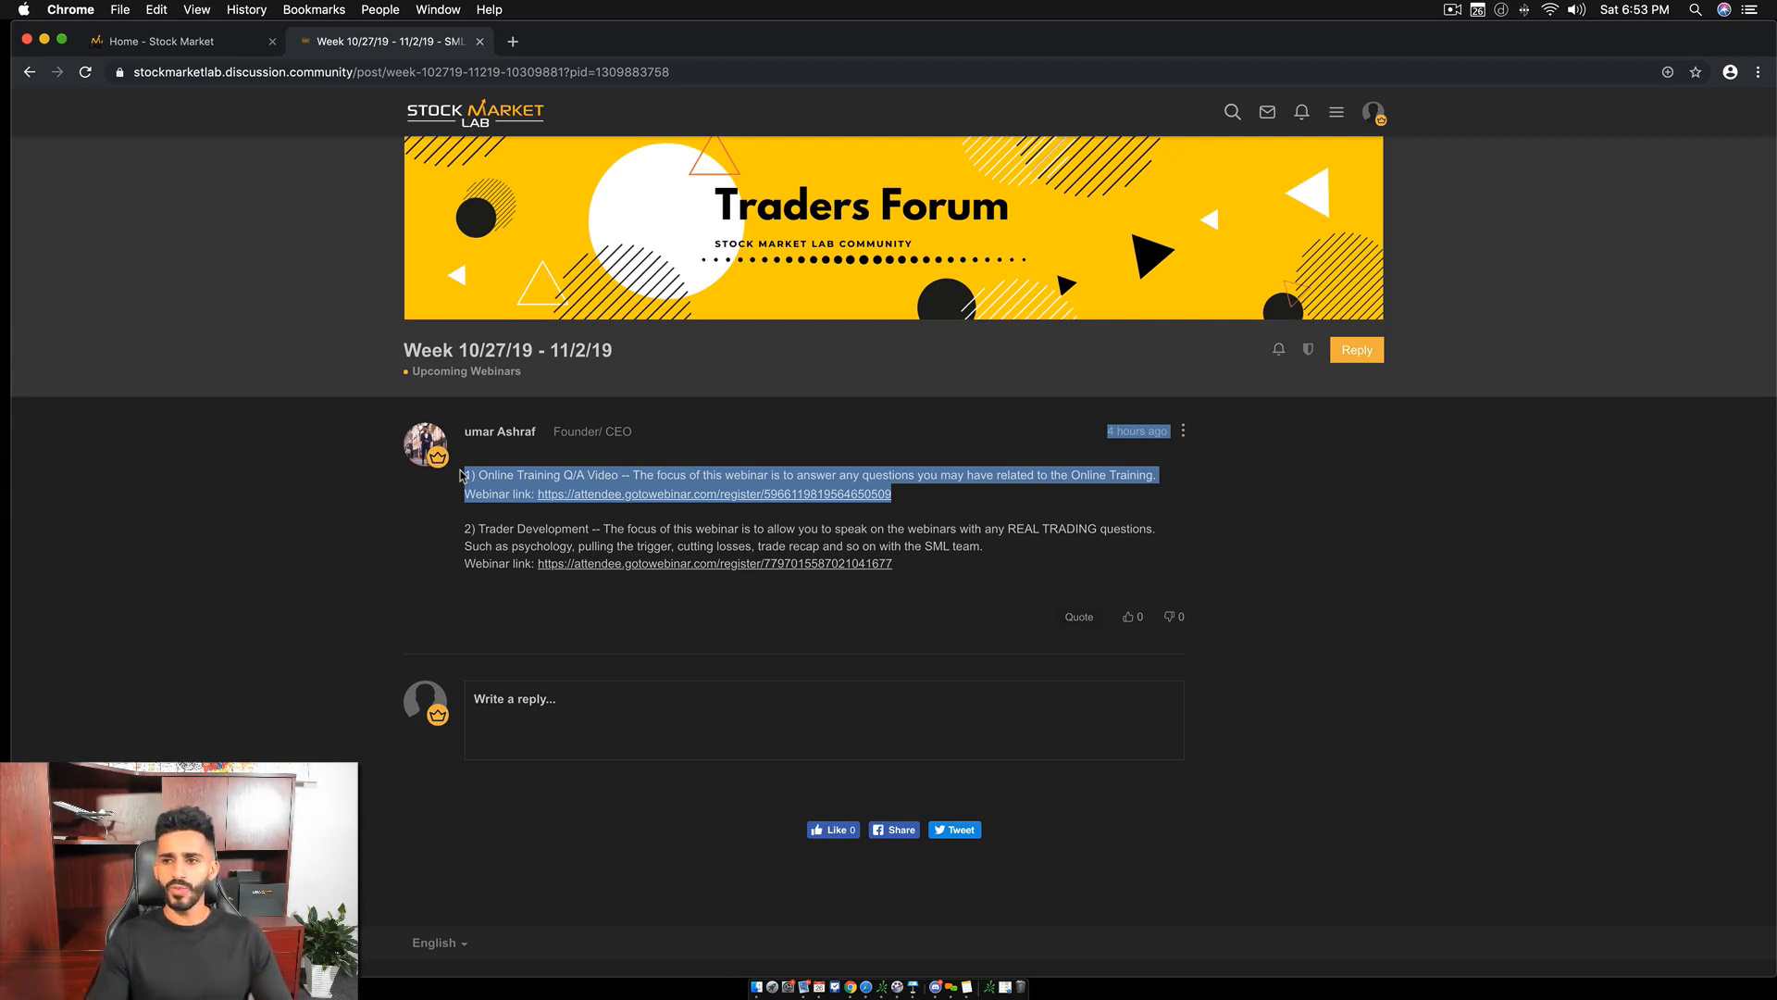
# Reopen the Online Training Q/A registration link, then switch back to the forum's weekly webinar post.
pyautogui.click(716, 492)
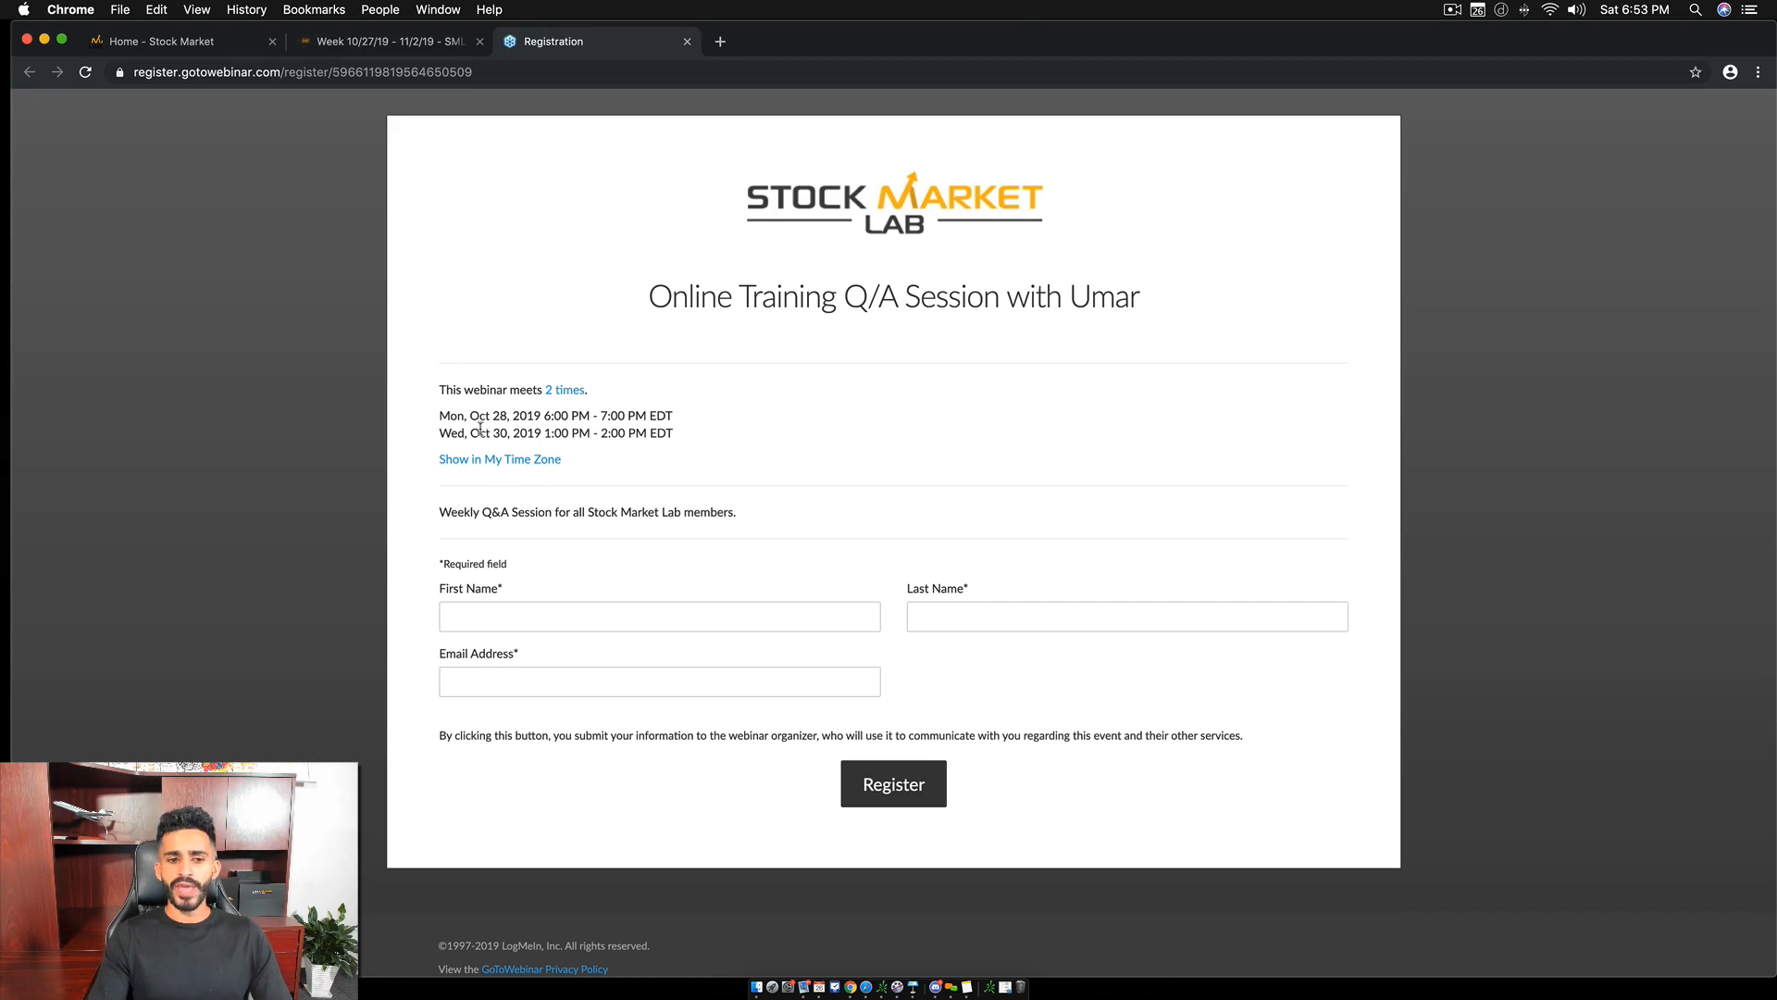
pyautogui.click(385, 40)
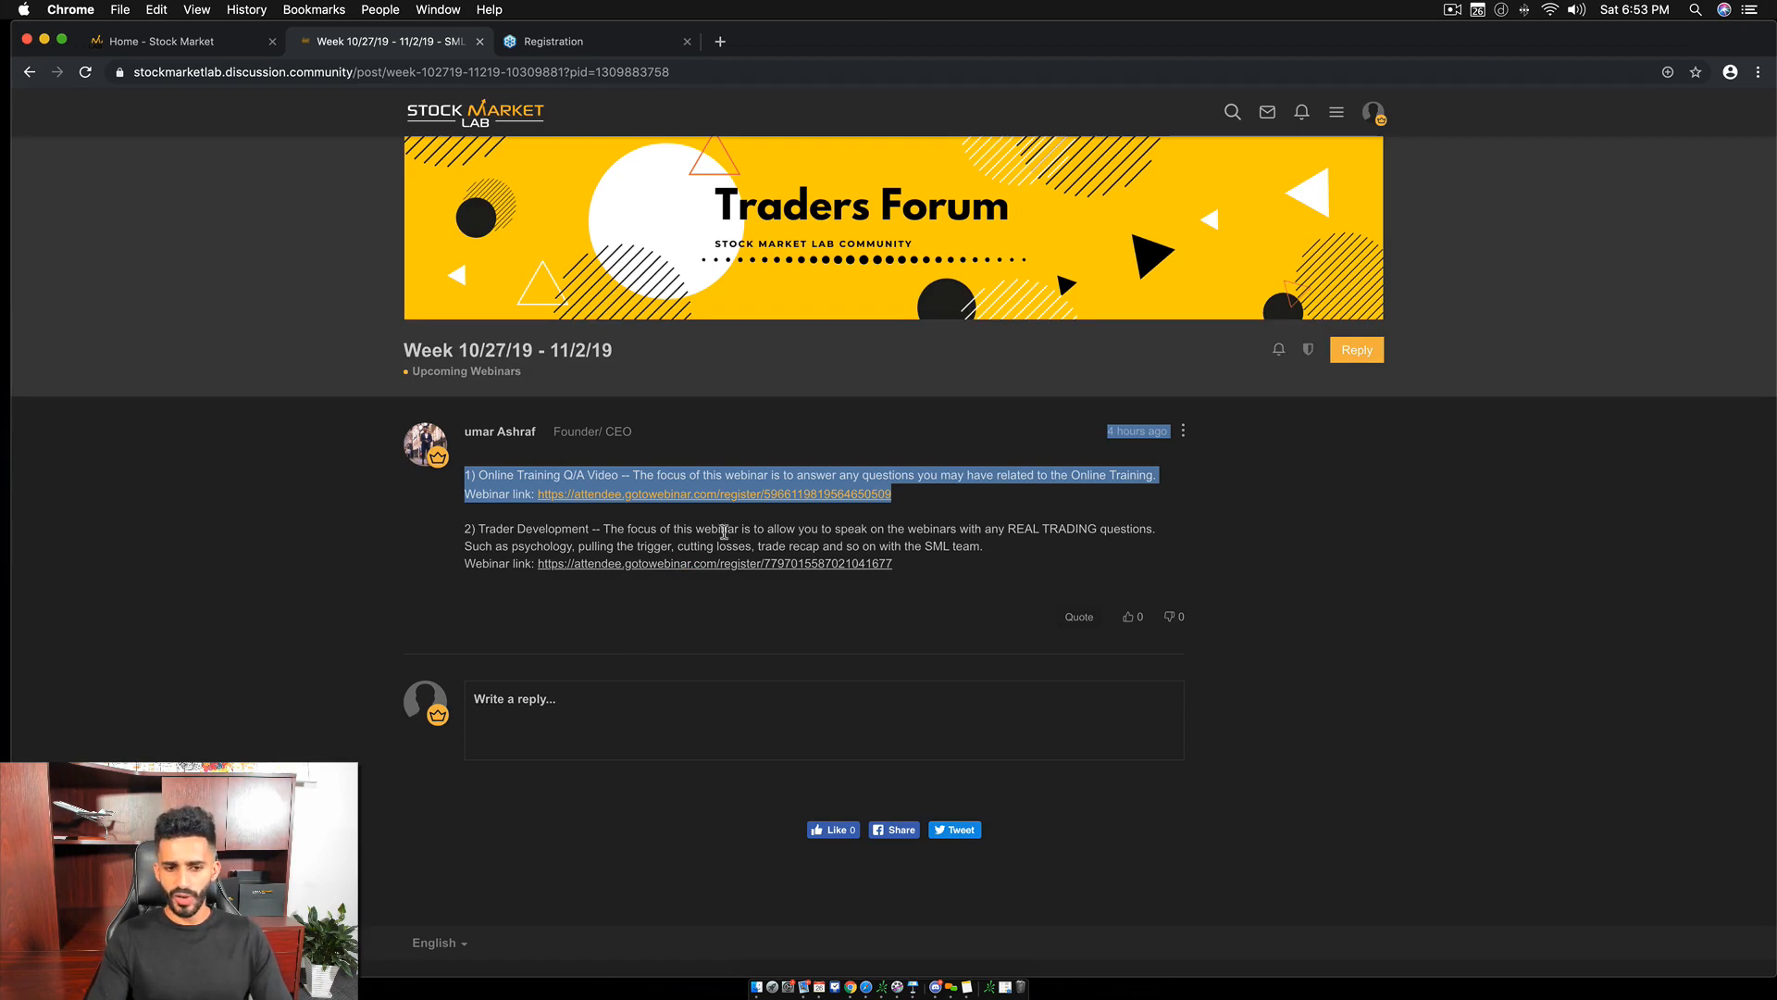
# Start a reply beneath the weekly webinar schedule post.
pyautogui.click(822, 698)
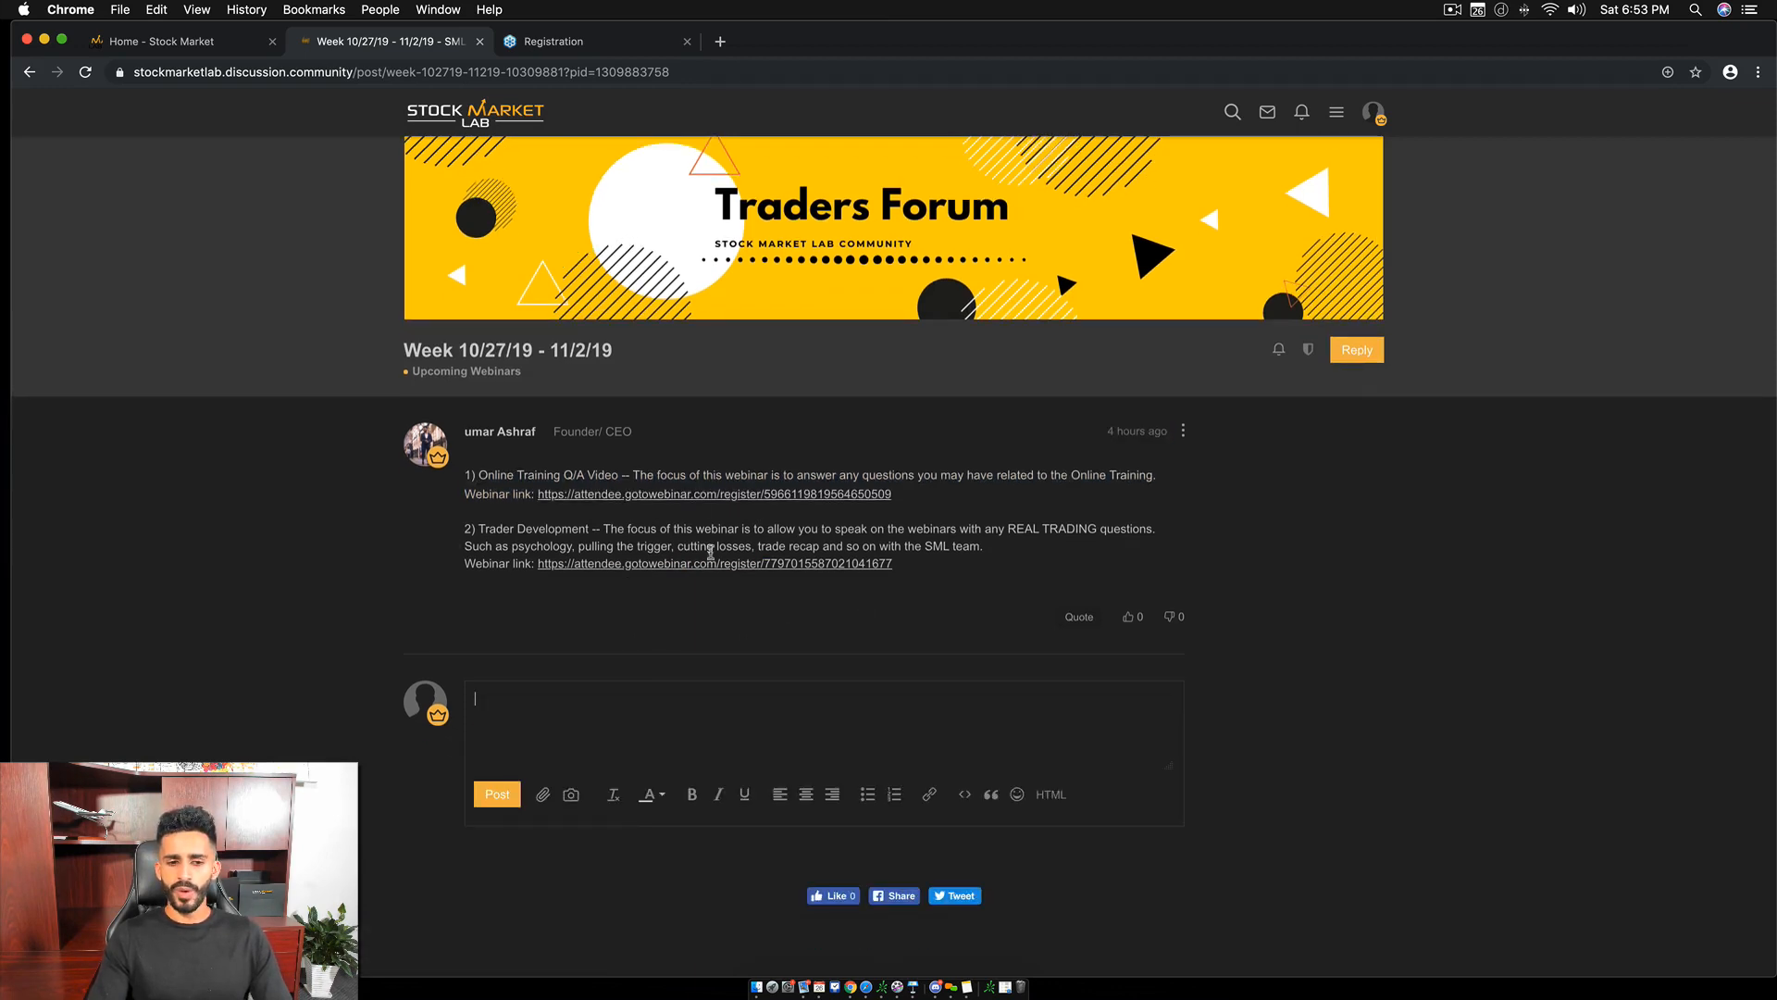
pyautogui.moveTo(622, 726)
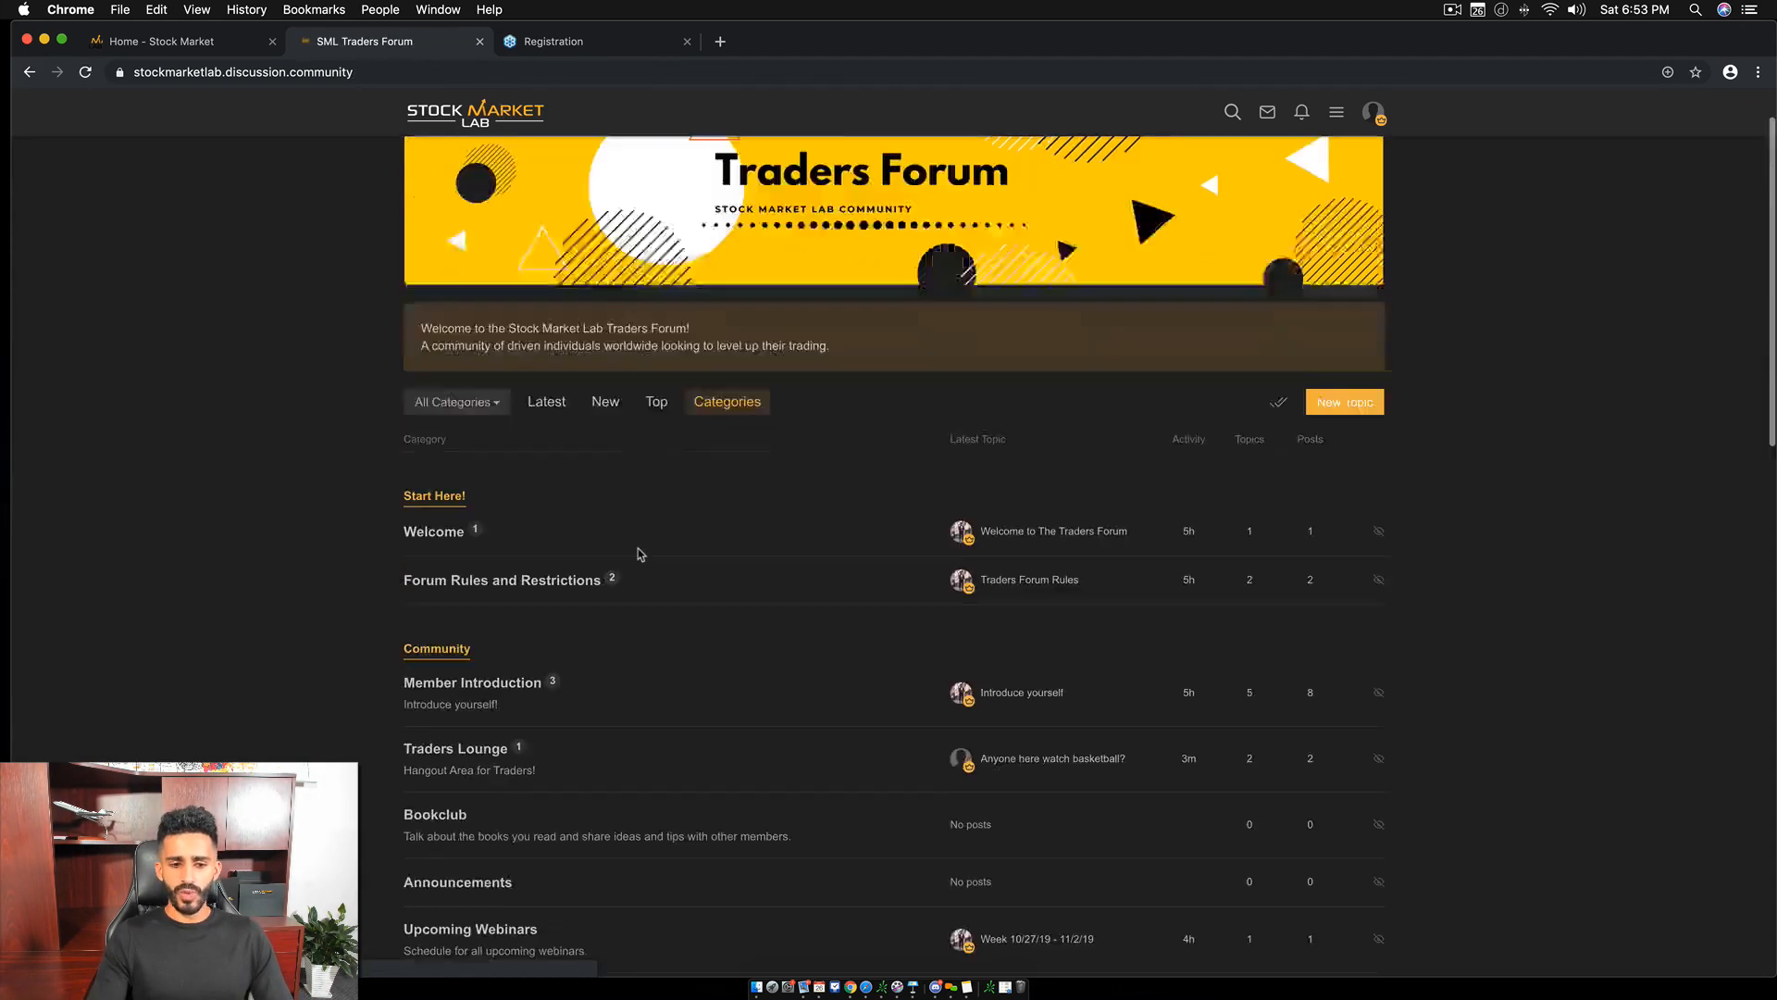
# Start a new topic inside the Webinar Questions category.
pyautogui.scroll(-3)
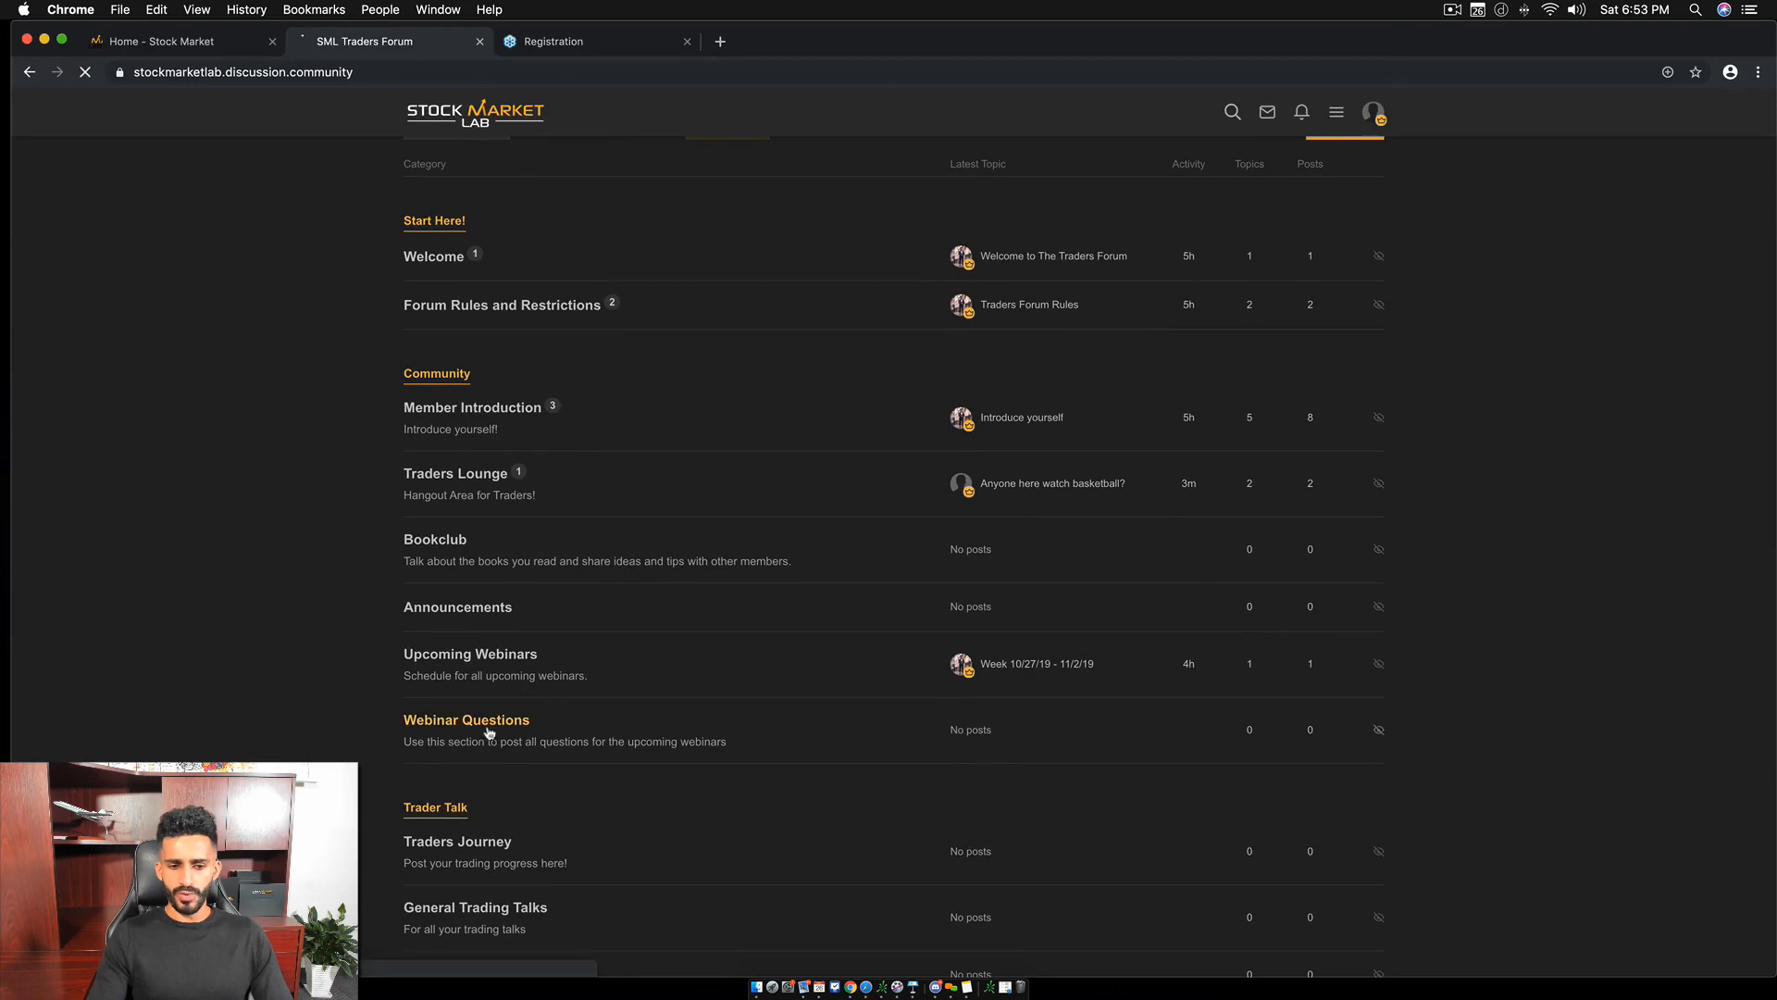
pyautogui.click(466, 718)
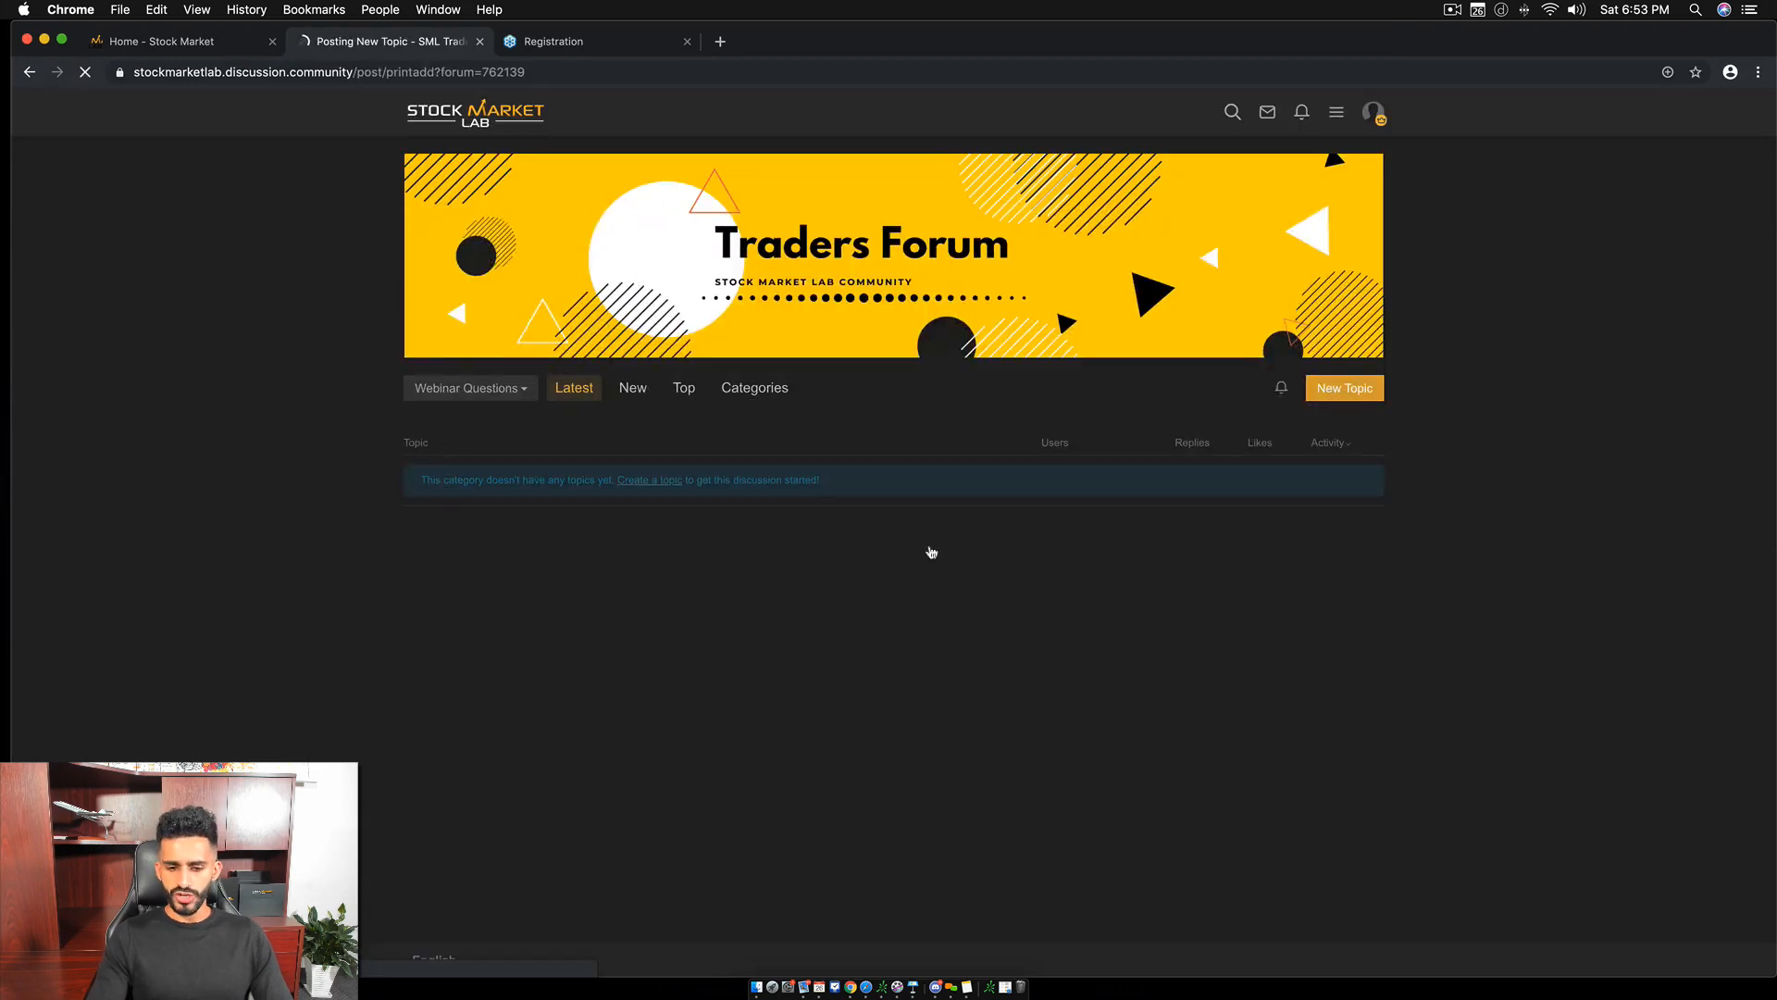
pyautogui.click(1344, 387)
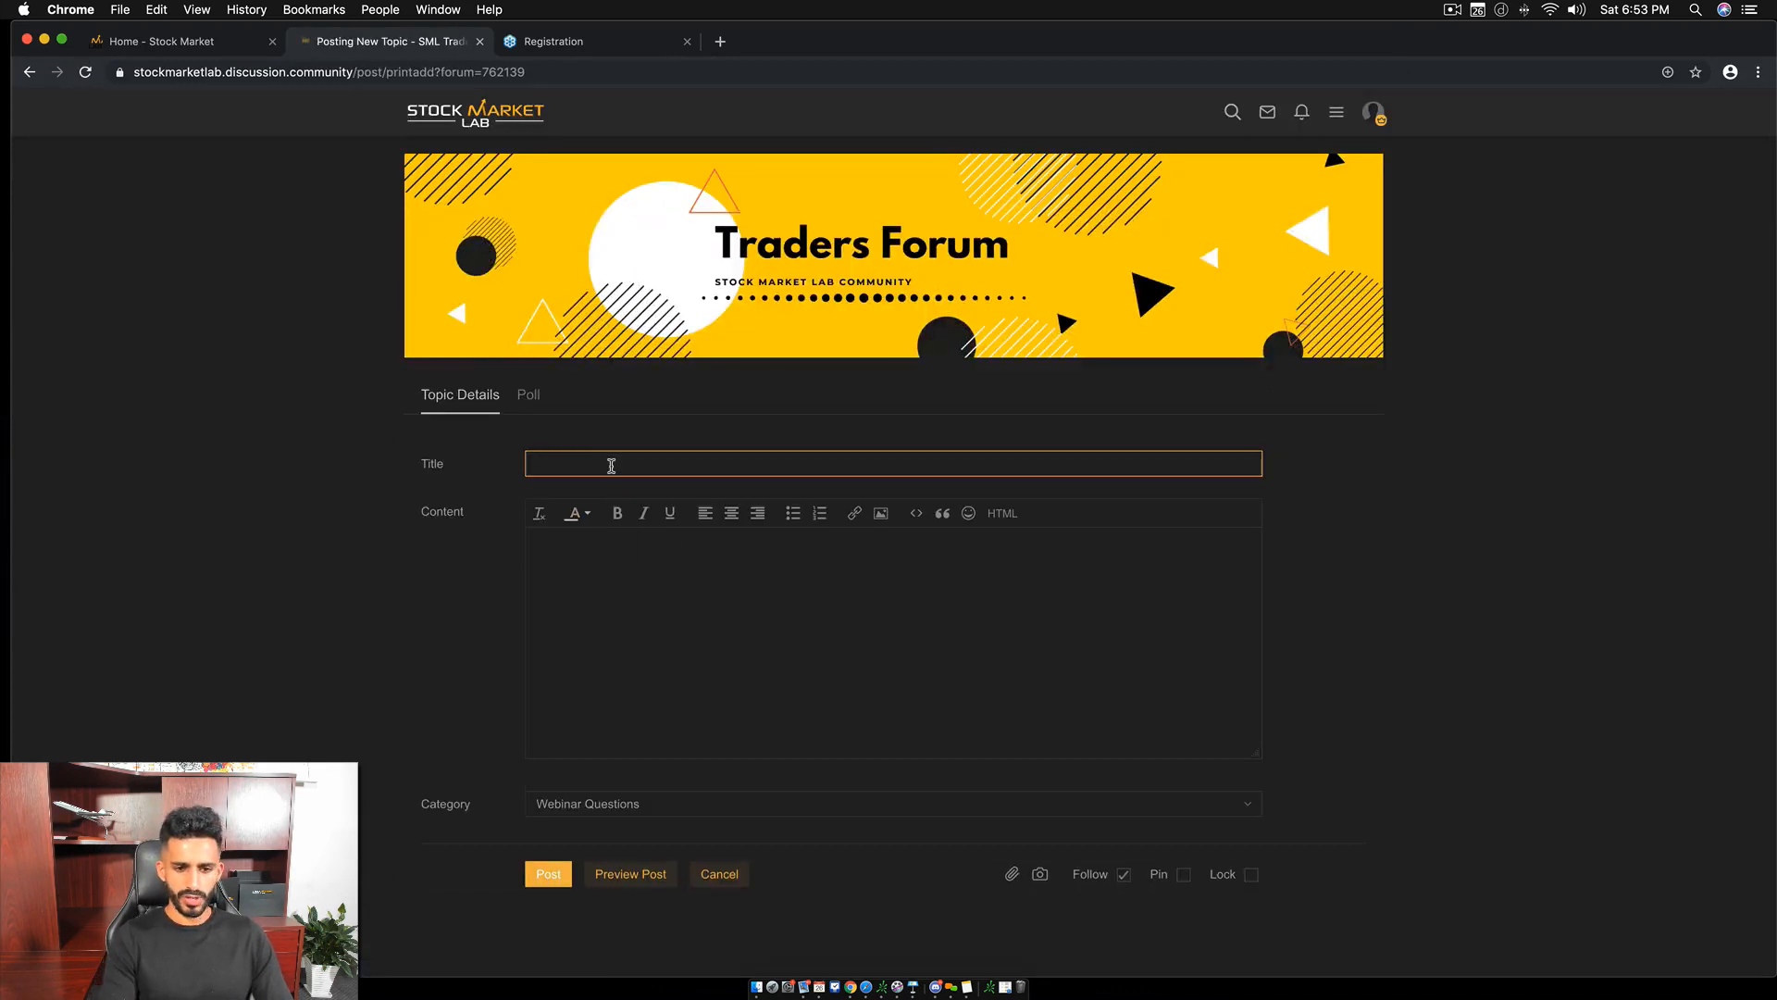
# Publish the topic 'Week 1 Webinar Questions' with body 'Post your questions here!'.
pyautogui.write('Week 1 Q')
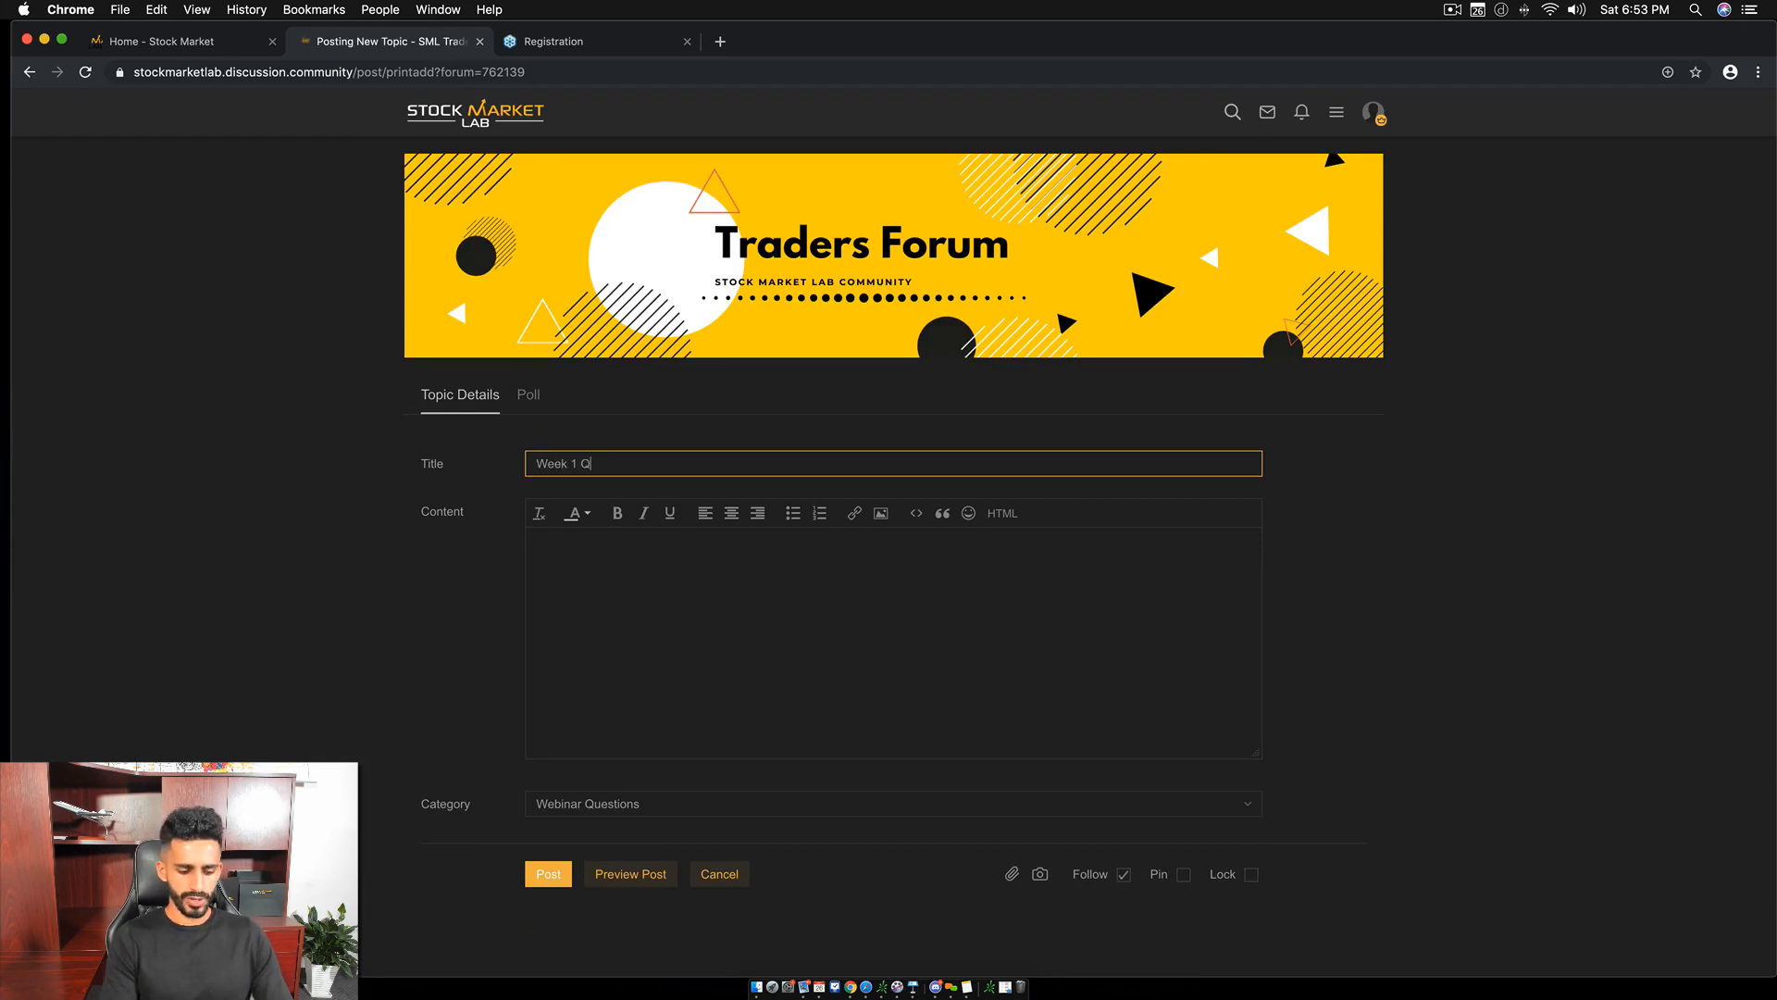
pyautogui.write('Webinar Questions')
pyautogui.click(894, 642)
pyautogui.write('Post')
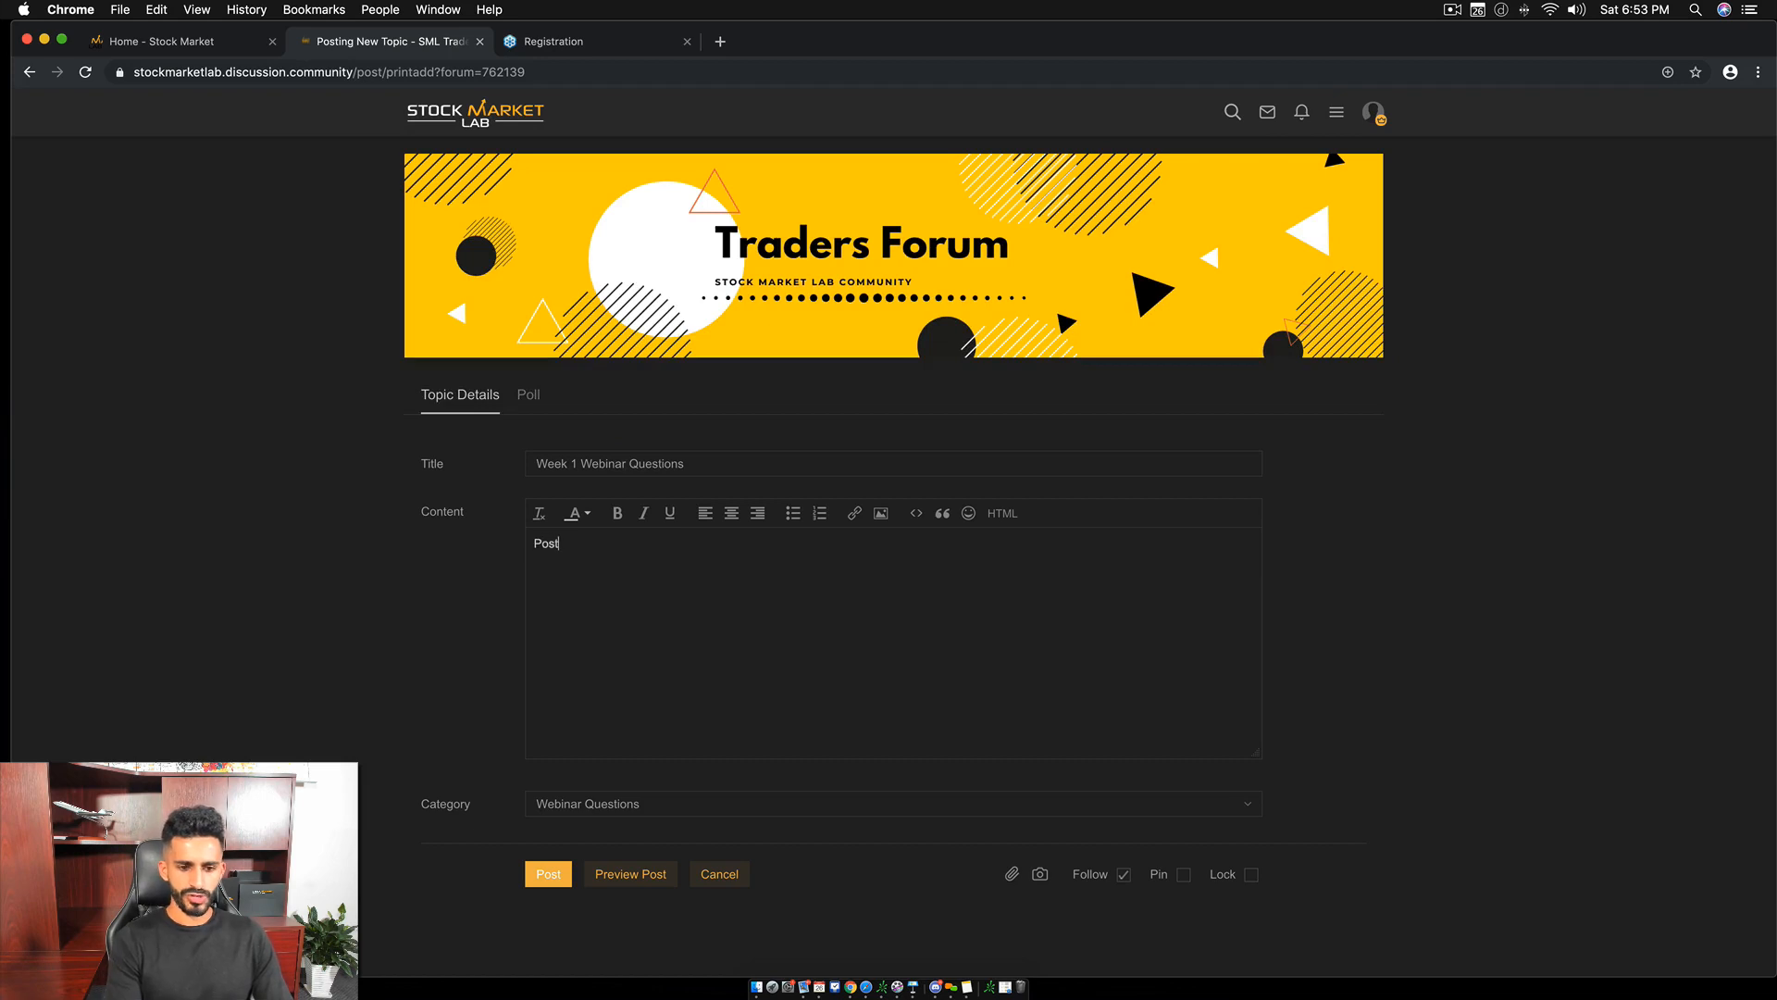
pyautogui.write('your questions here!')
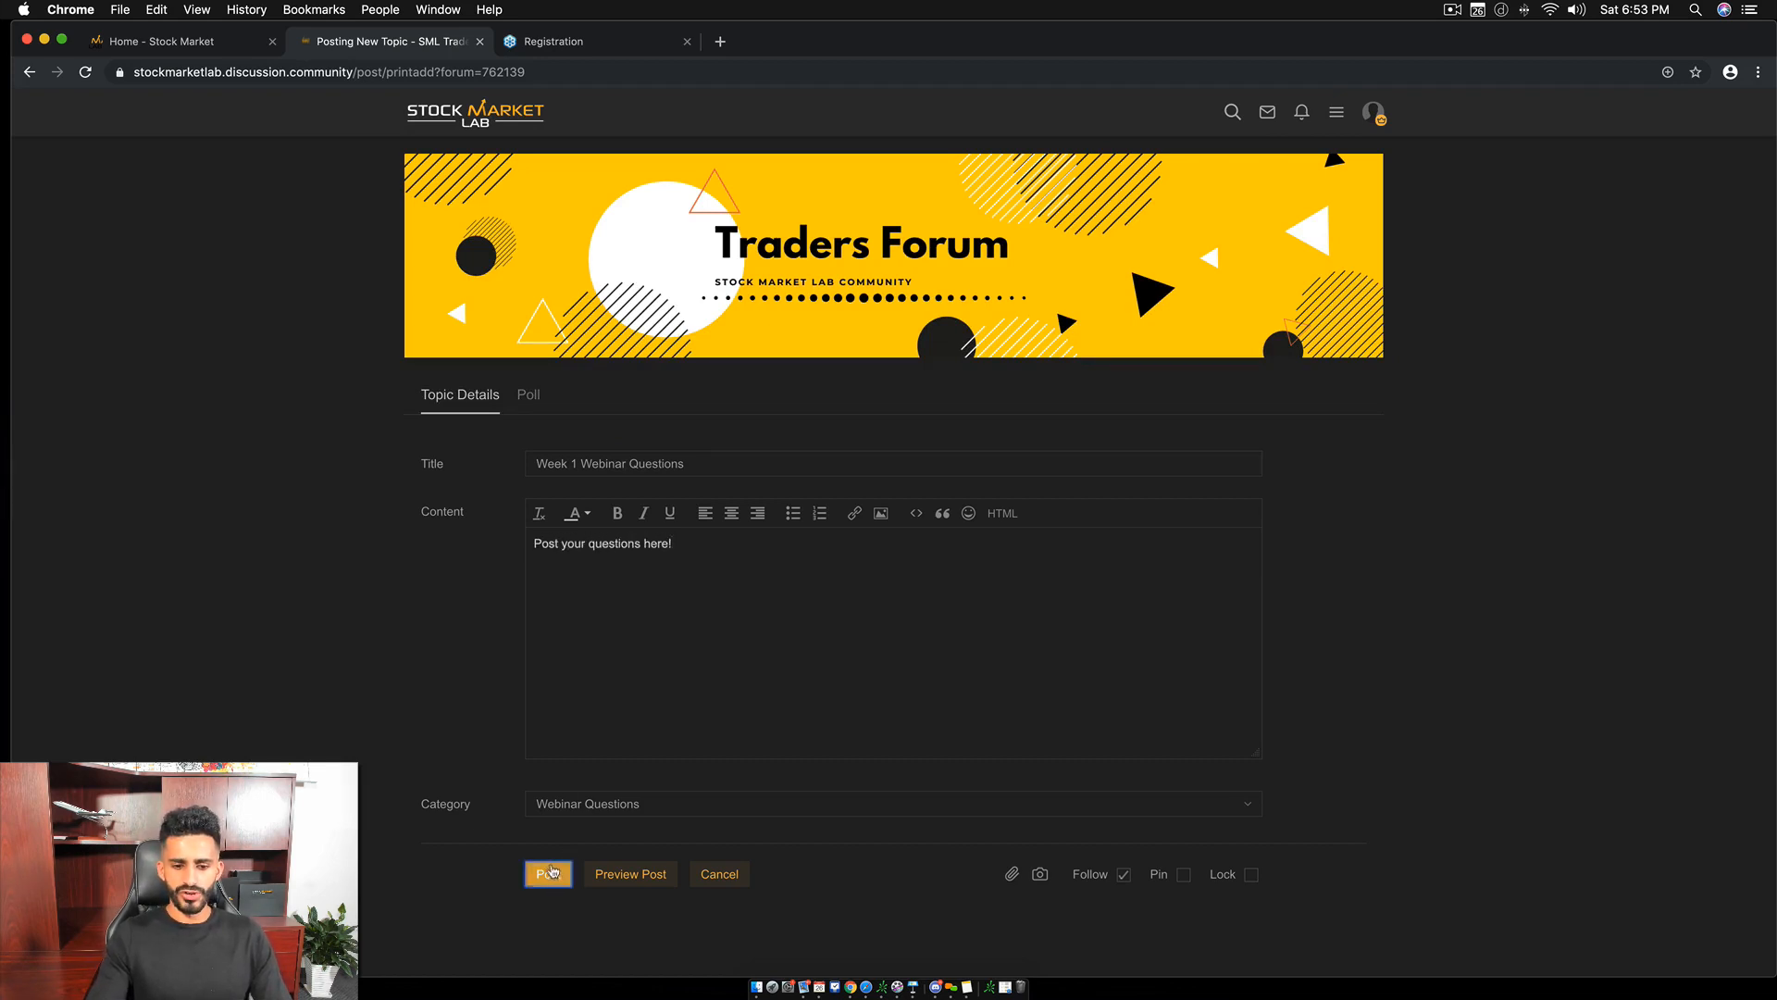
pyautogui.click(548, 874)
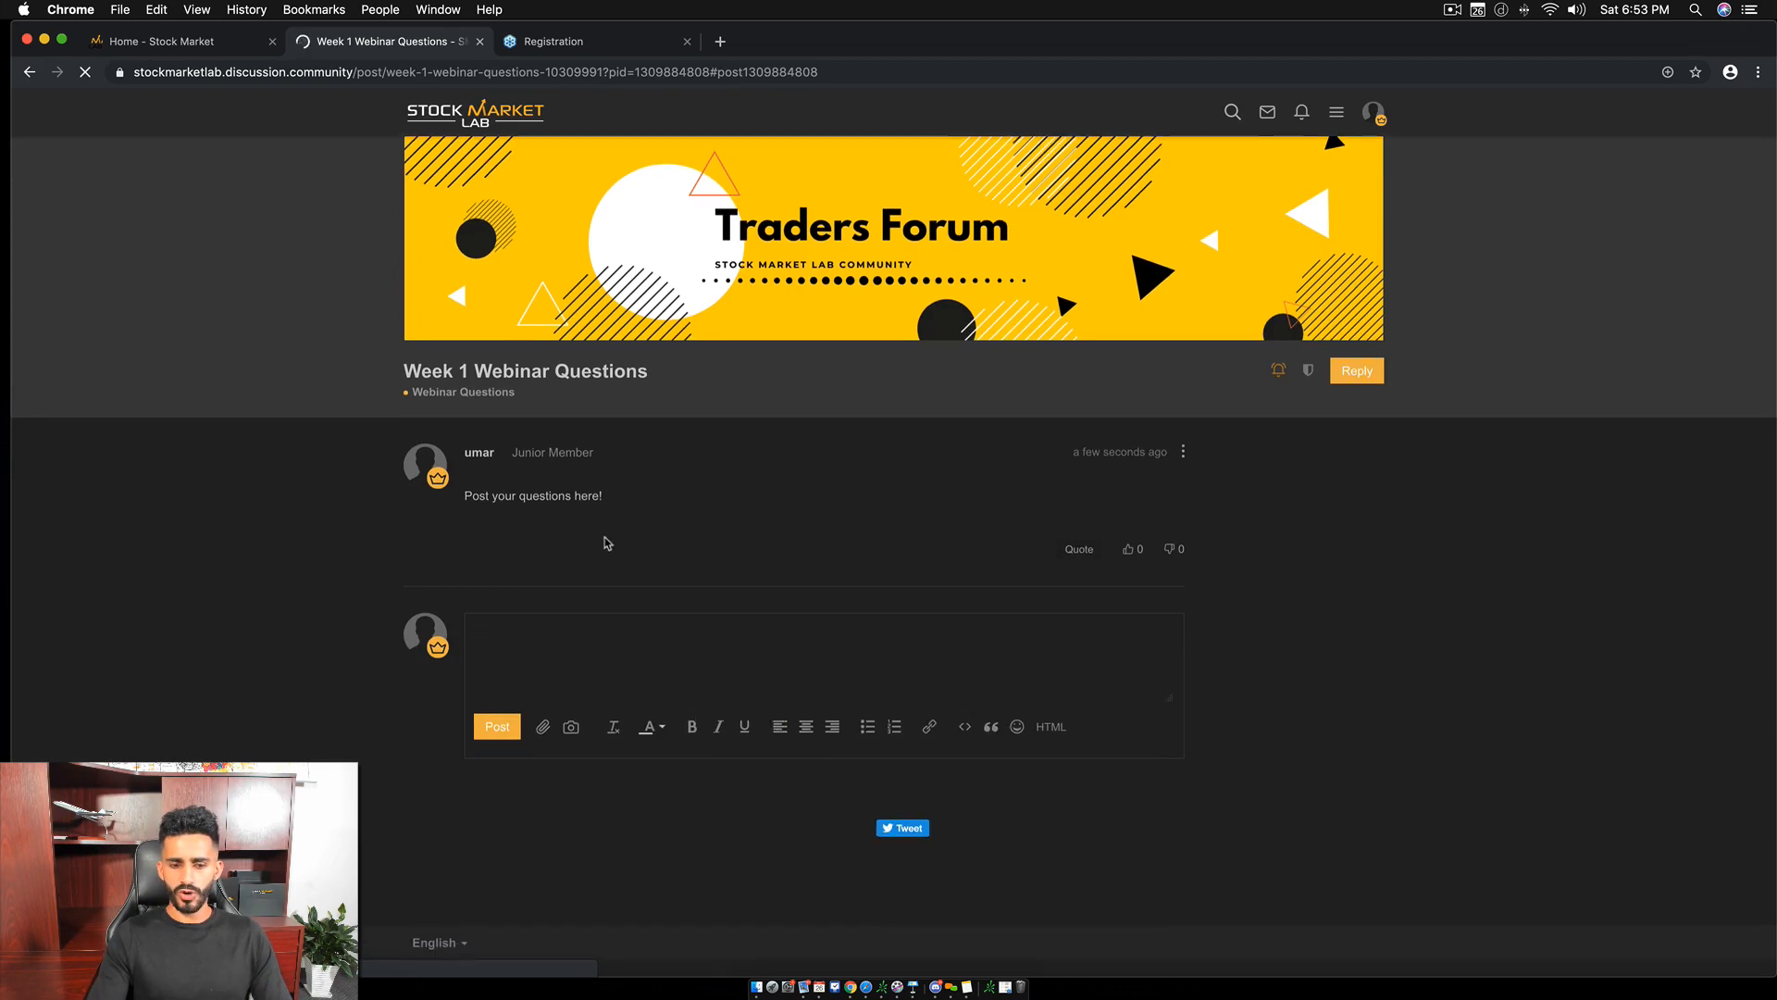
pyautogui.moveTo(600, 558)
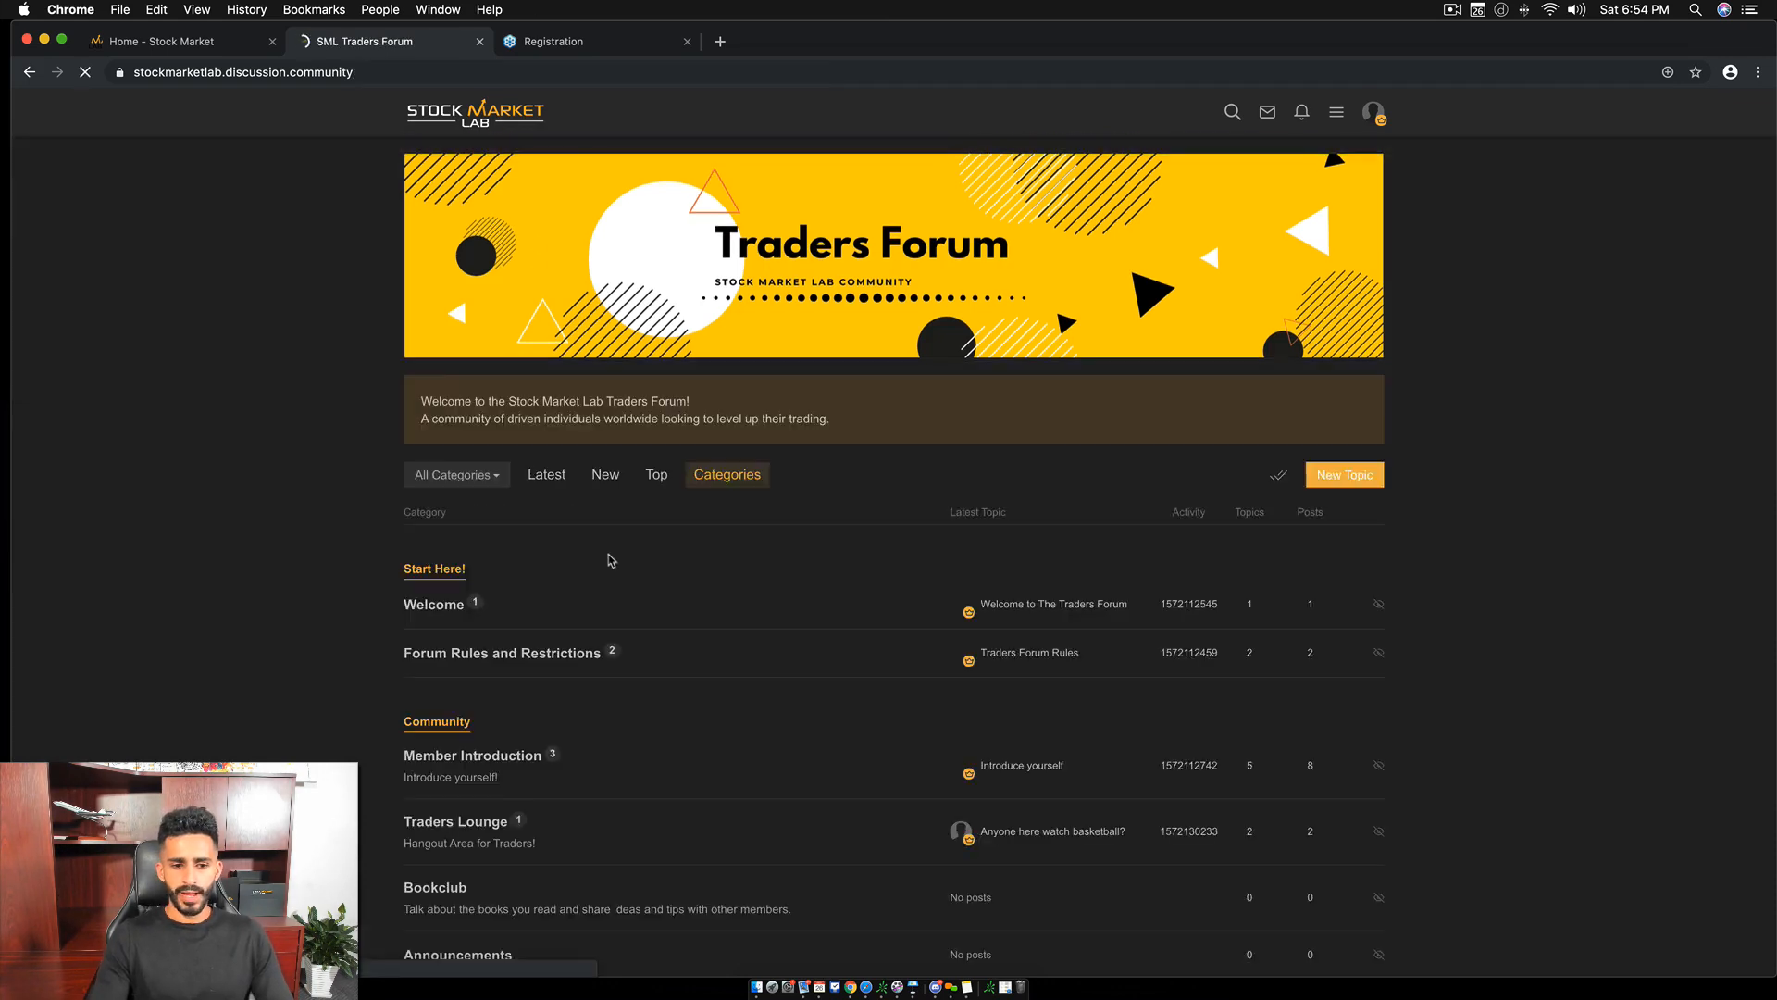
pyautogui.scroll(-3)
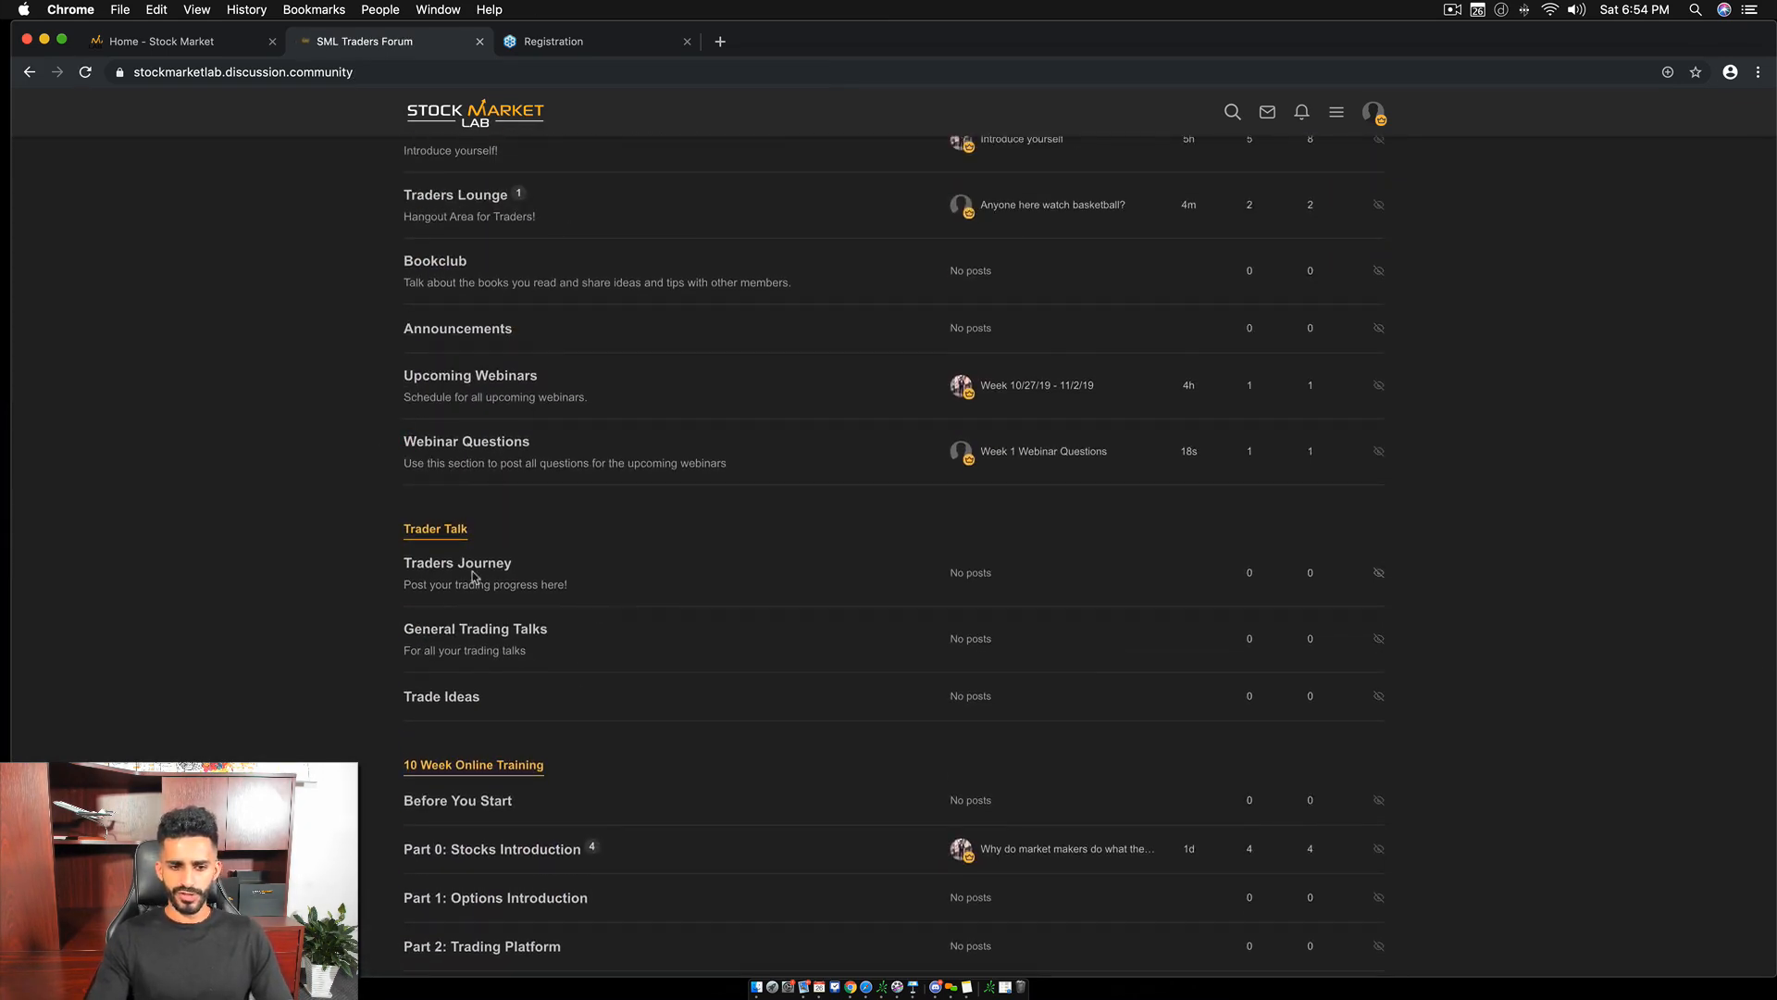
pyautogui.scroll(-3)
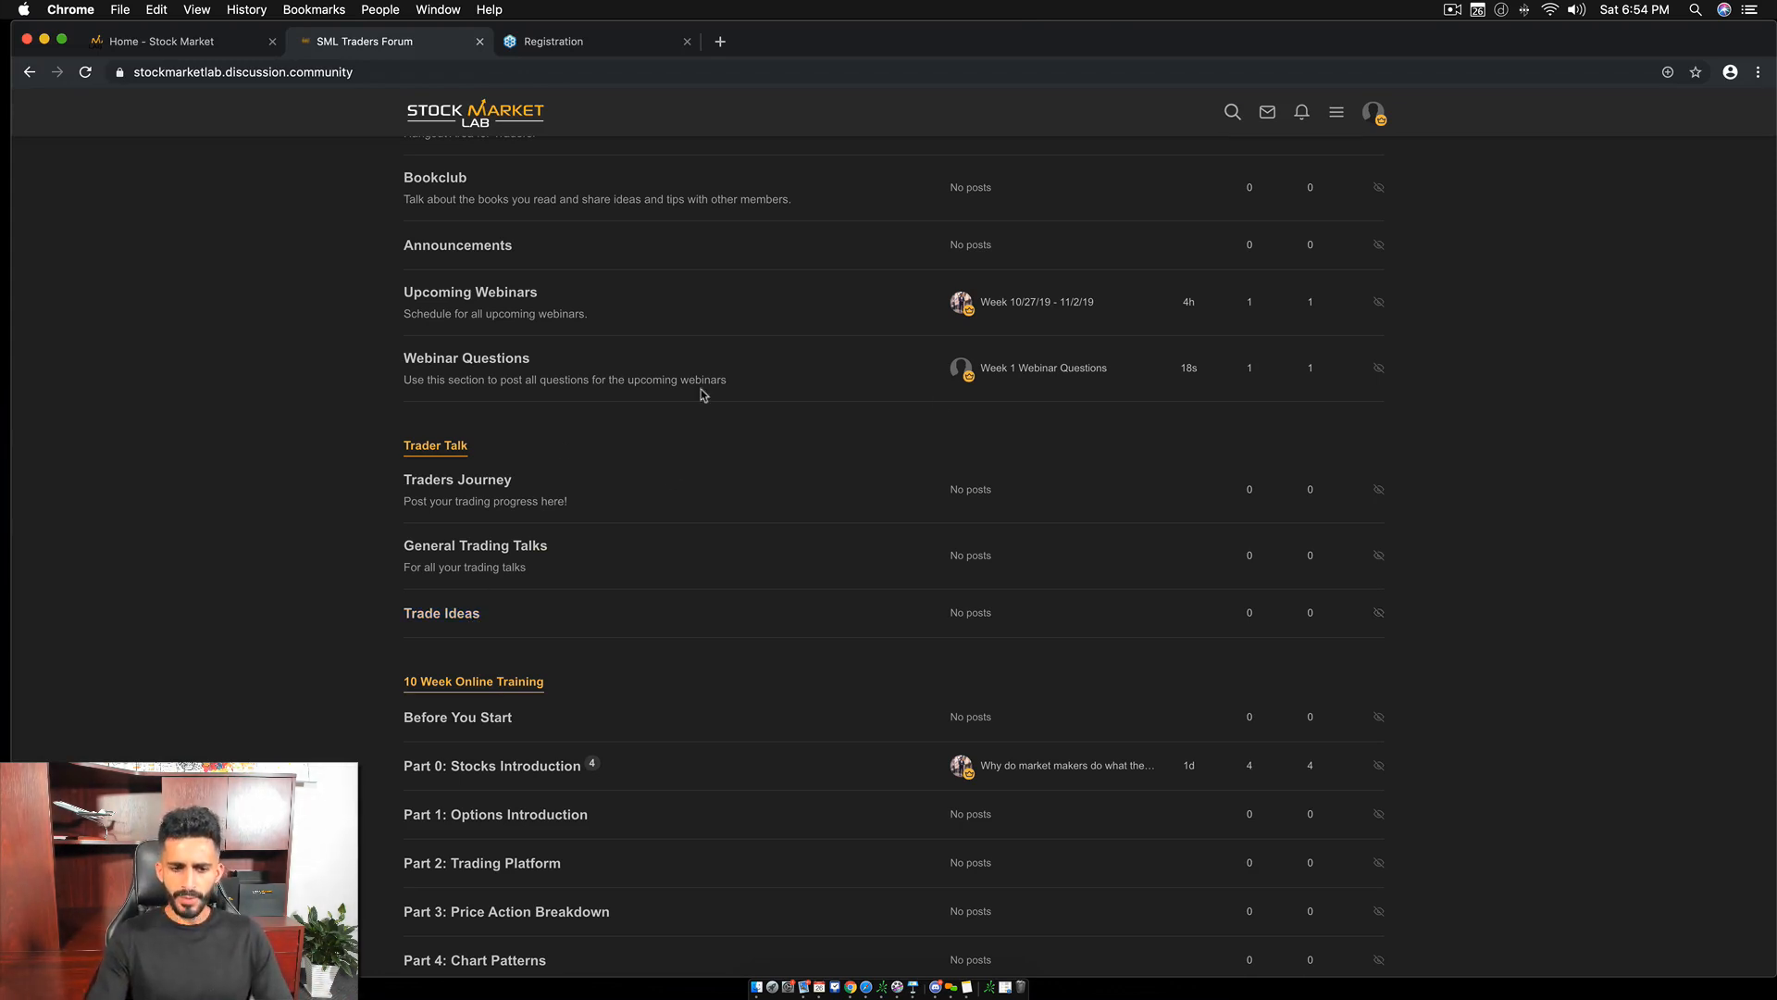
pyautogui.scroll(-3)
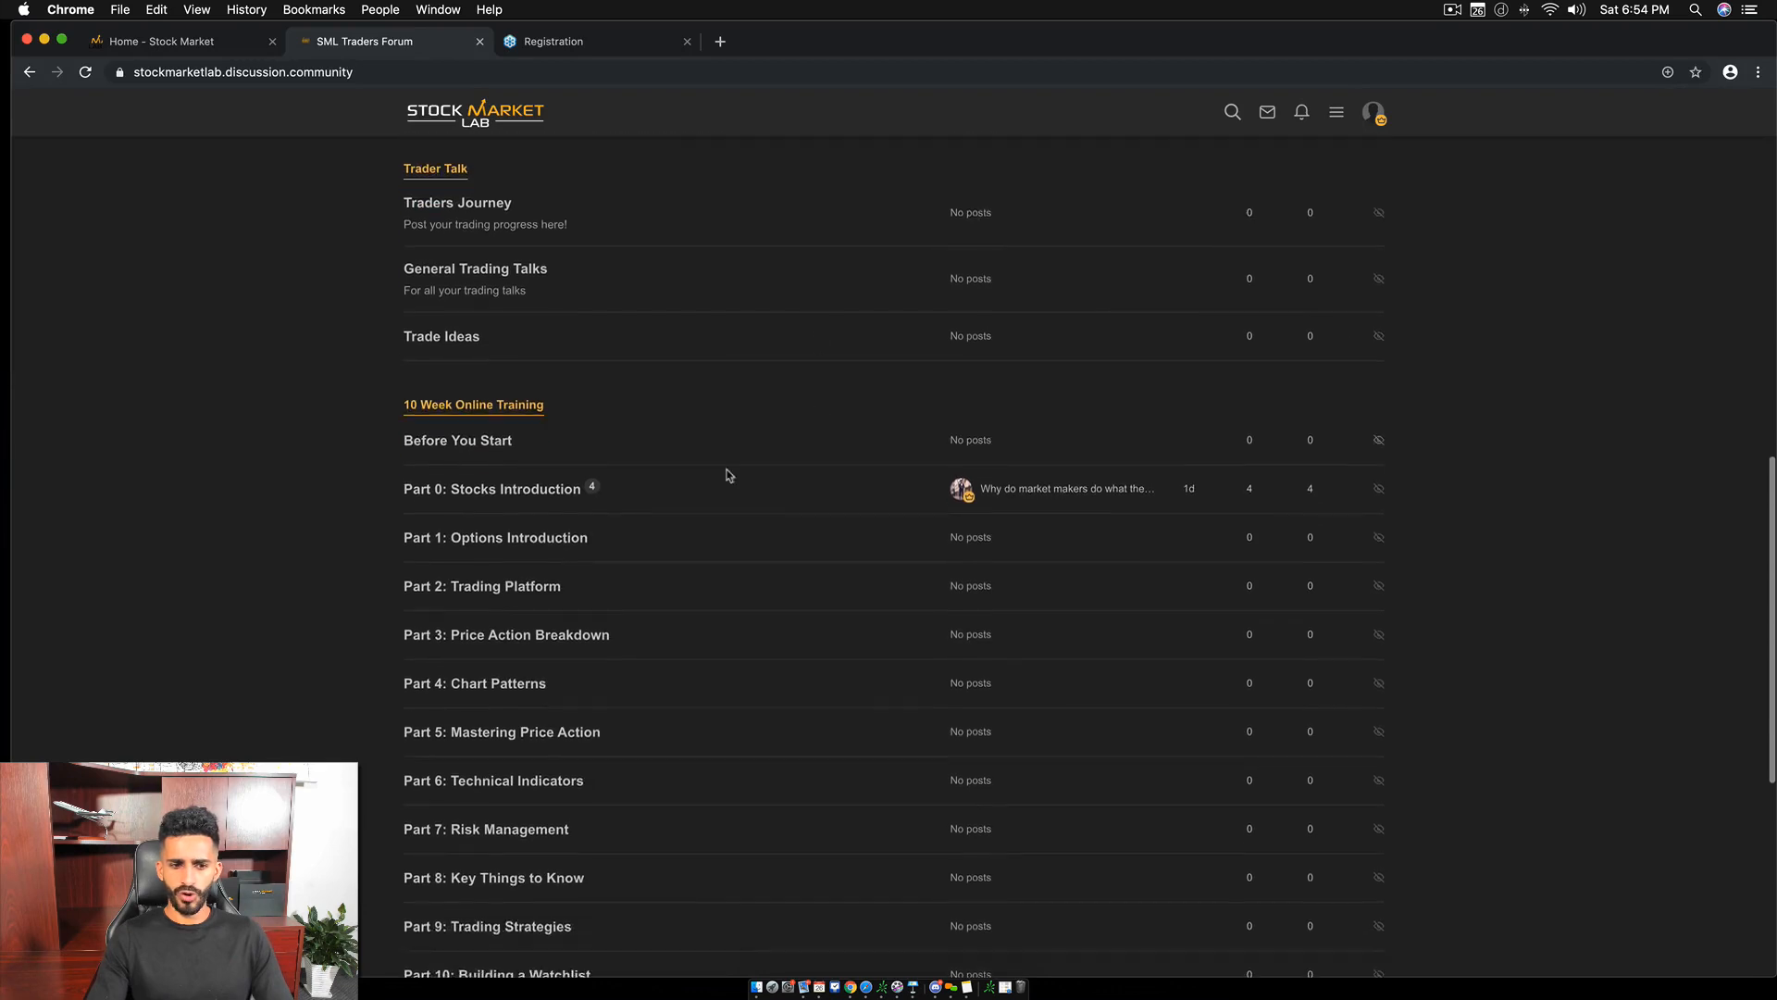
pyautogui.scroll(-3)
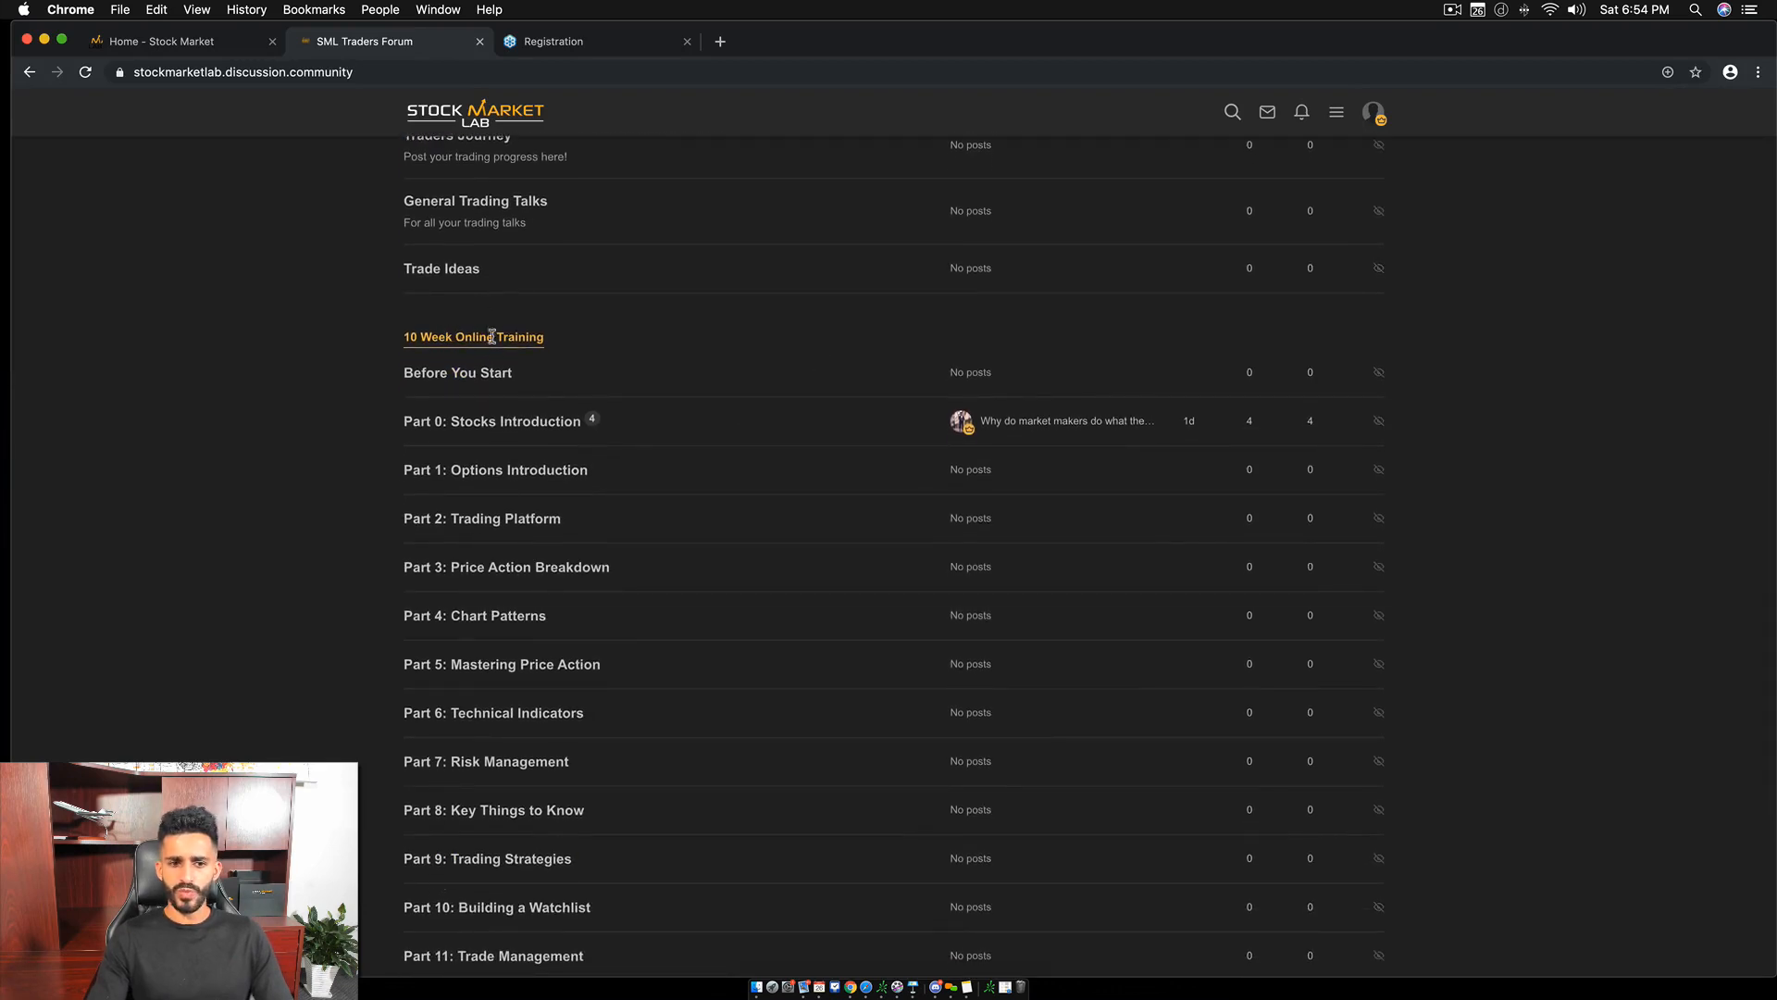
pyautogui.moveTo(553, 647)
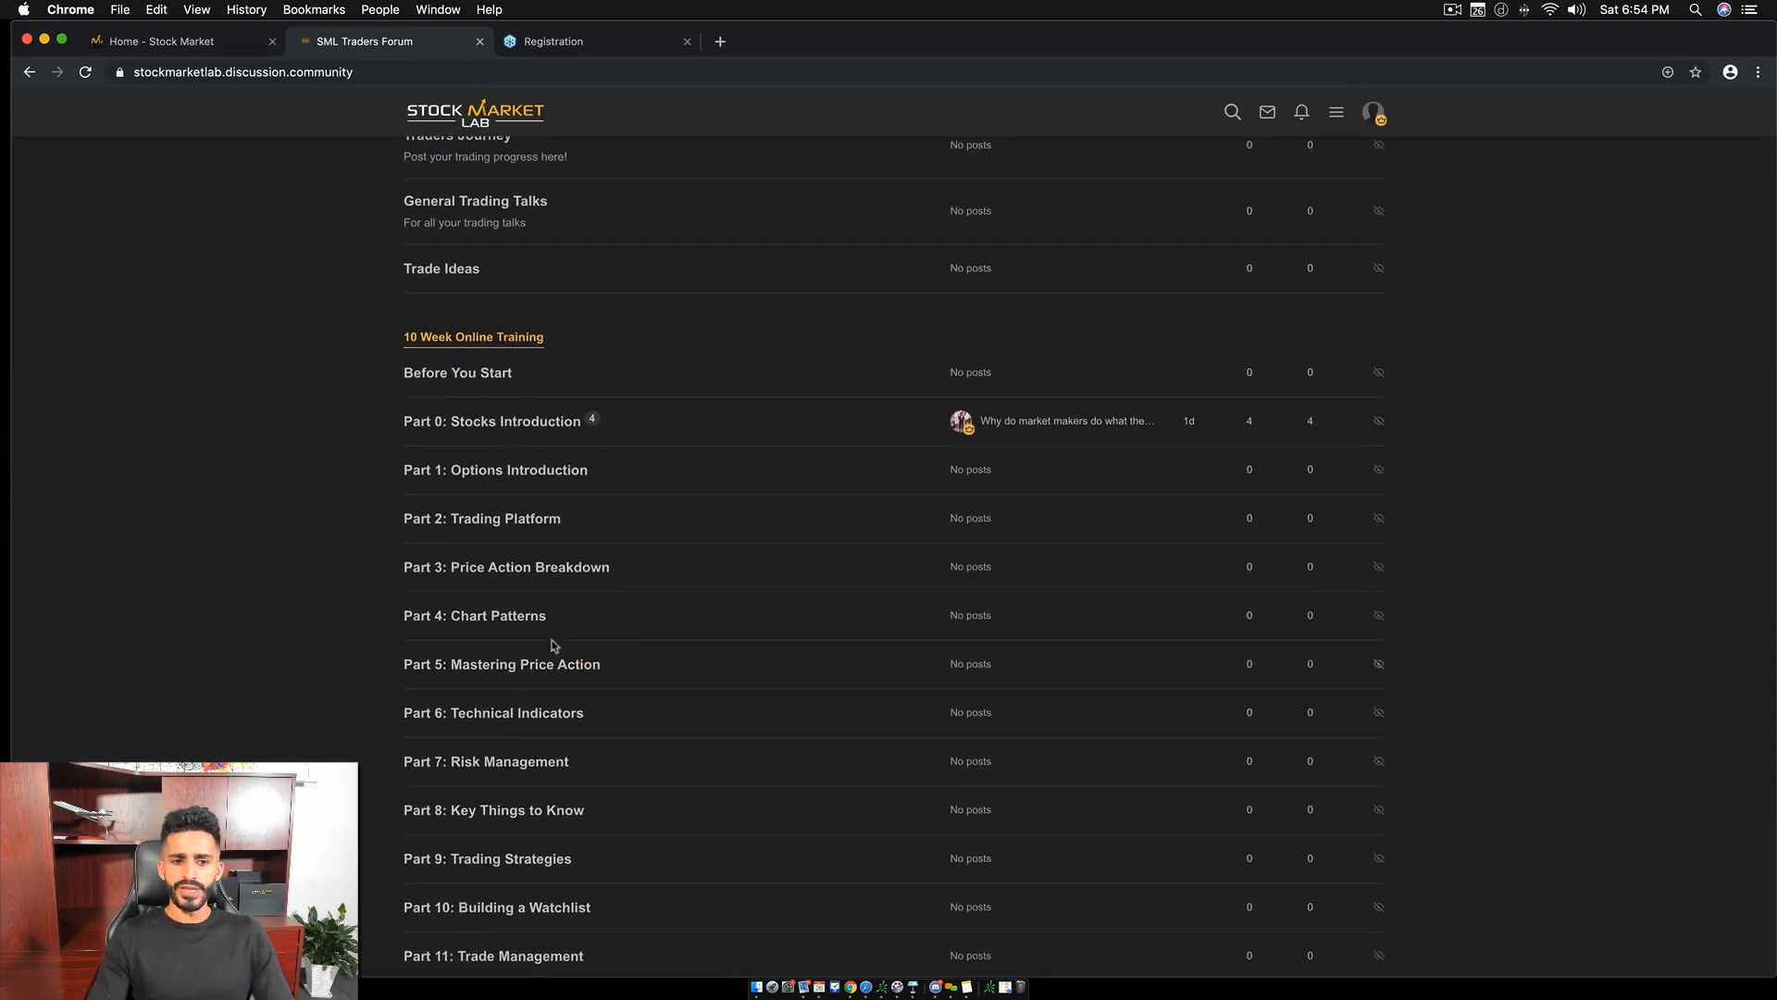
pyautogui.scroll(-3)
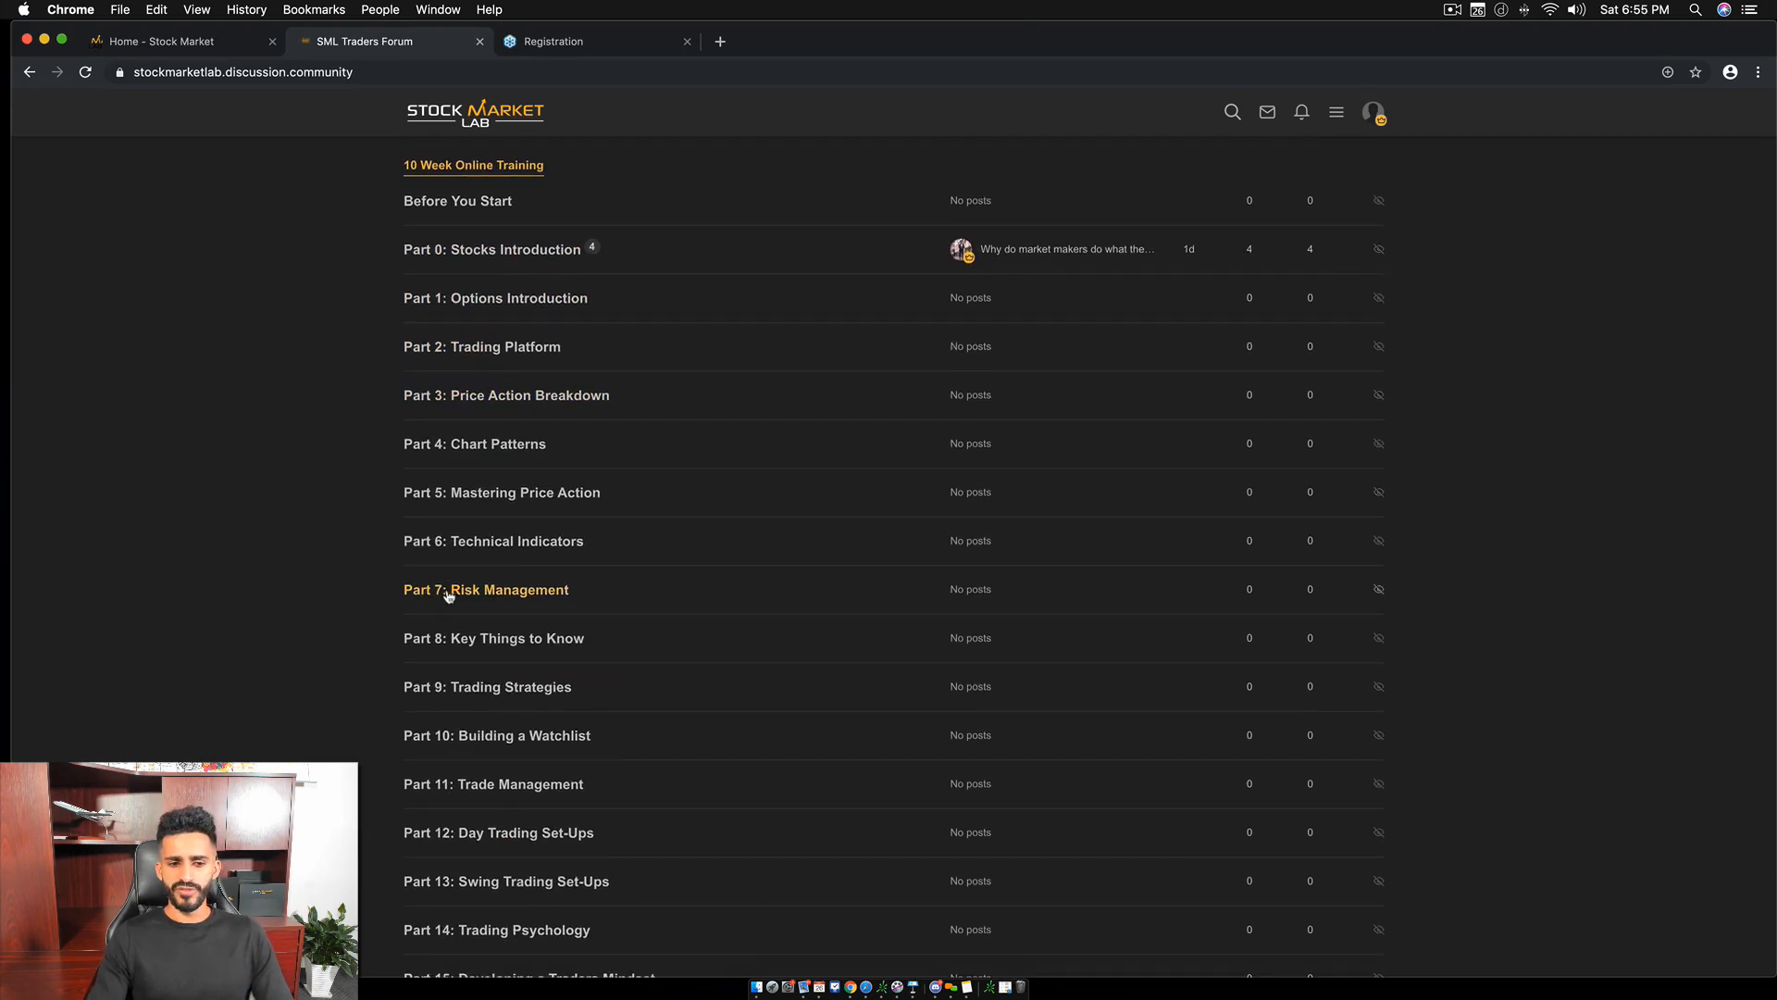
# Open the empty Part 7: Risk Management category and its category search.
pyautogui.click(485, 589)
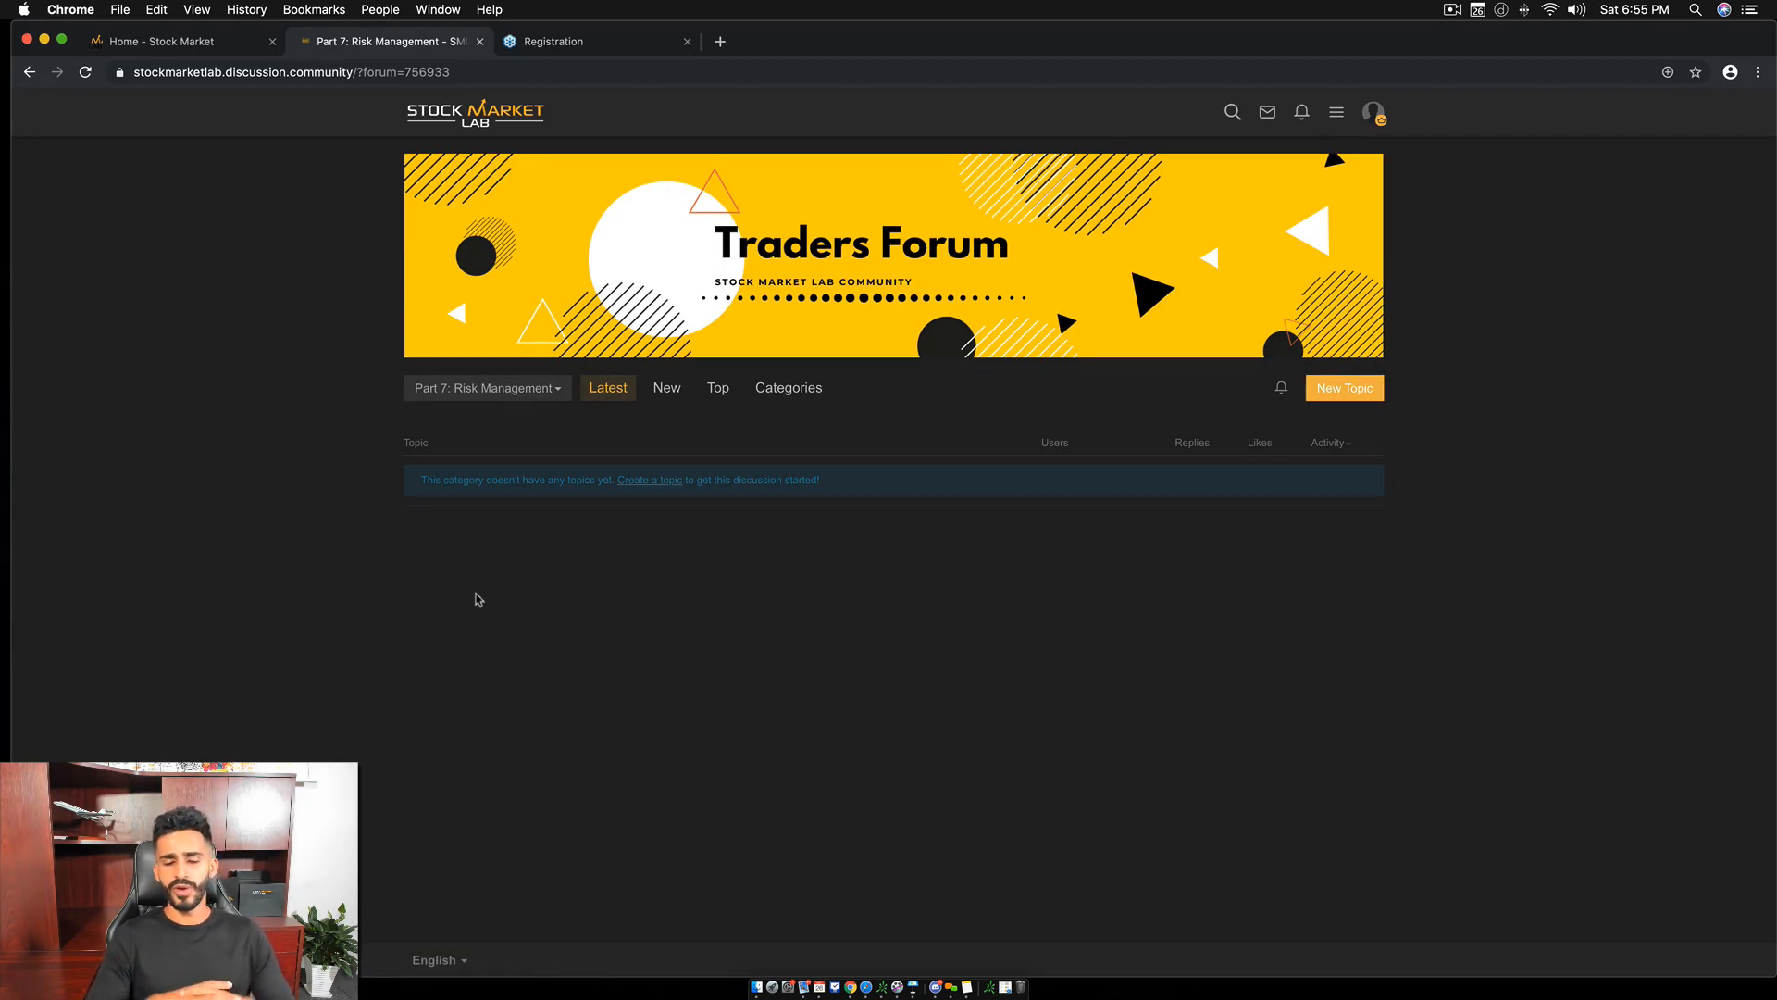
pyautogui.moveTo(566, 588)
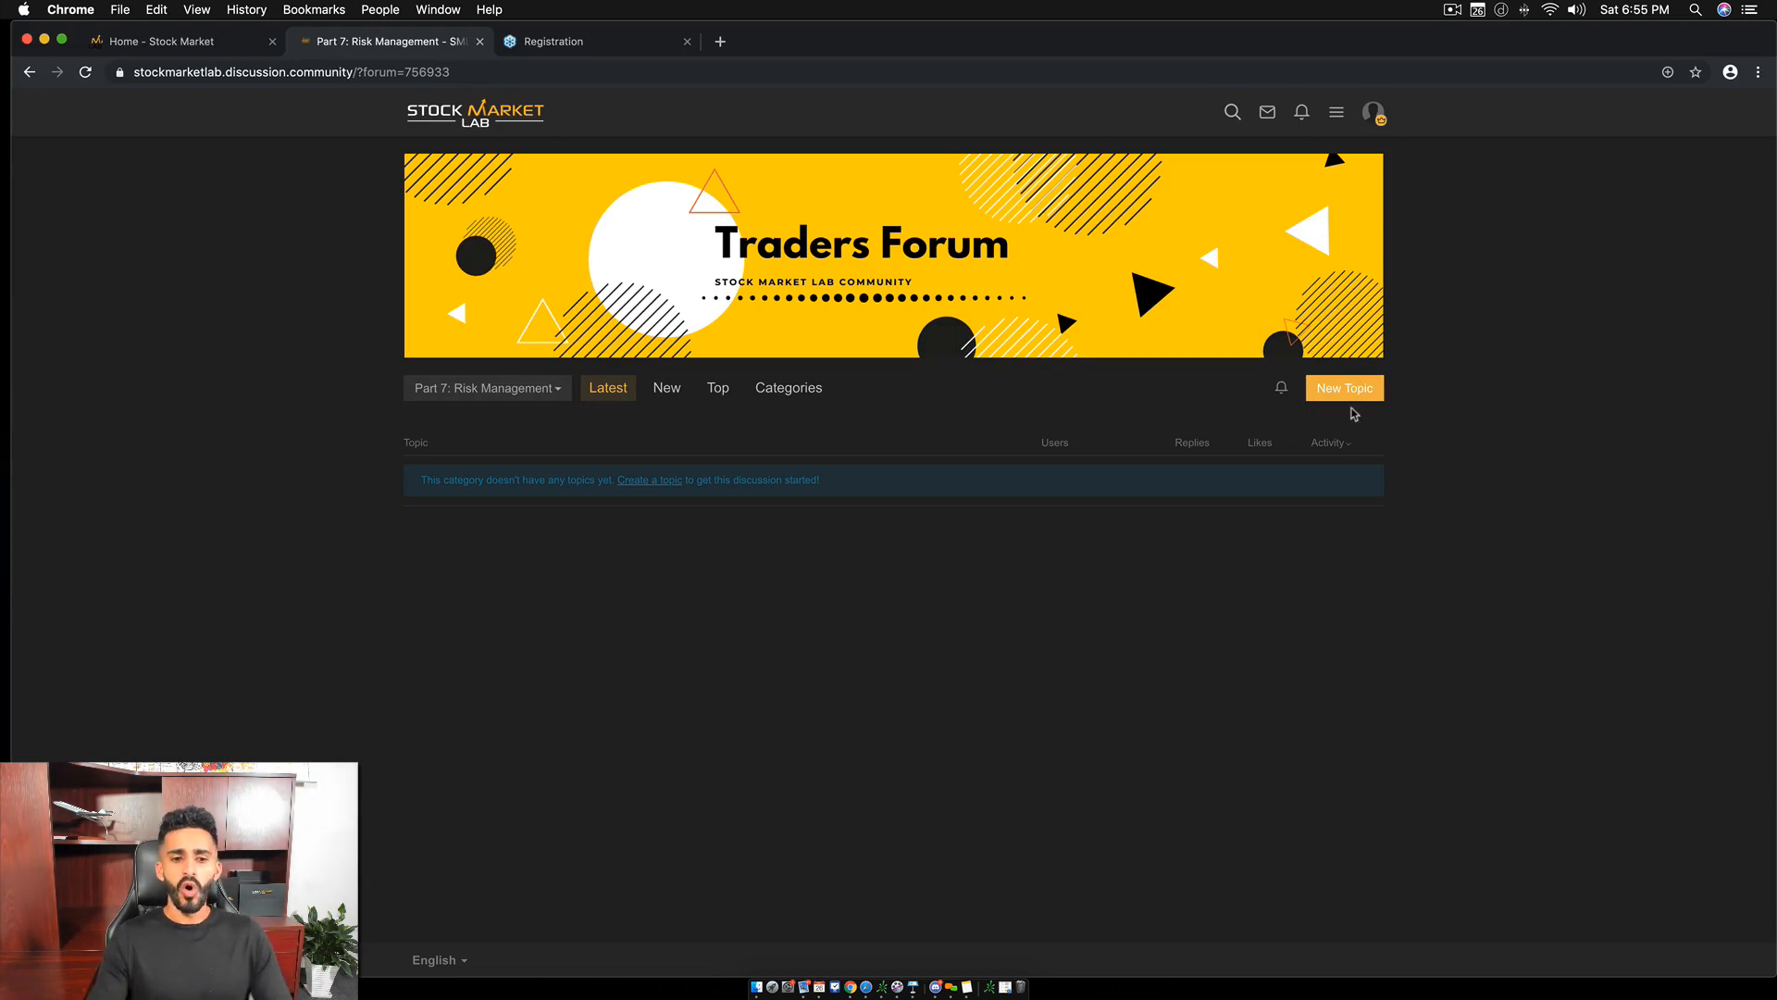
pyautogui.moveTo(1308, 209)
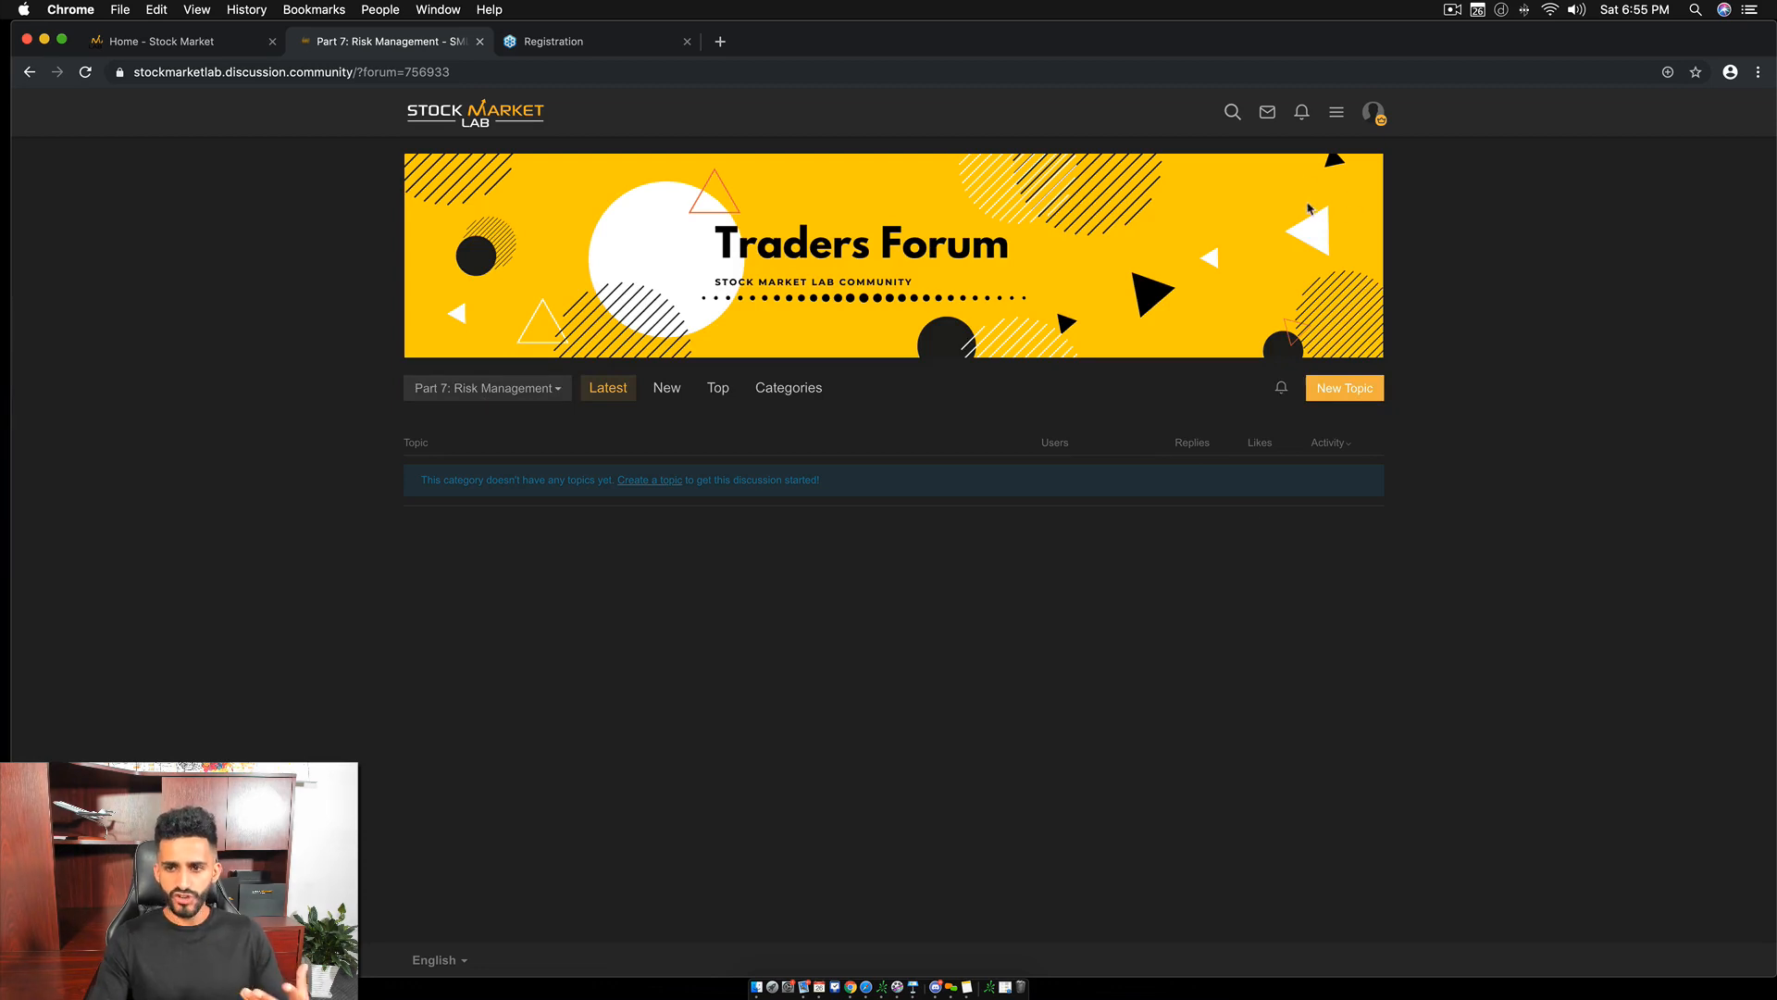
pyautogui.click(1231, 111)
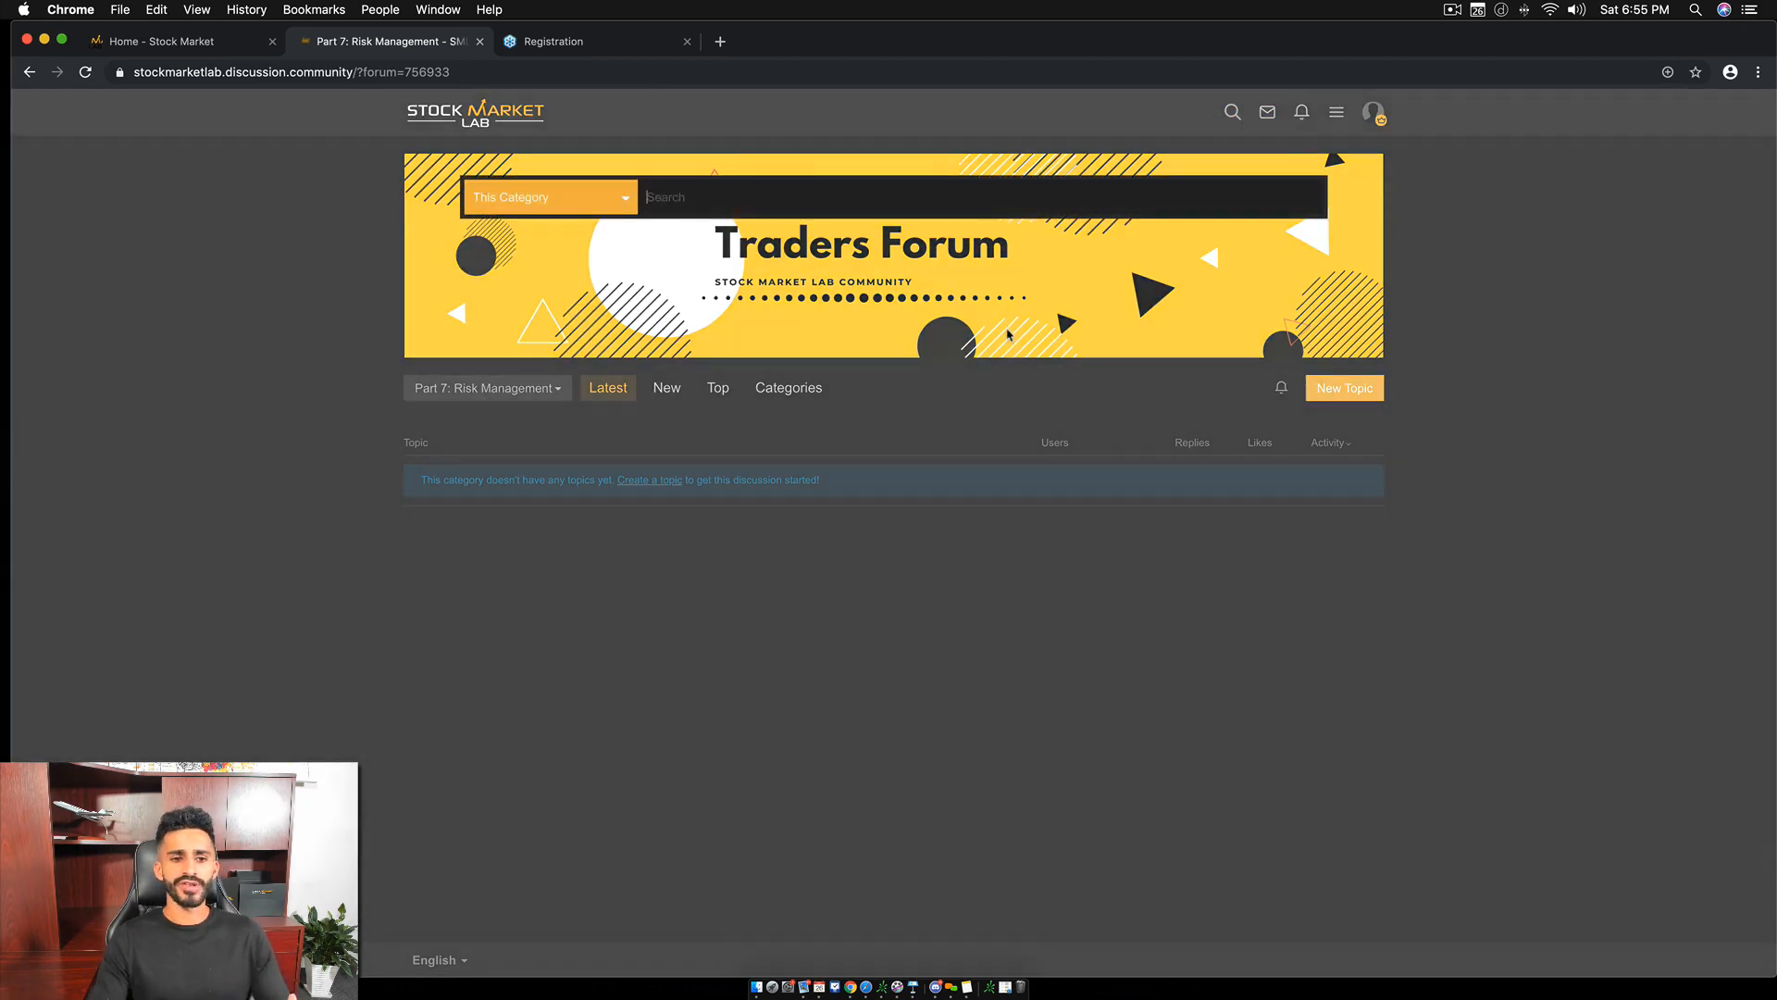
pyautogui.moveTo(692, 442)
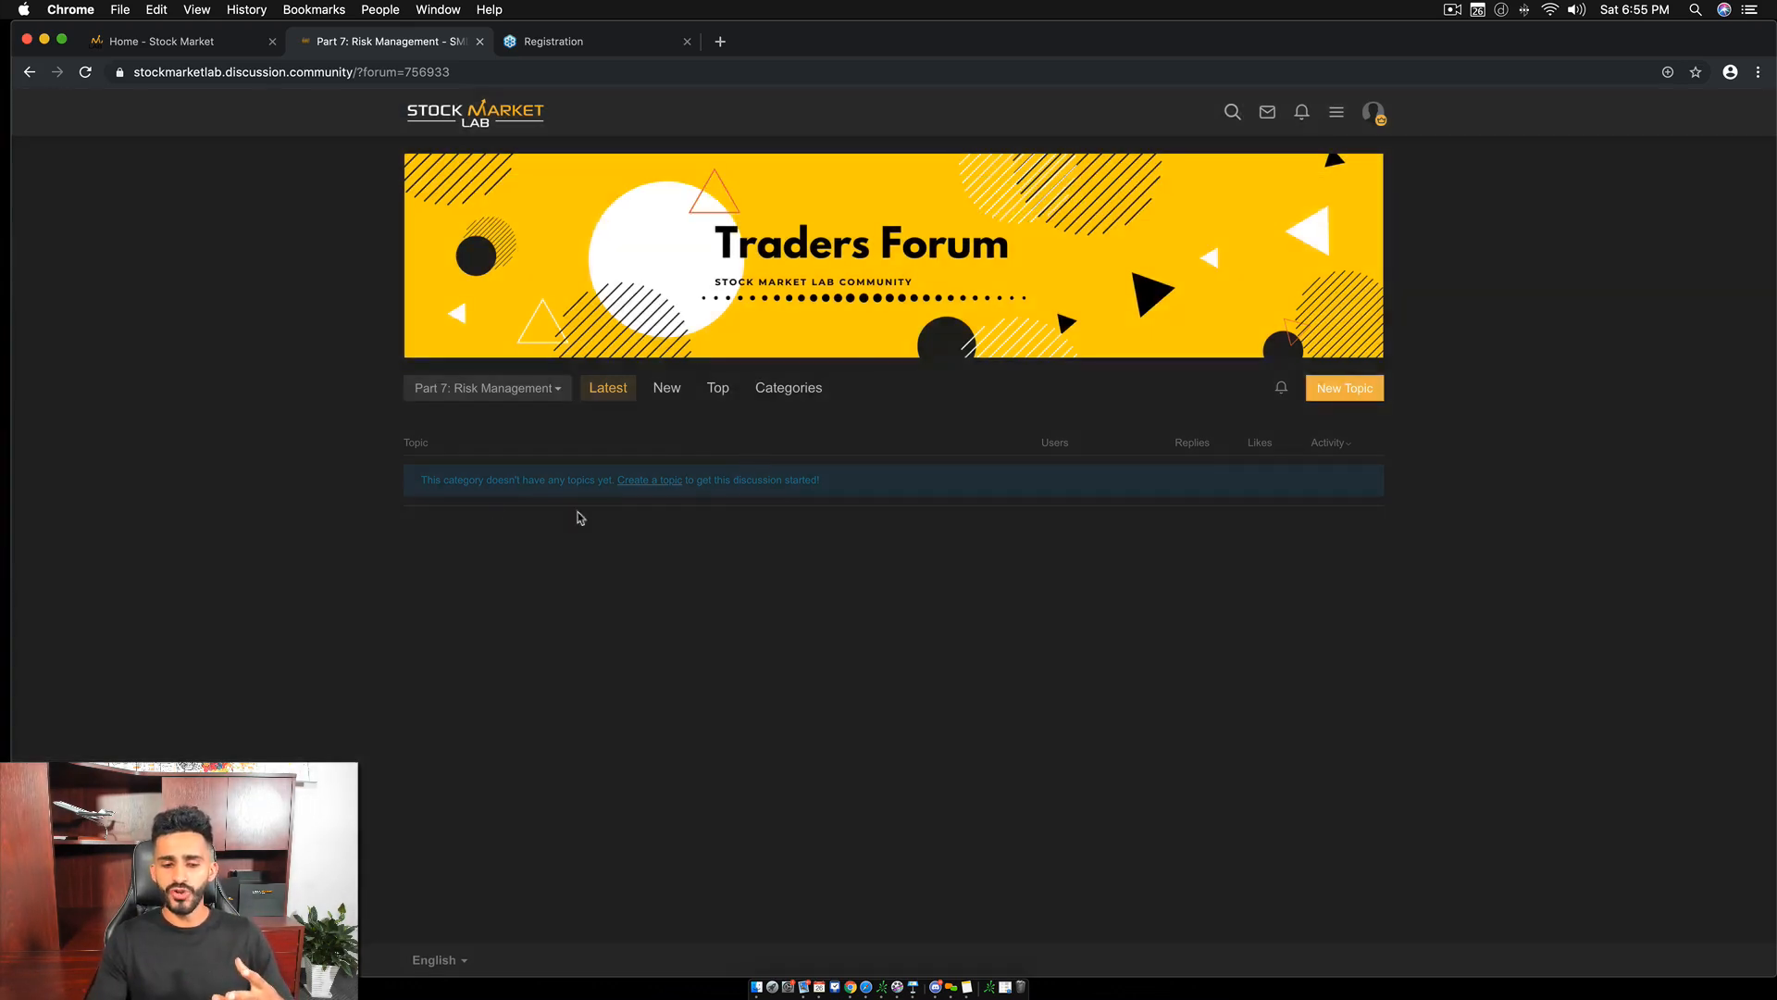
pyautogui.moveTo(742, 555)
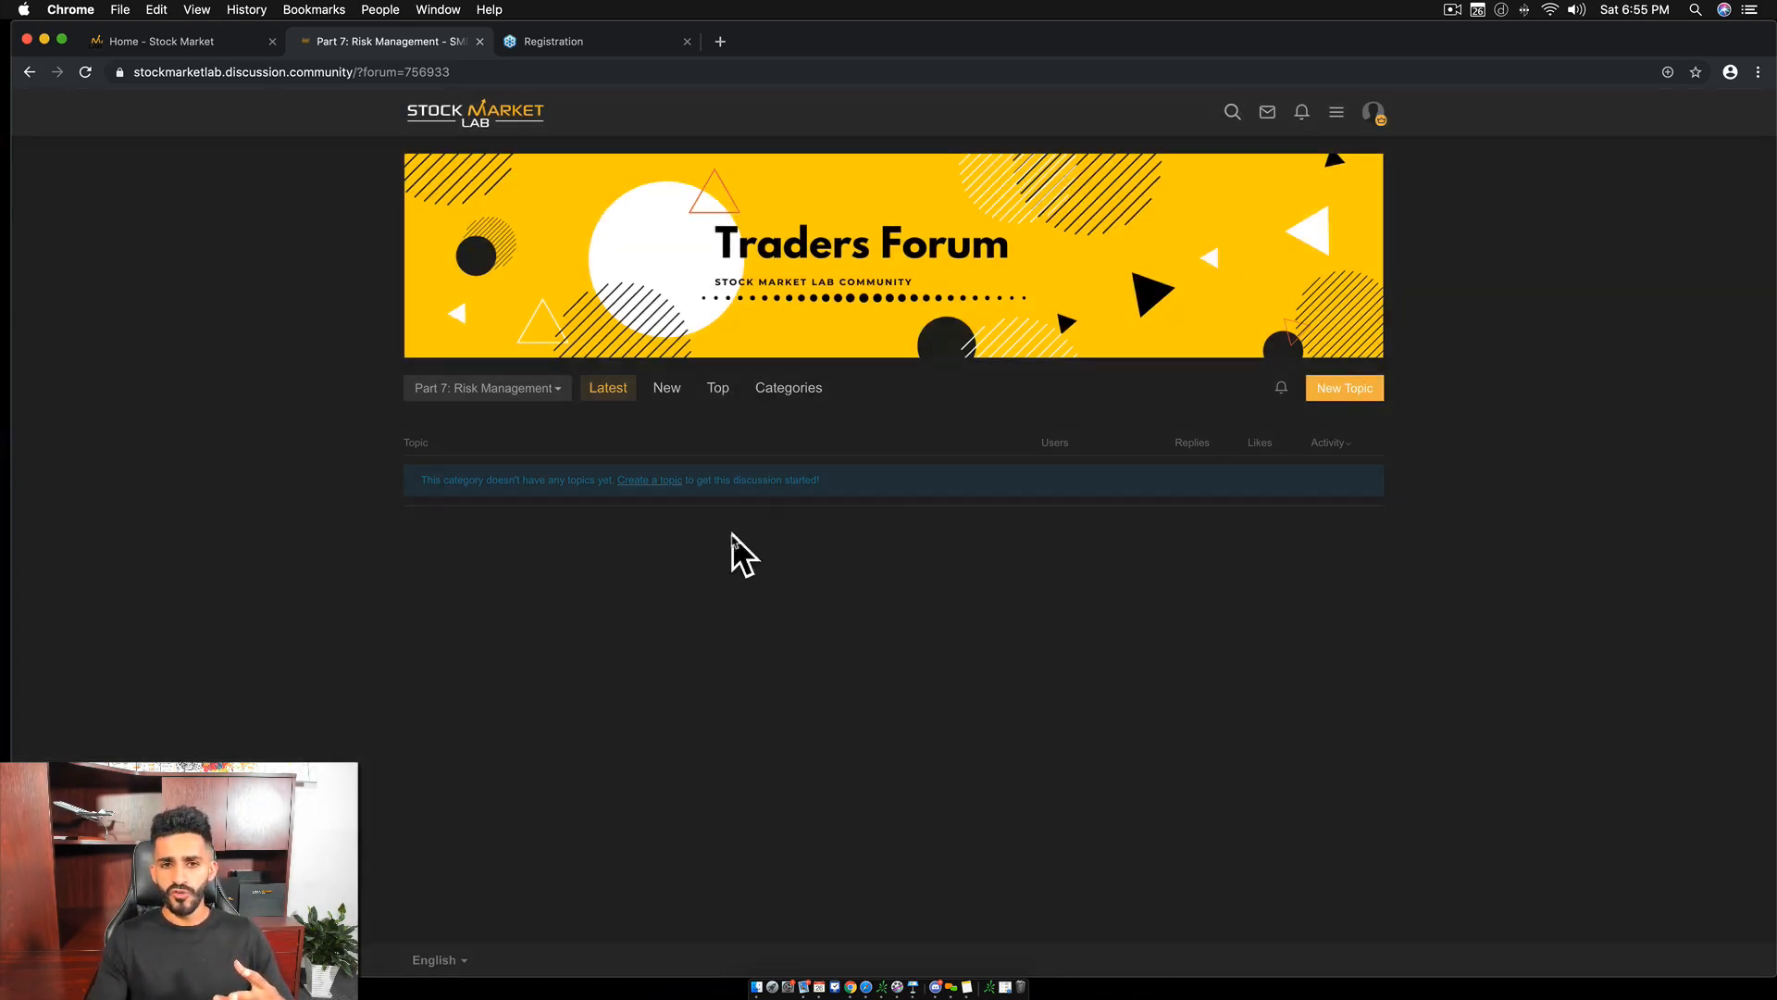